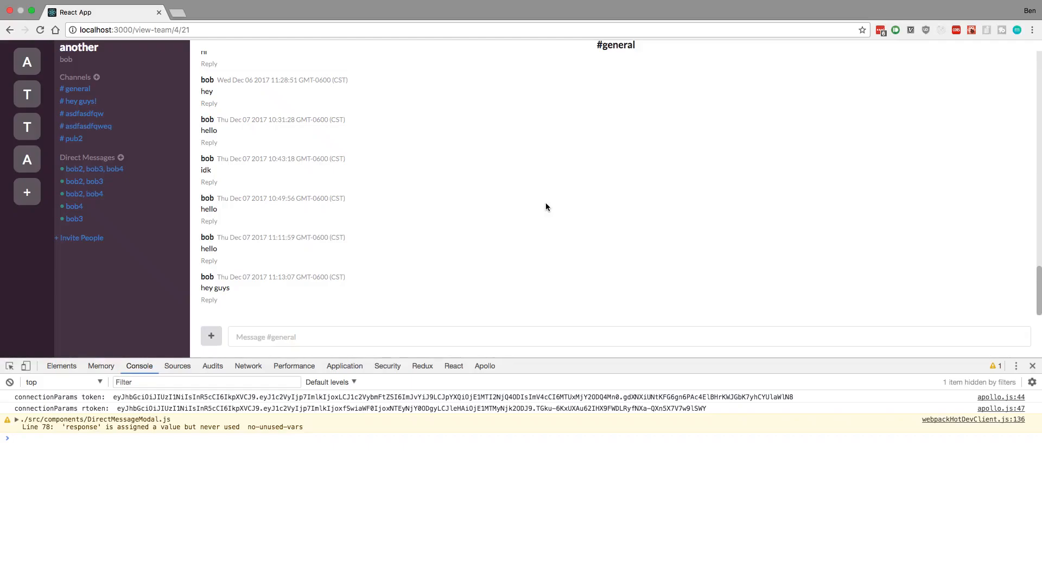
pyautogui.moveTo(187, 266)
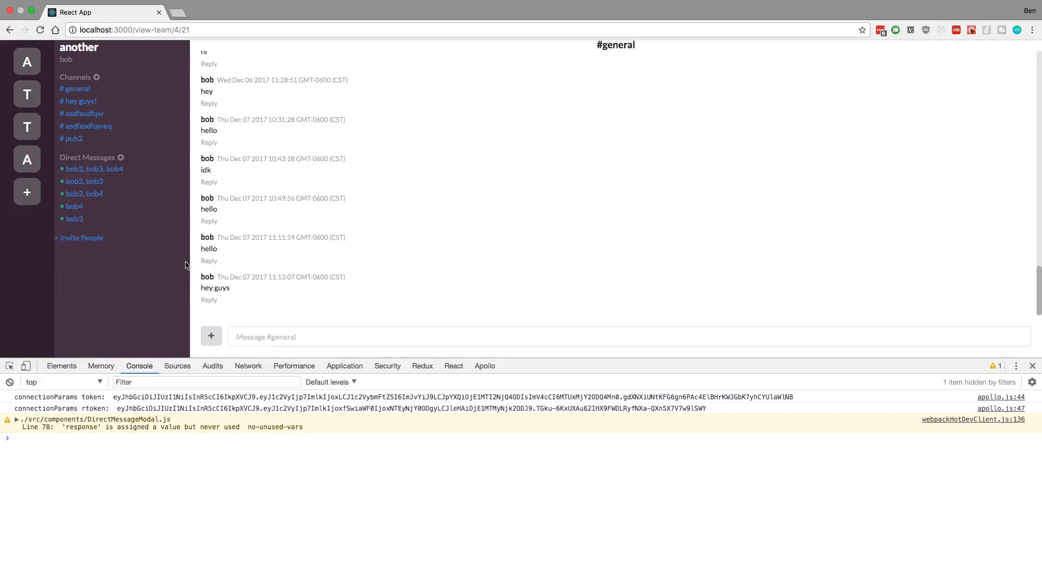
pyautogui.moveTo(496, 178)
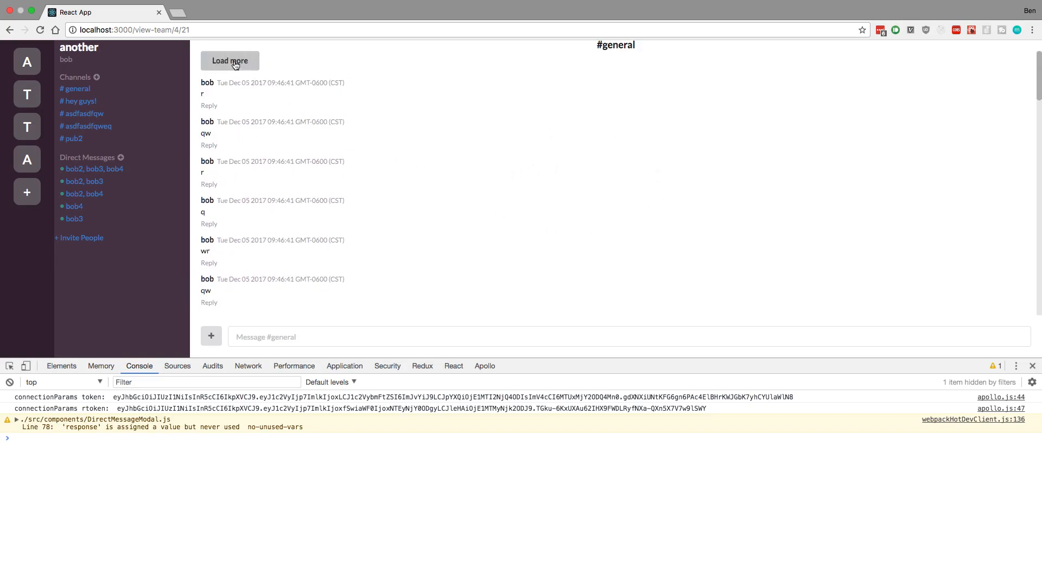
# - Load older messages in #general and scroll up to see the Dec 5 posts
pyautogui.click(229, 60)
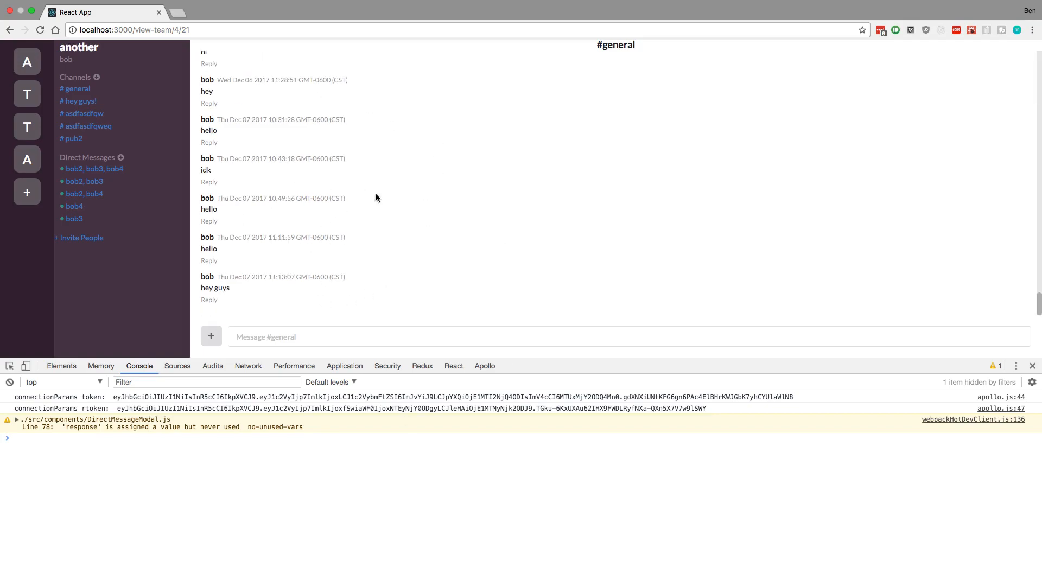
pyautogui.moveTo(340, 276)
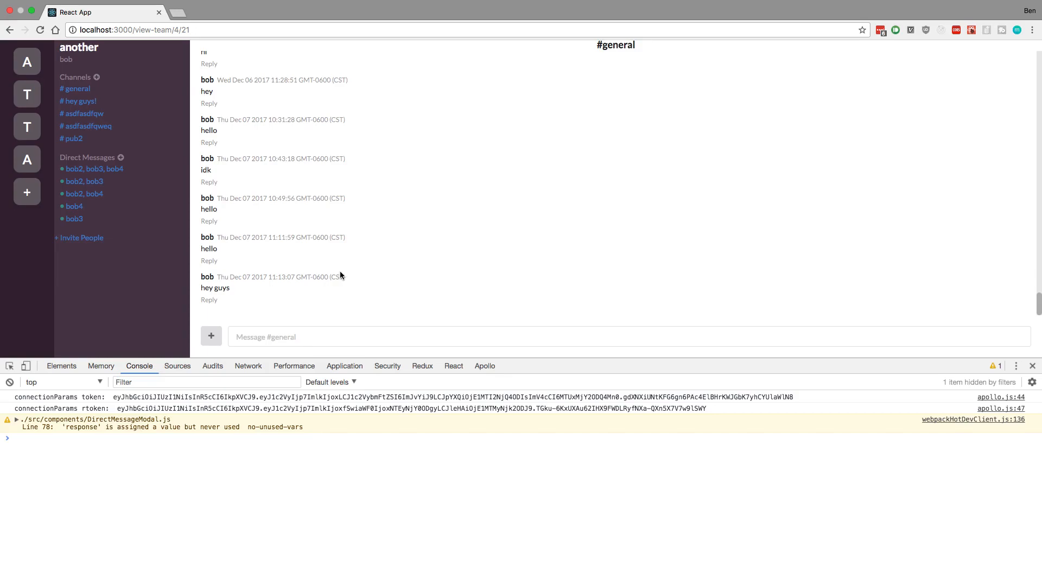
pyautogui.scroll(3)
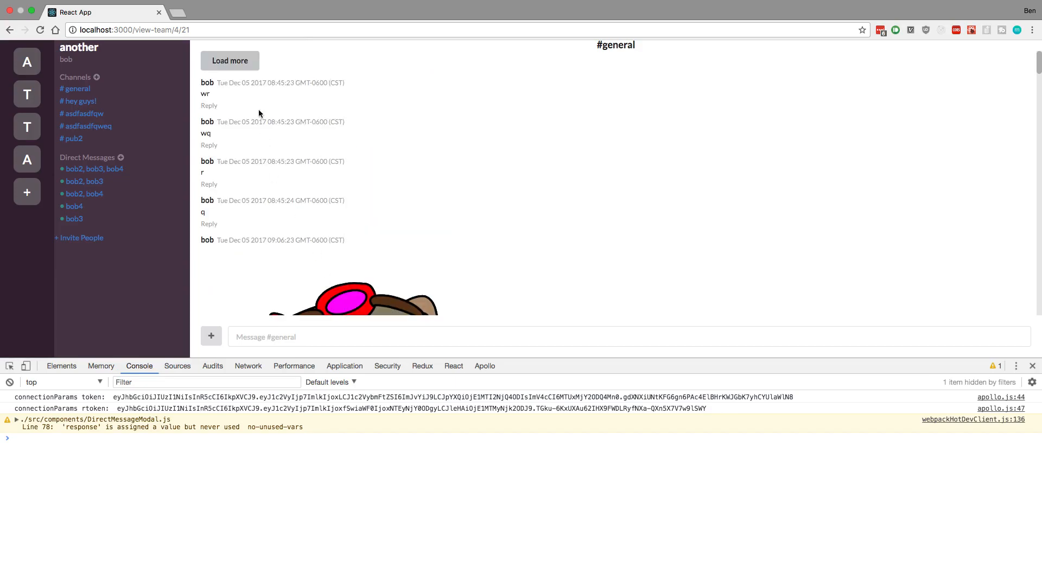
pyautogui.moveTo(248, 94)
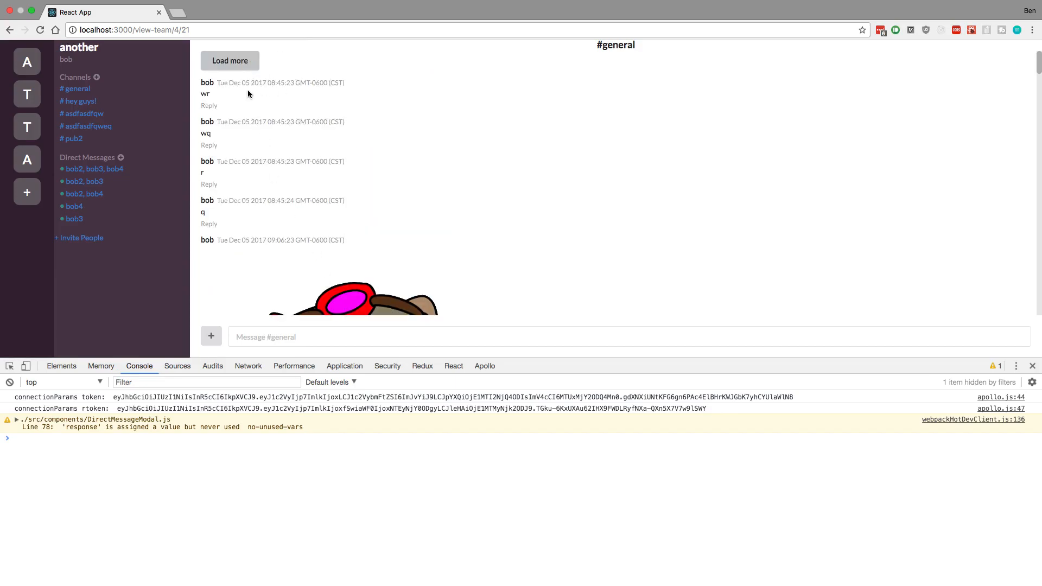
pyautogui.moveTo(340, 123)
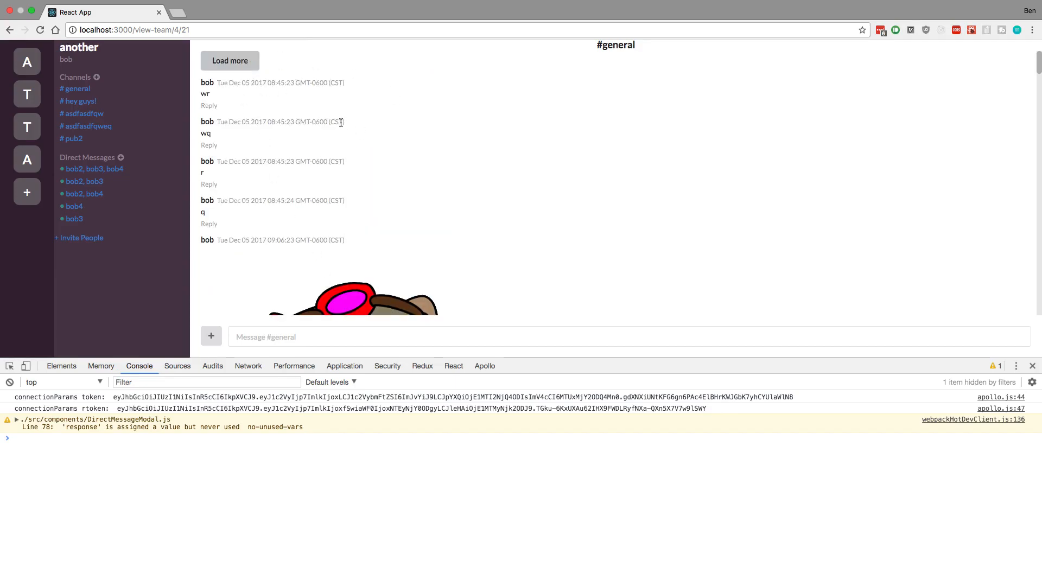
pyautogui.moveTo(288, 58)
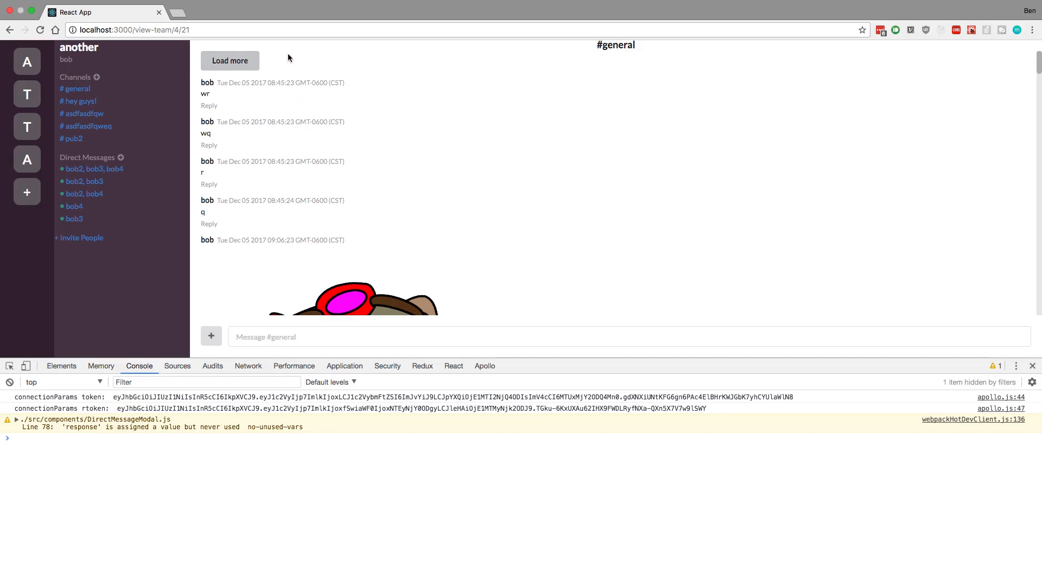
pyautogui.moveTo(431, 140)
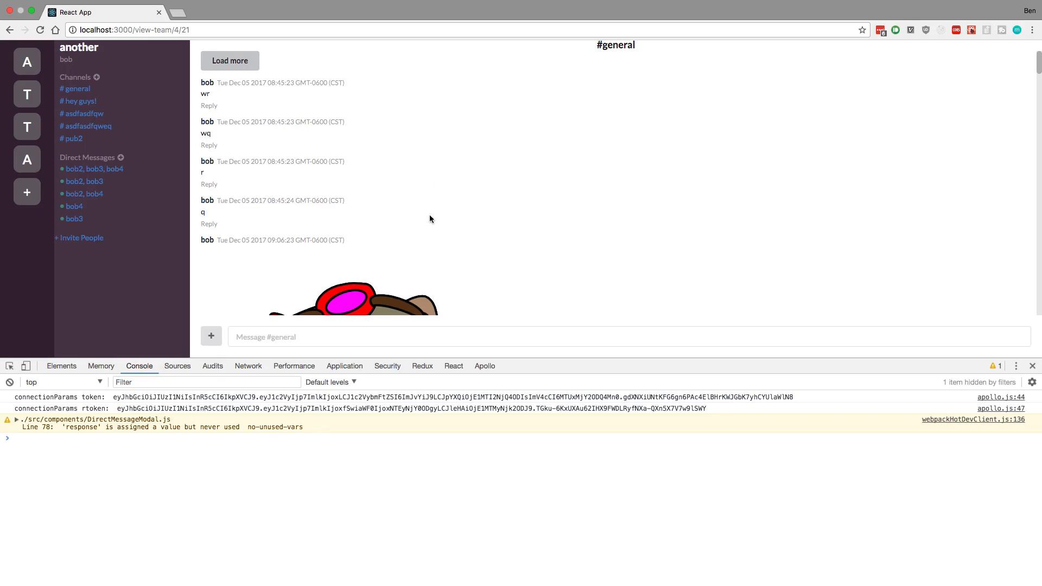
pyautogui.moveTo(222, 54)
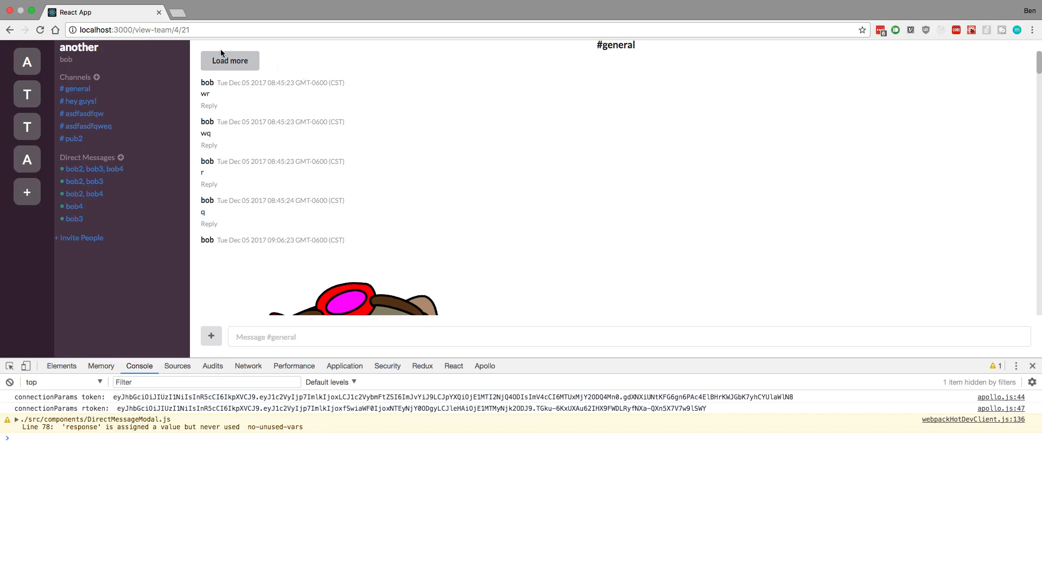
pyautogui.moveTo(266, 69)
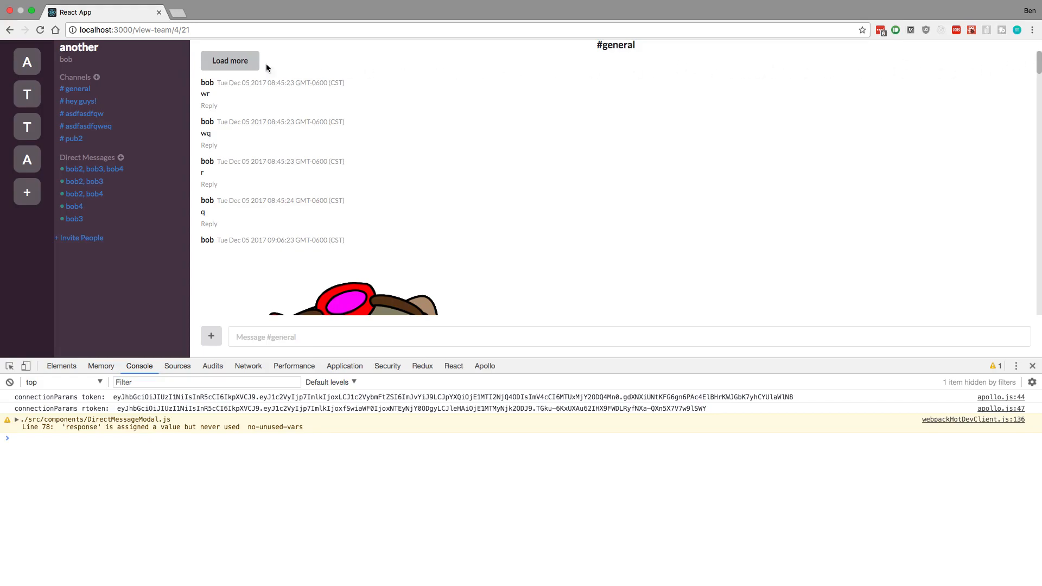
pyautogui.moveTo(463, 286)
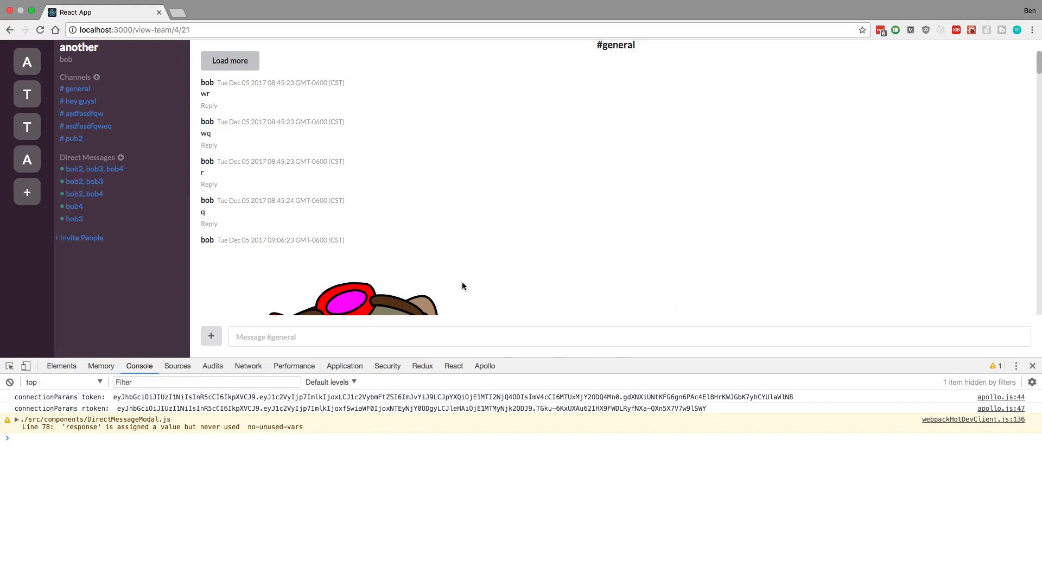
pyautogui.moveTo(490, 180)
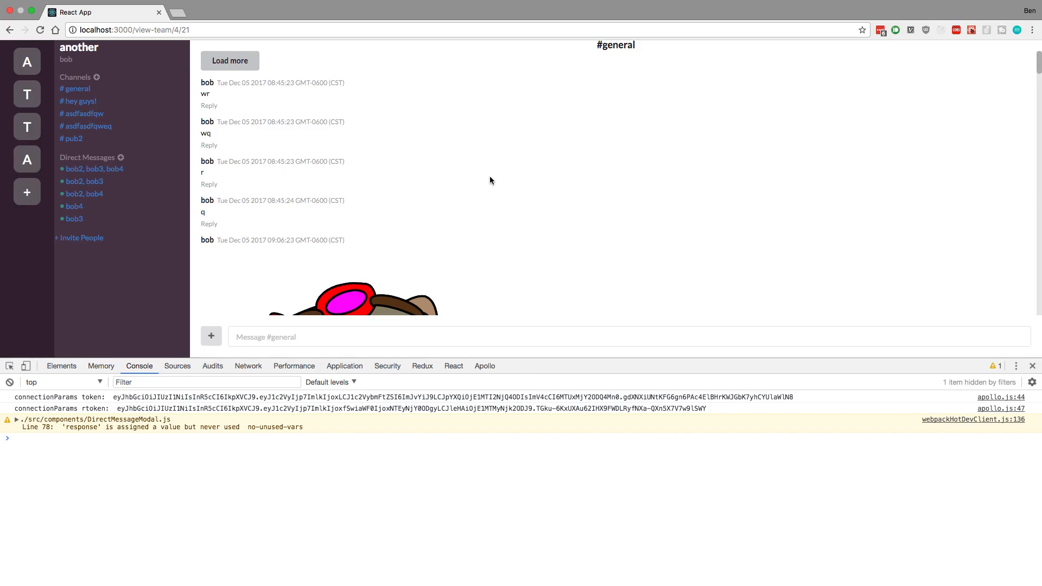
pyautogui.moveTo(226, 73)
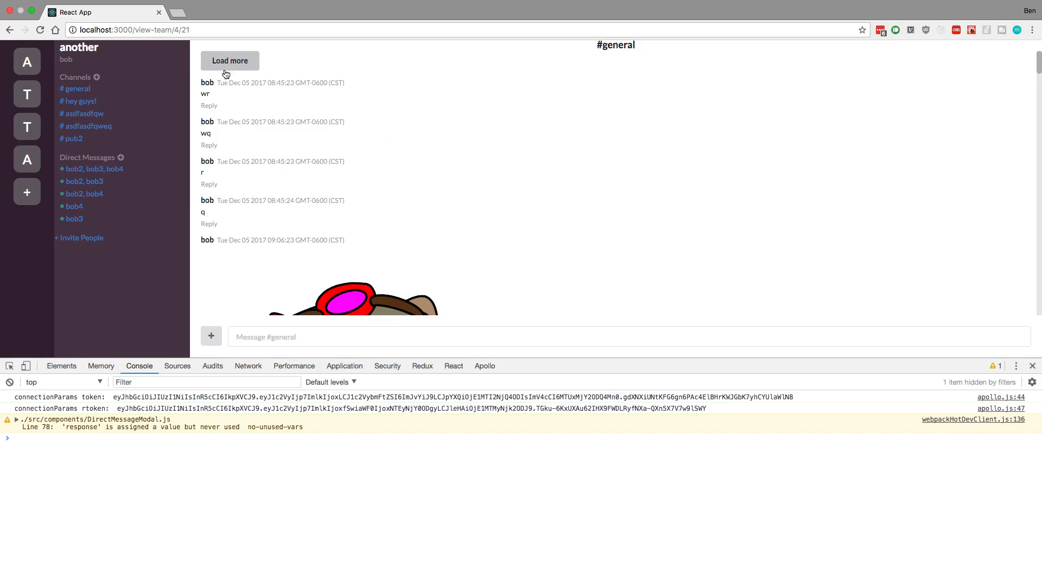
pyautogui.moveTo(461, 236)
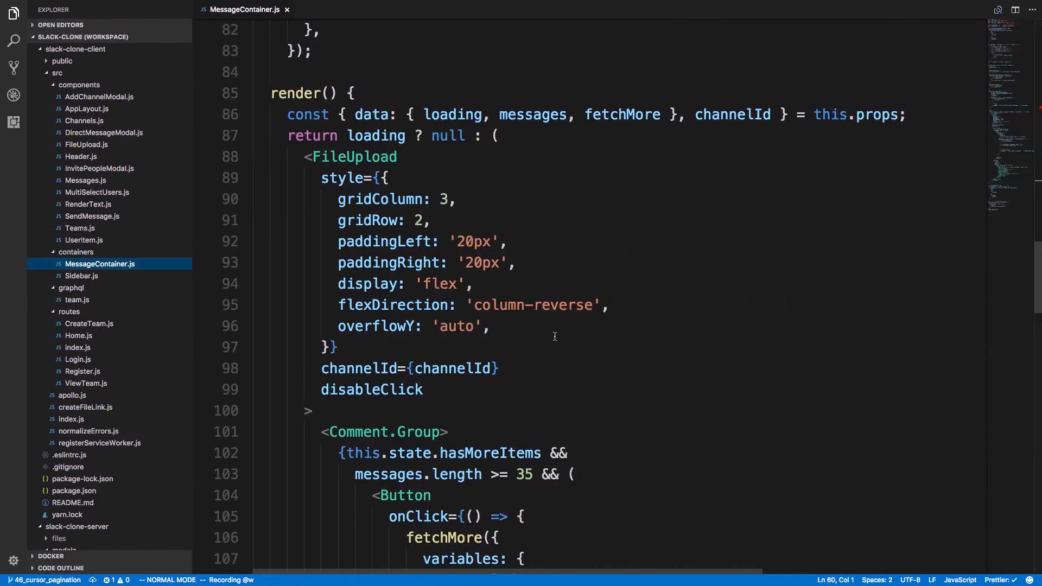
# - Wrap FileUpload in a div with grid, padding and overflowY styles, leaving FileUpload display flex
pyautogui.scroll(-3)
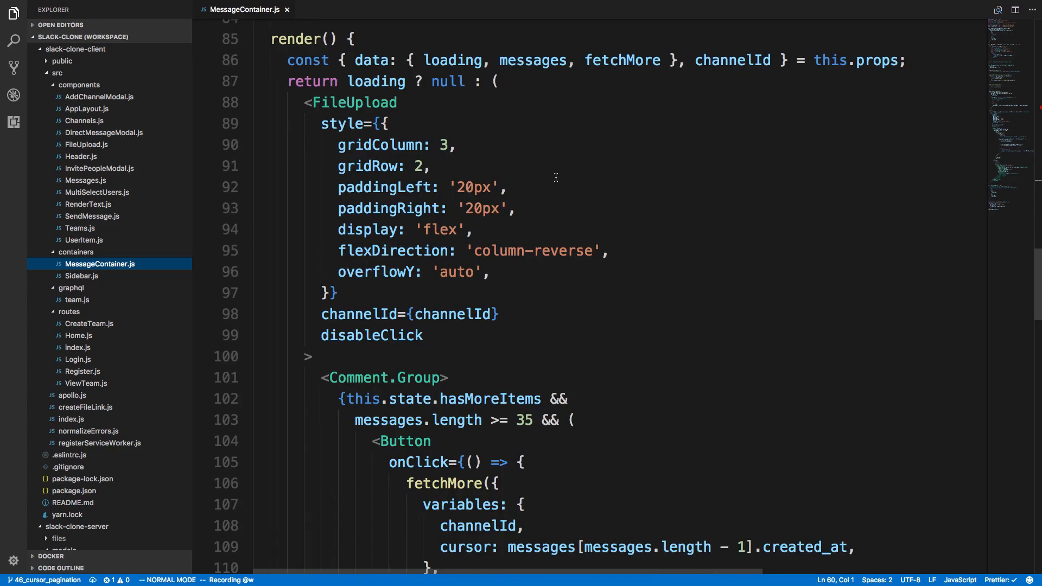
pyautogui.doubleClick(375, 81)
pyautogui.write('<dvi')
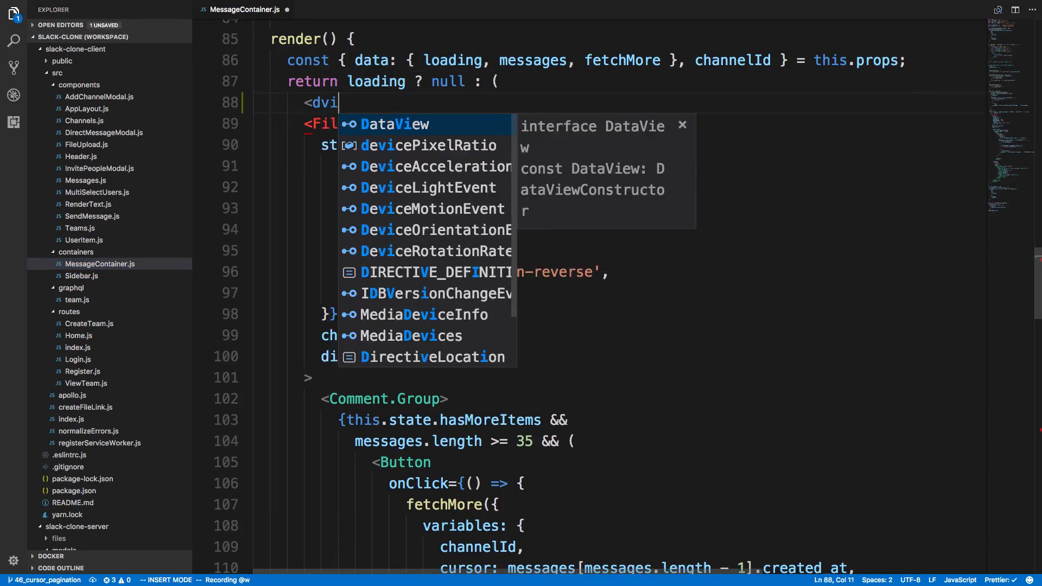
pyautogui.press('Escape')
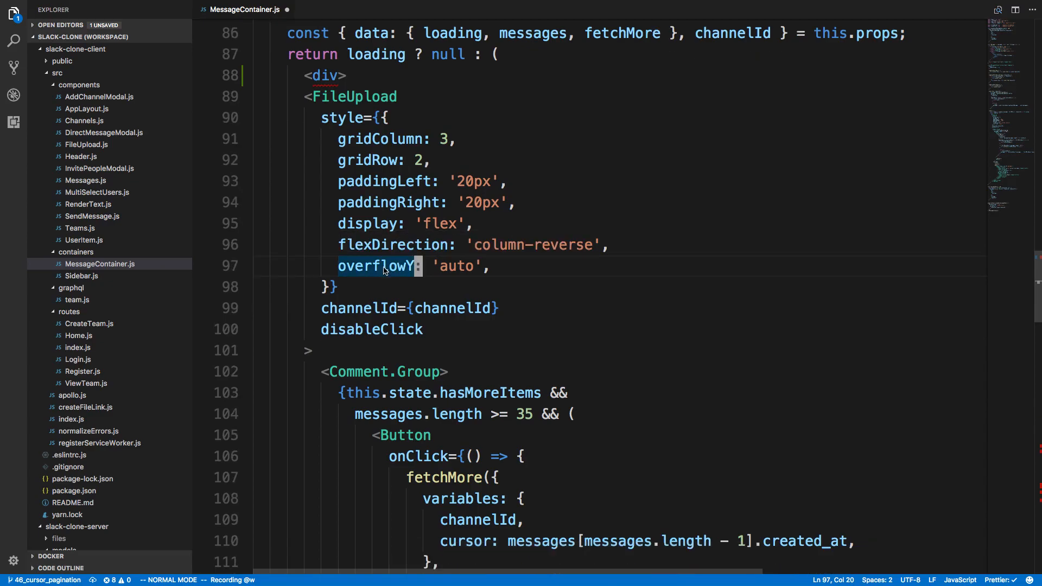
pyautogui.scroll(-3)
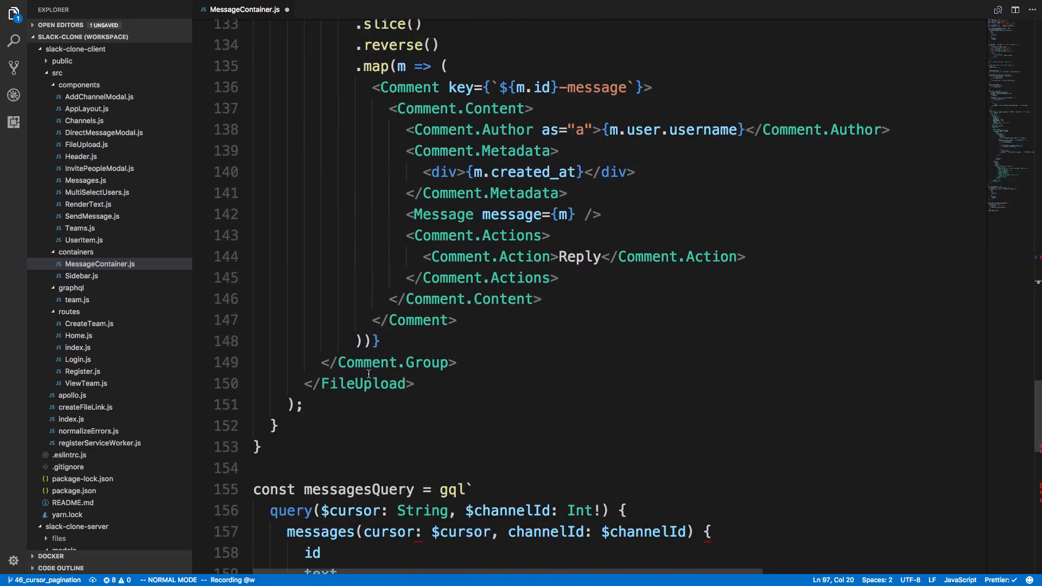
pyautogui.write('<L/')
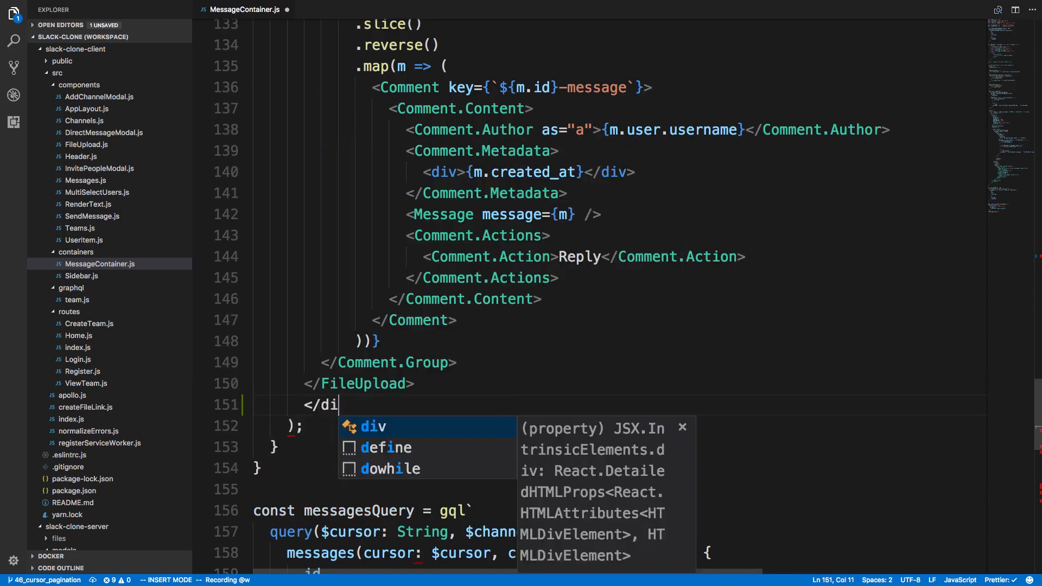
pyautogui.press('Escape')
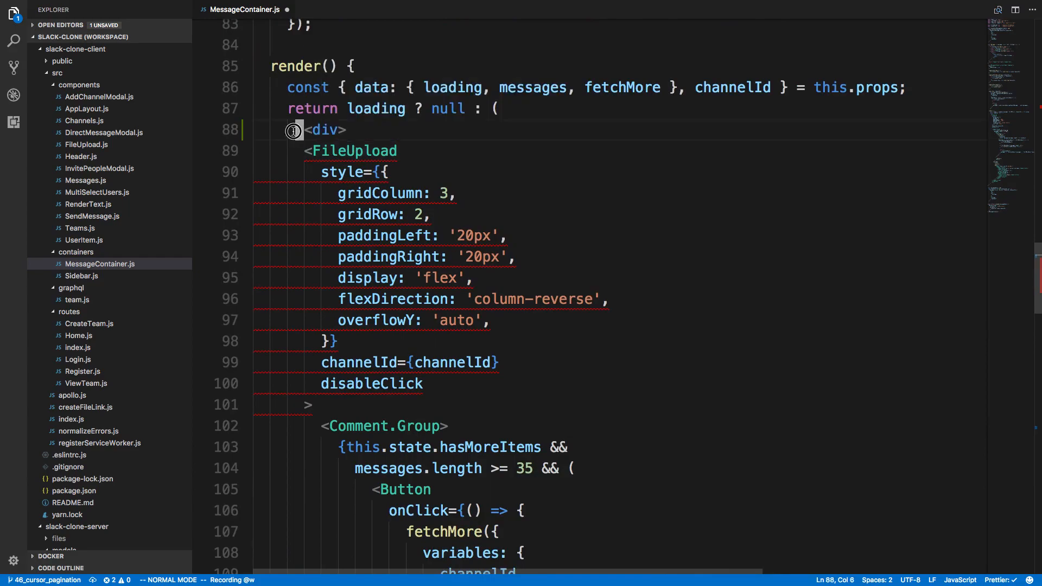
pyautogui.write('style={{')
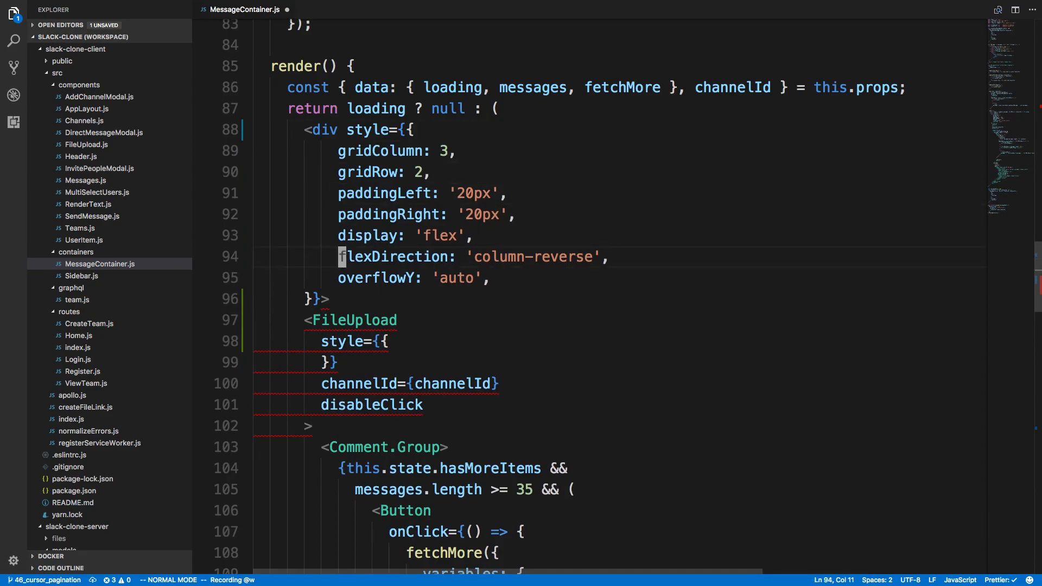
pyautogui.write("display: 'flex',")
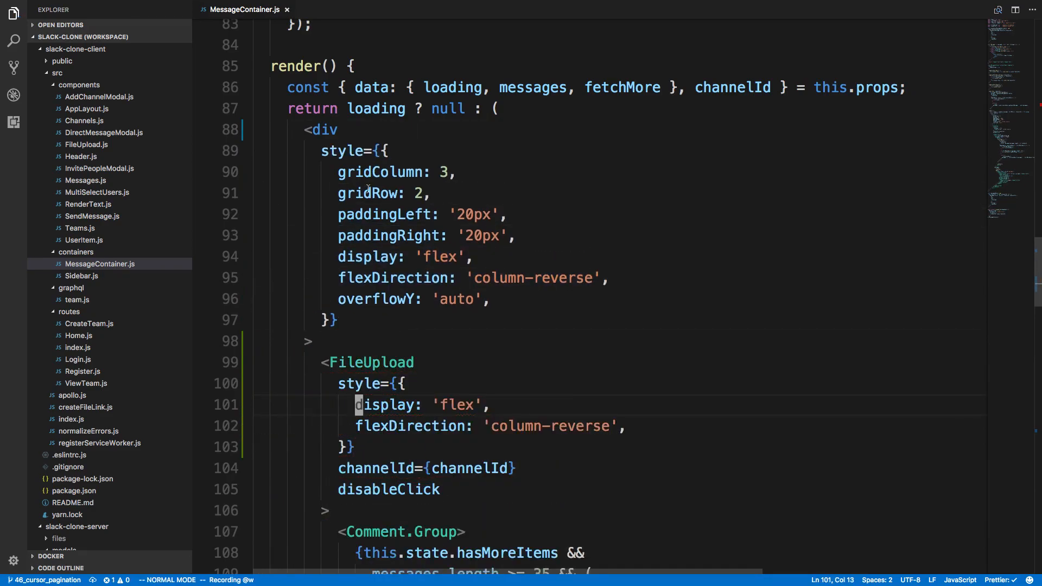
# - Add ref={(scroller) => { this.scroller = scroller; }} to the scrolling div in render()
pyautogui.scroll(-3)
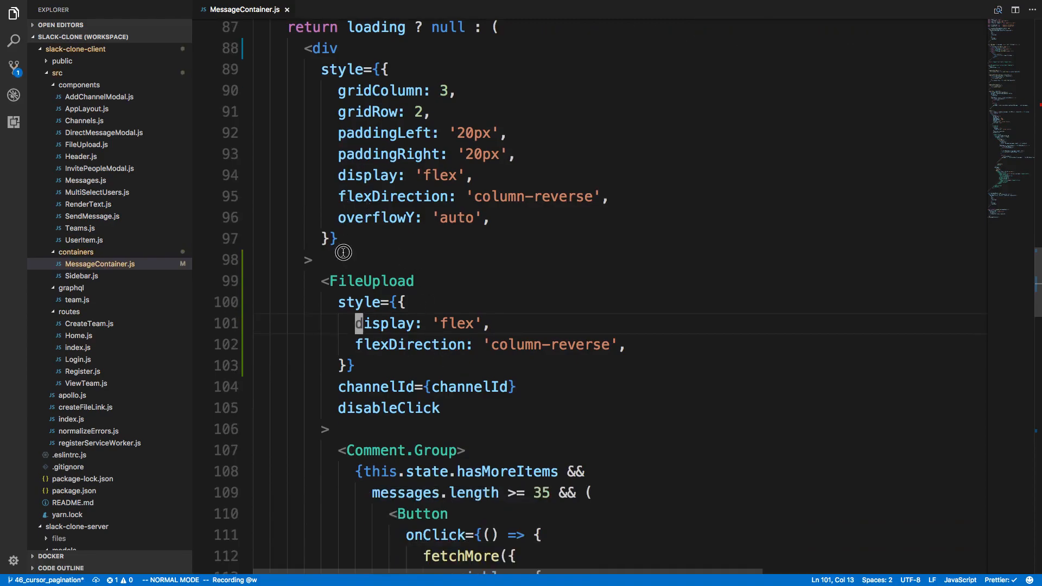
pyautogui.write('ref={')
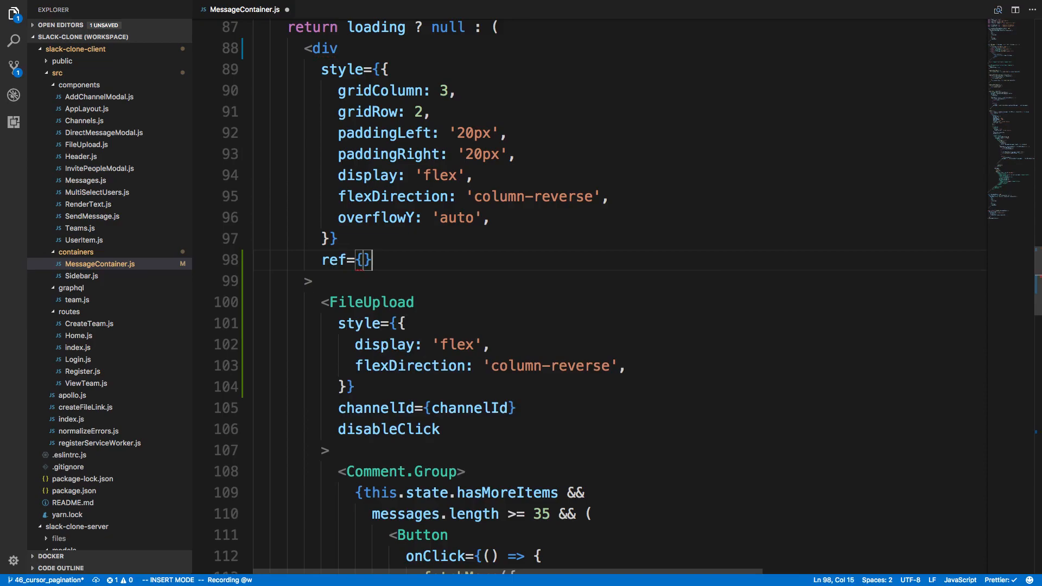
pyautogui.scroll(3)
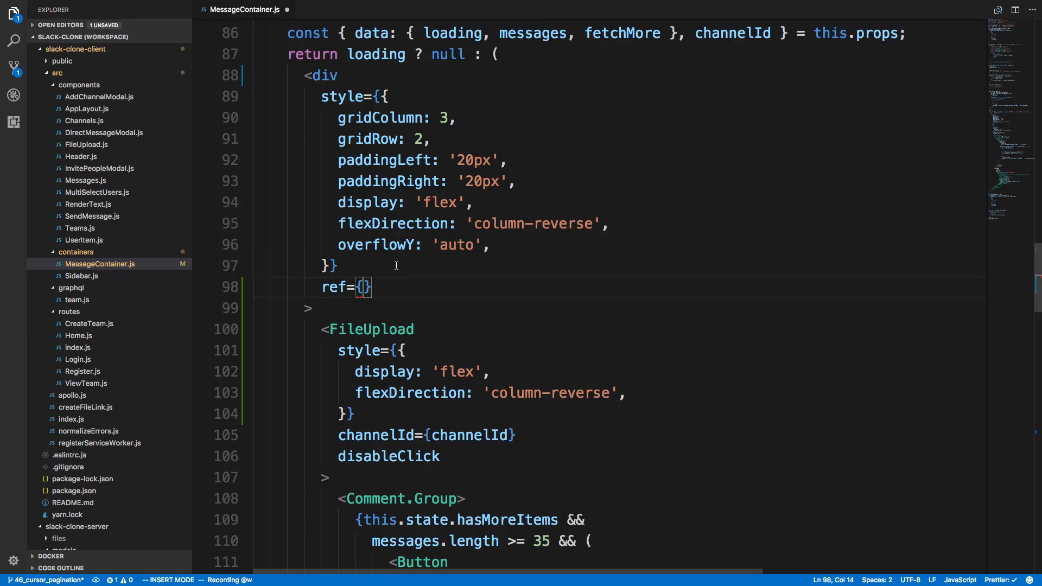
pyautogui.write('scroll')
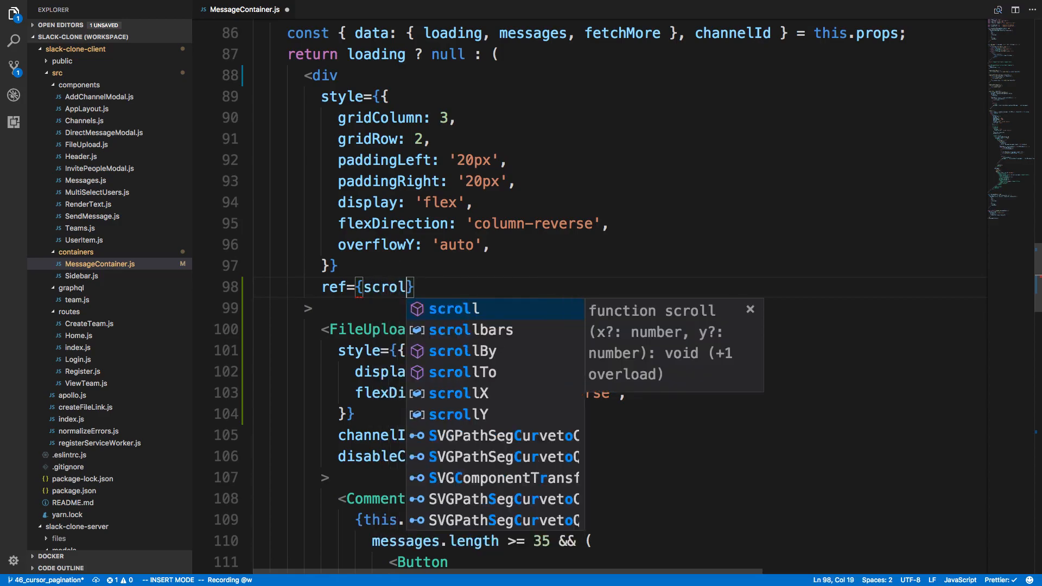
pyautogui.write('ler => {}')
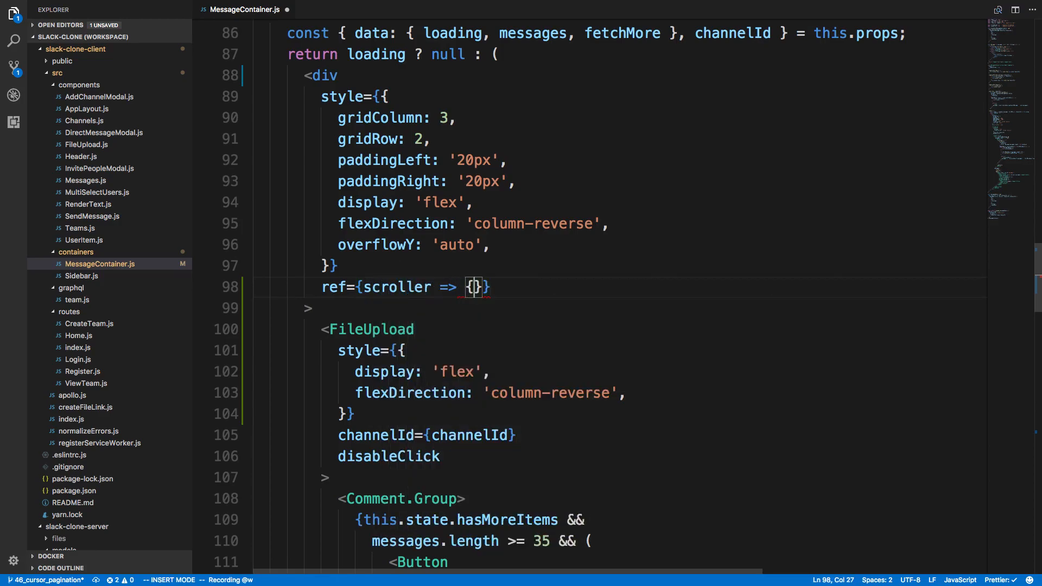
pyautogui.write('this.scroller')
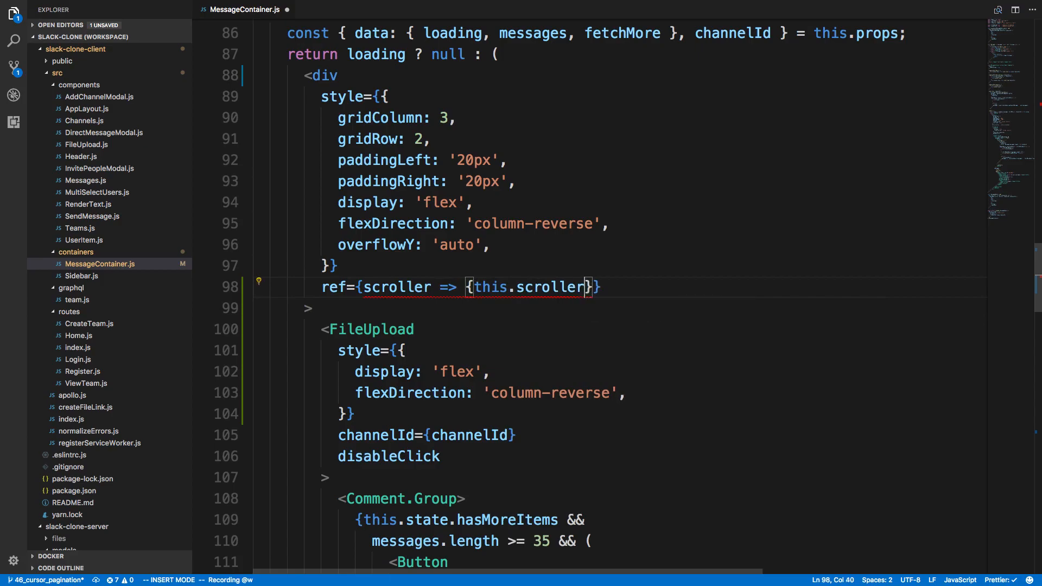
pyautogui.write('= scroller;')
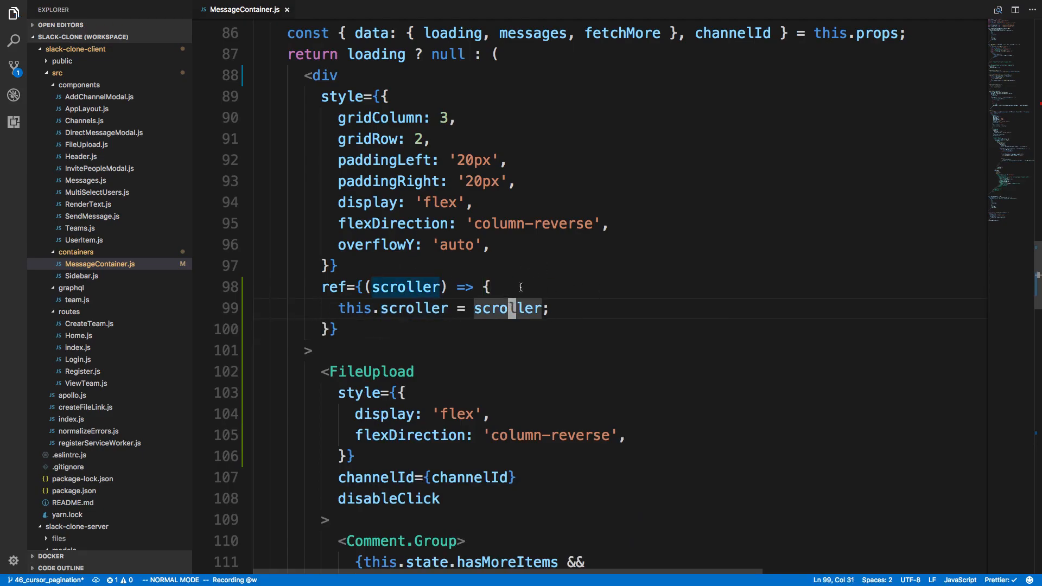
pyautogui.scroll(3)
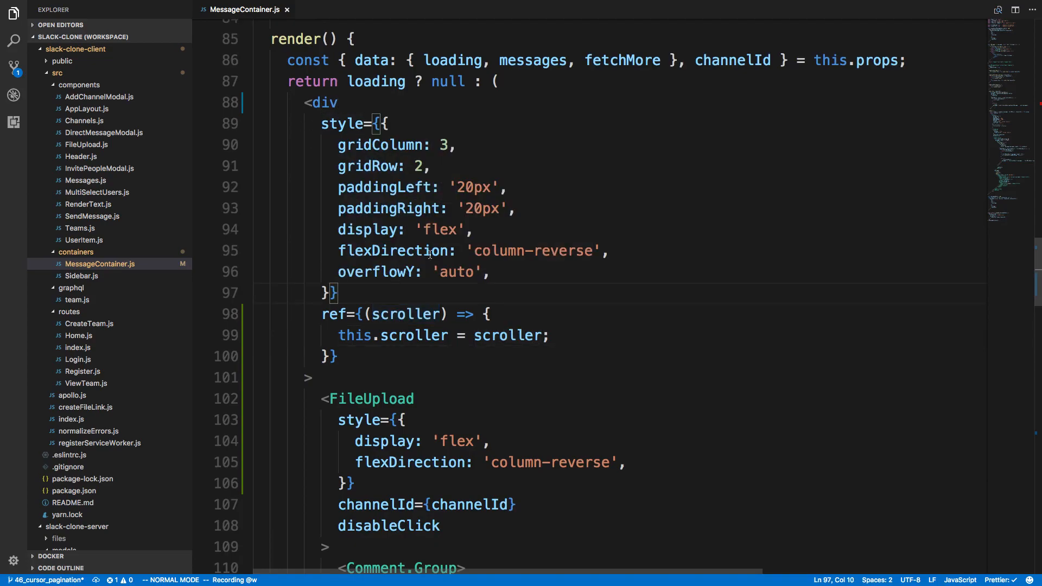
# - Attach onScroll={this.handleScroll} to the message list div
pyautogui.write('onScroll={')
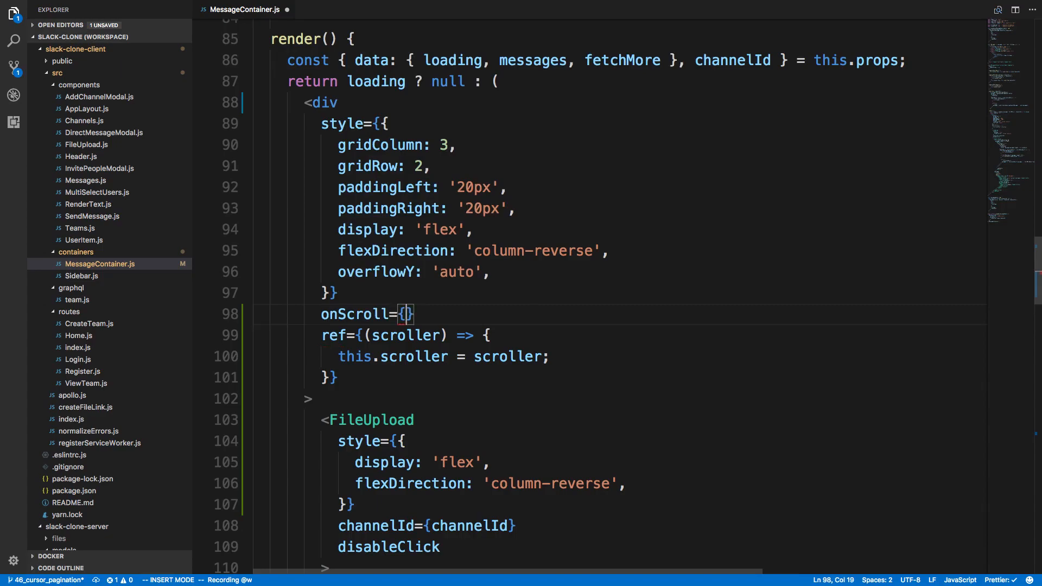
pyautogui.write('handleScroll')
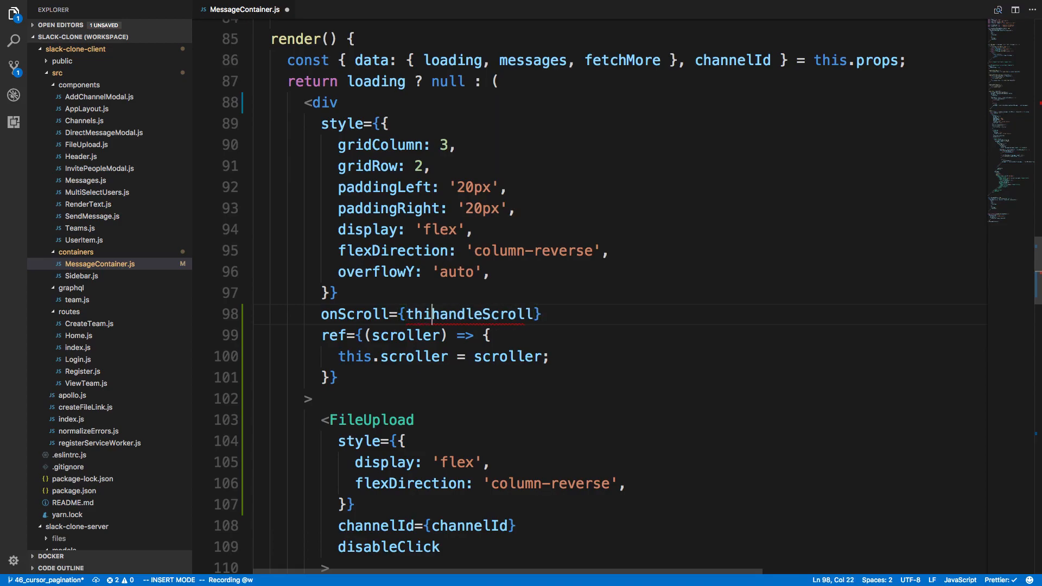
pyautogui.press('Escape')
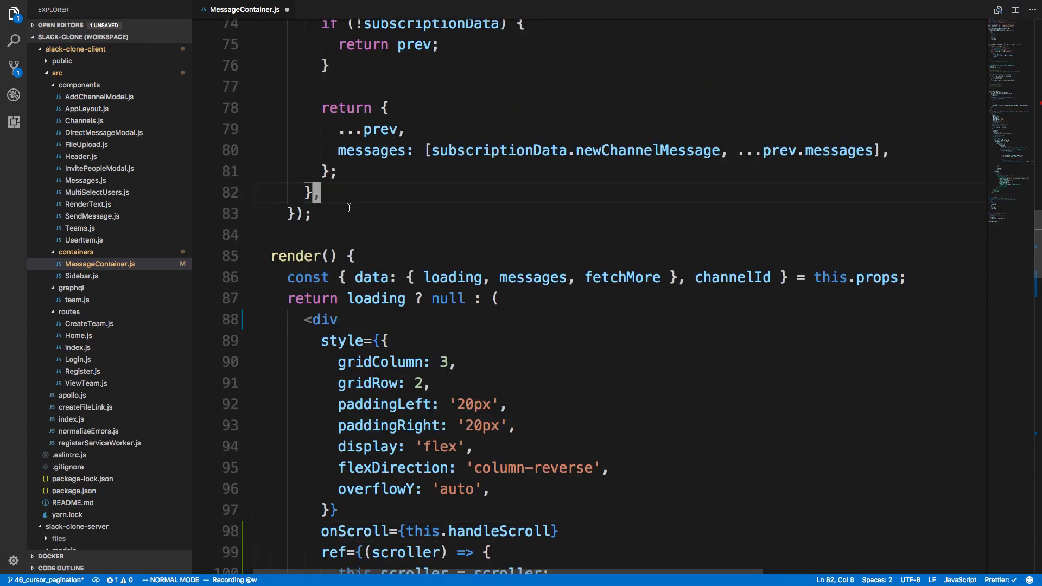
# - Define handleScroll to log this.scroller.scrollTop when the scroller exists
pyautogui.write('handleScroll = () => {')
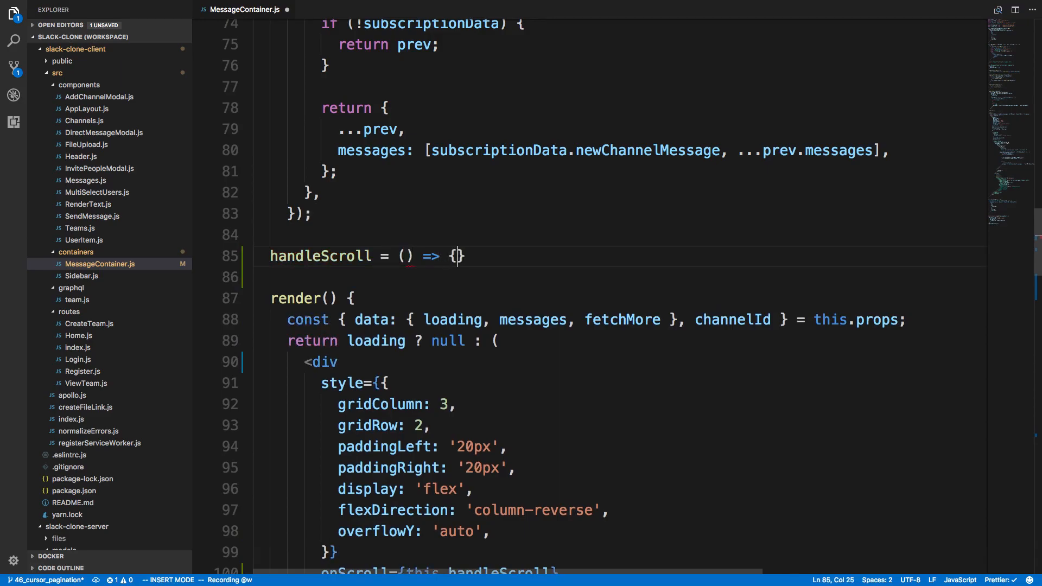
pyautogui.write('console')
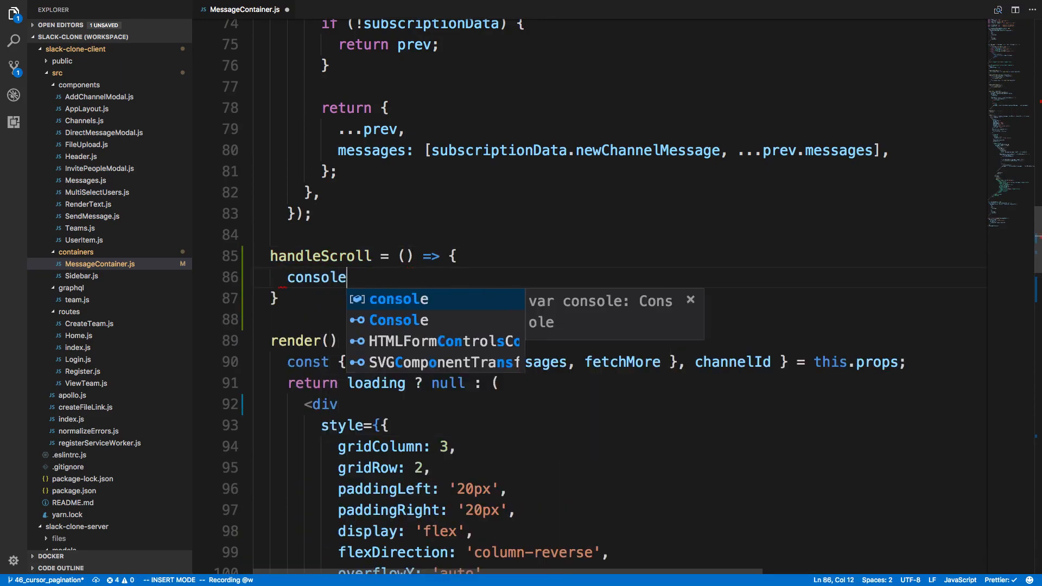
pyautogui.write('.log(this.scroller')
pyautogui.write('if (')
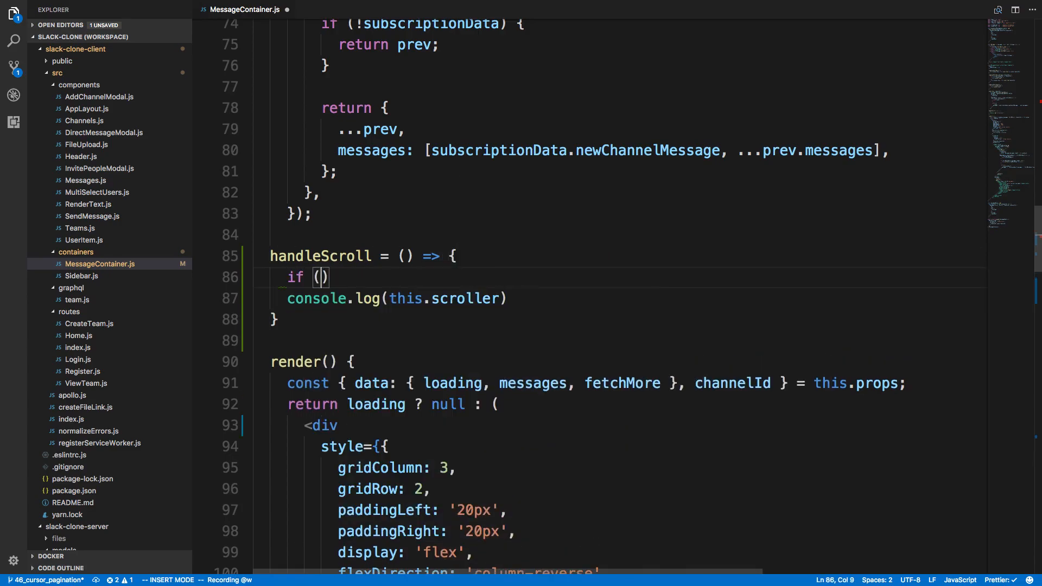
pyautogui.write('this.scroller) {')
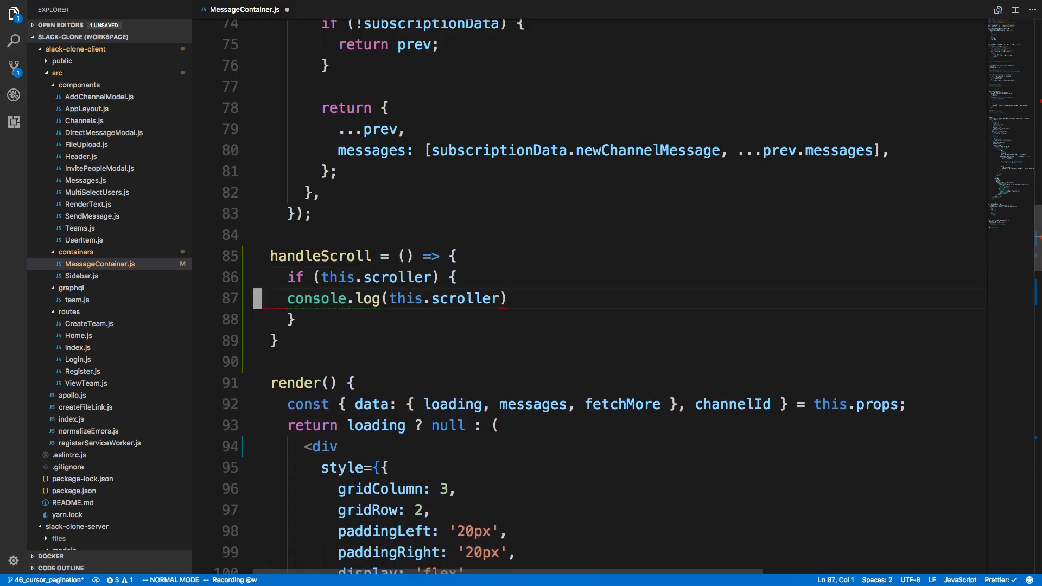
pyautogui.write('.scrol')
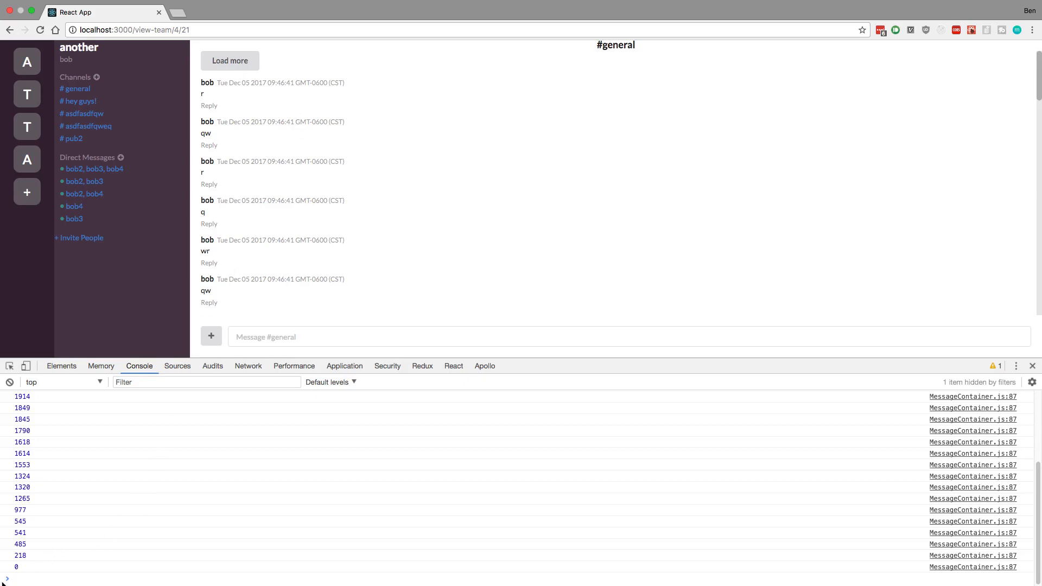
pyautogui.scroll(-3)
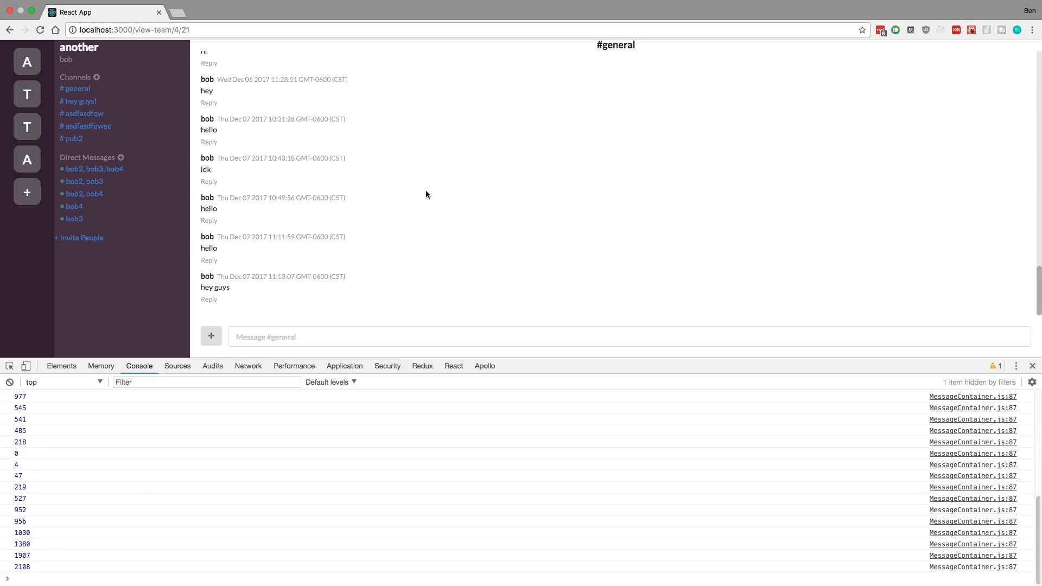
pyautogui.moveTo(411, 316)
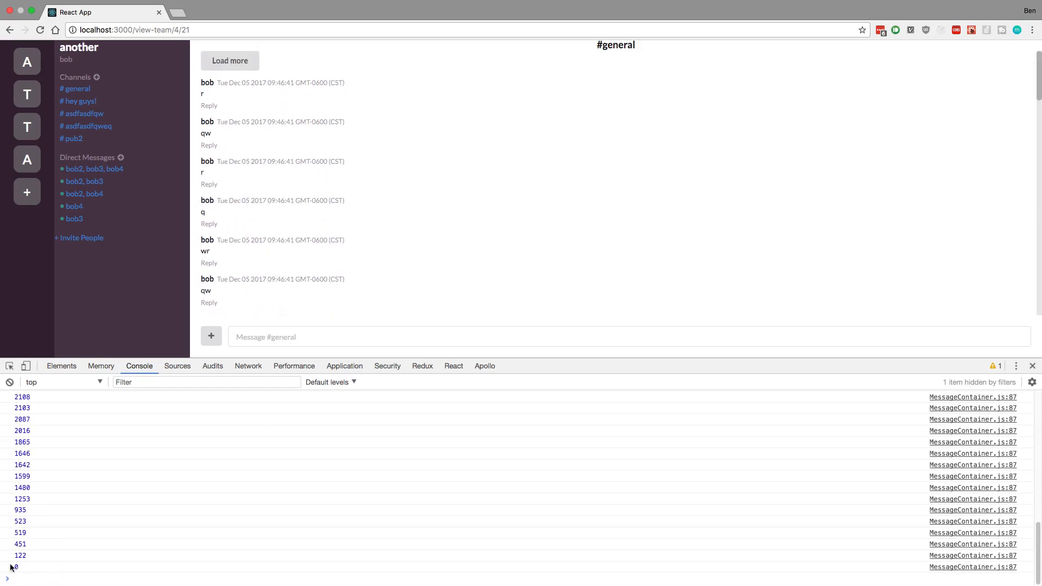
pyautogui.scroll(-3)
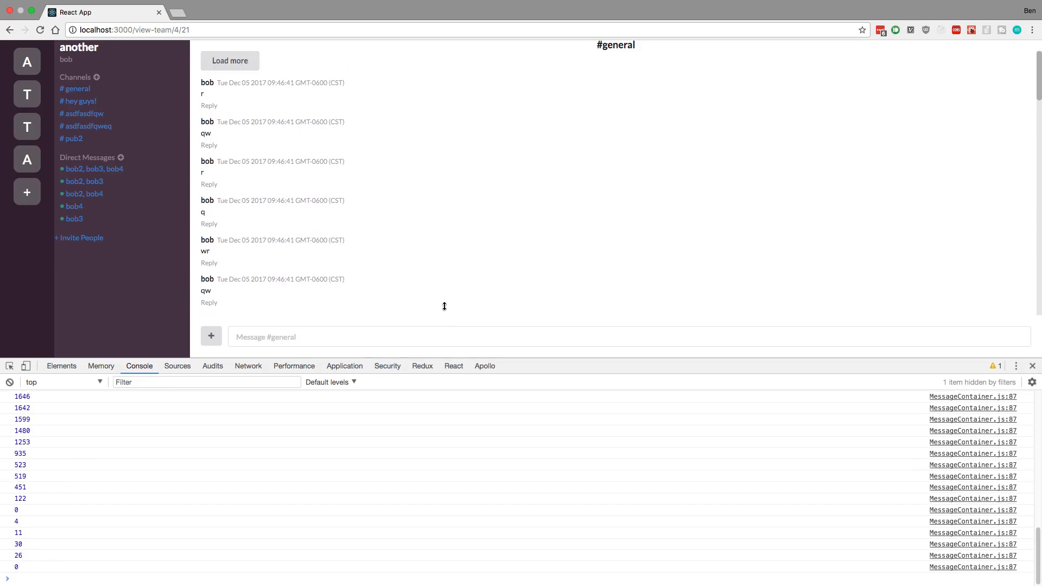
pyautogui.moveTo(71, 508)
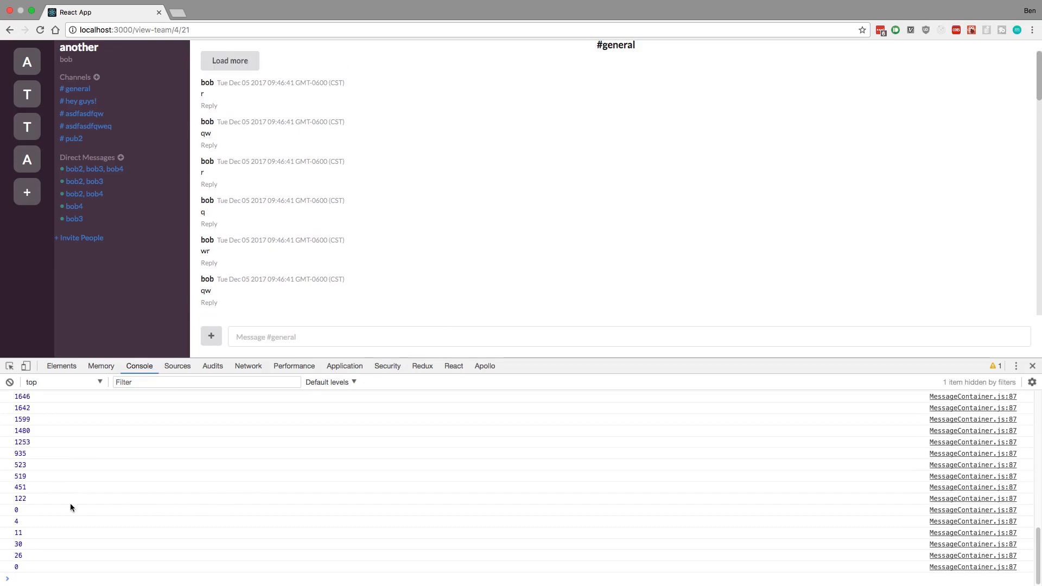
pyautogui.moveTo(462, 251)
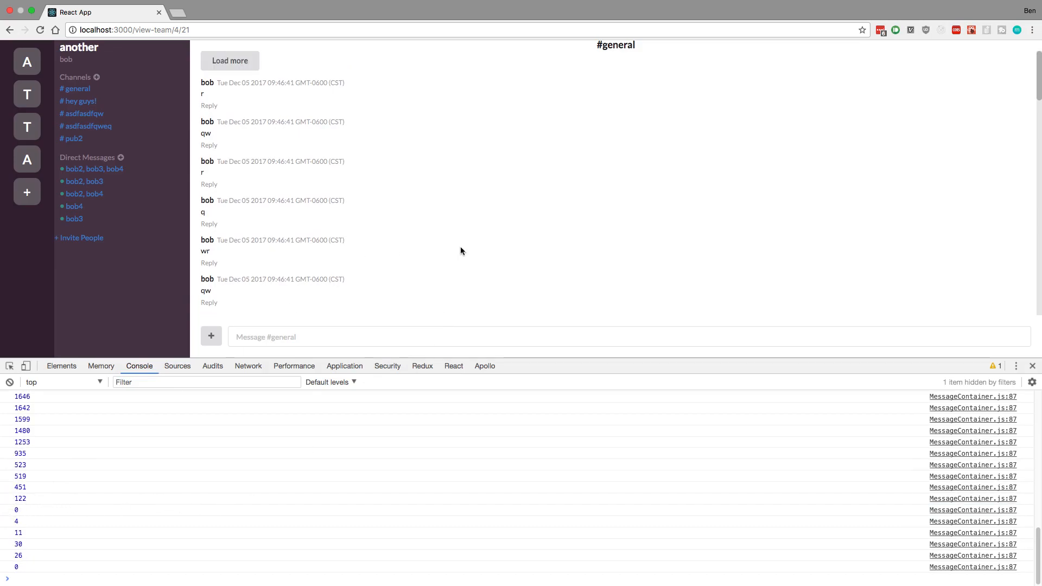
pyautogui.moveTo(402, 234)
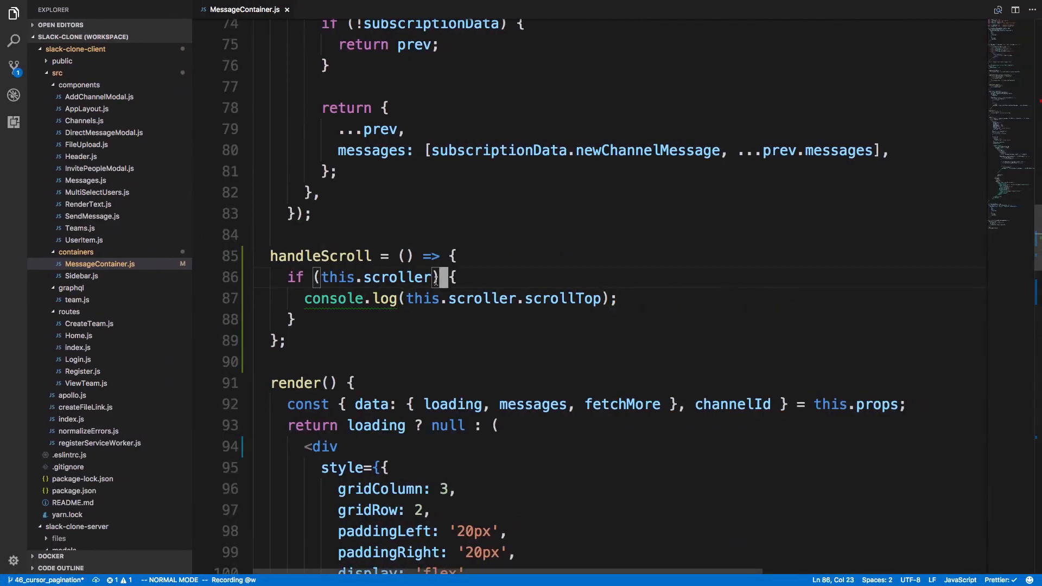
# - Require this.scroller.scrollTop < 100 in handleScroll and log 'reached top!' instead
pyautogui.write(',')
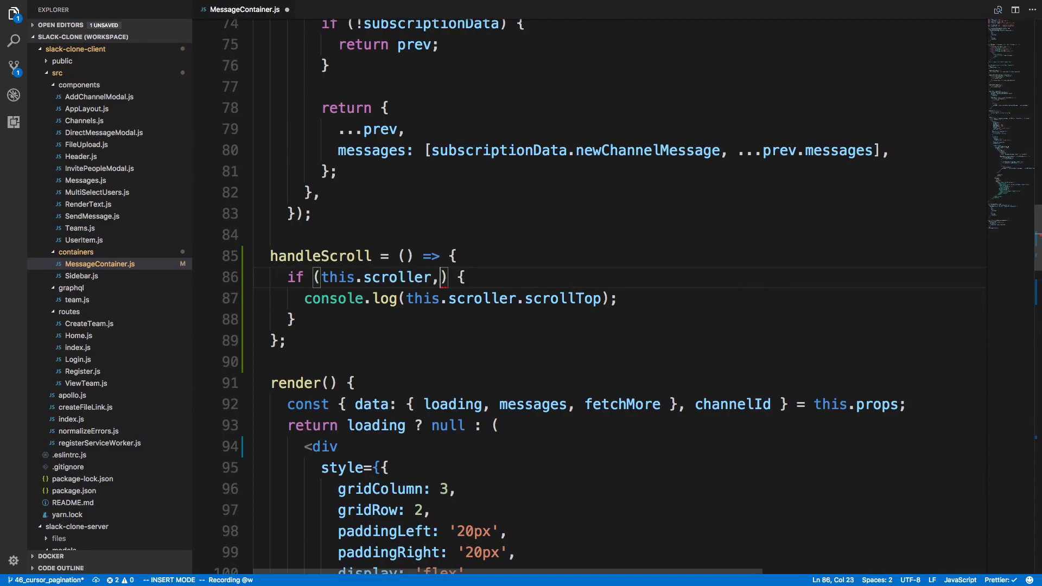
pyautogui.write('&& this.scroller.scrollTop < 100')
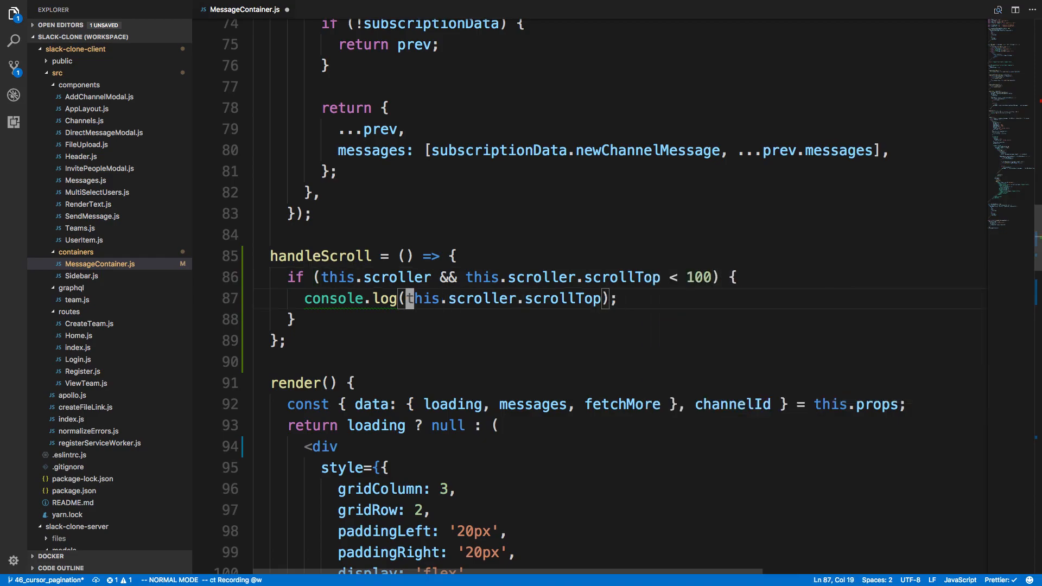
pyautogui.write("'reached top!'")
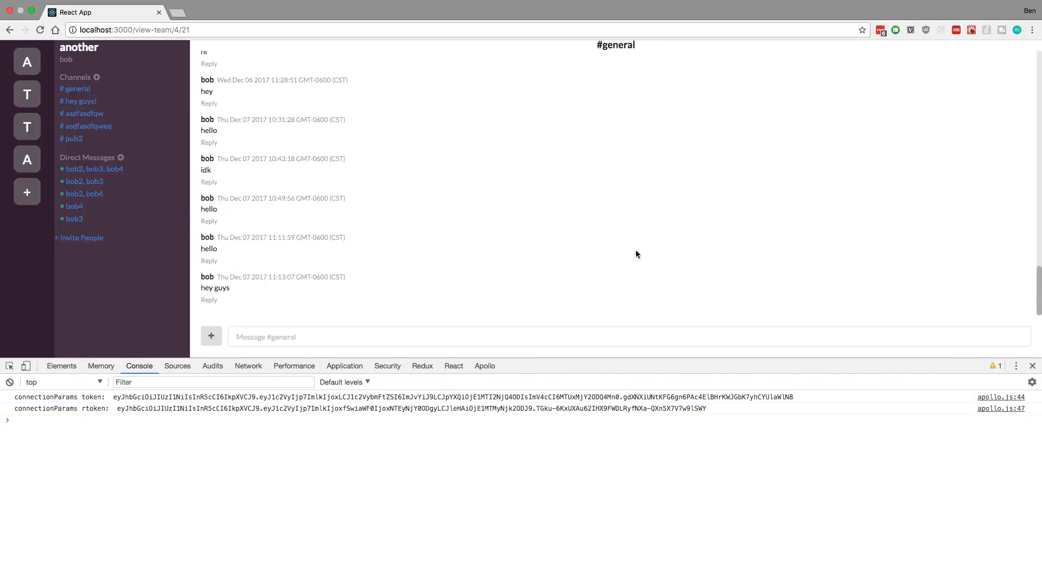
# - Scroll #general to its top and confirm 'reached top!' appears in the console
pyautogui.scroll(3)
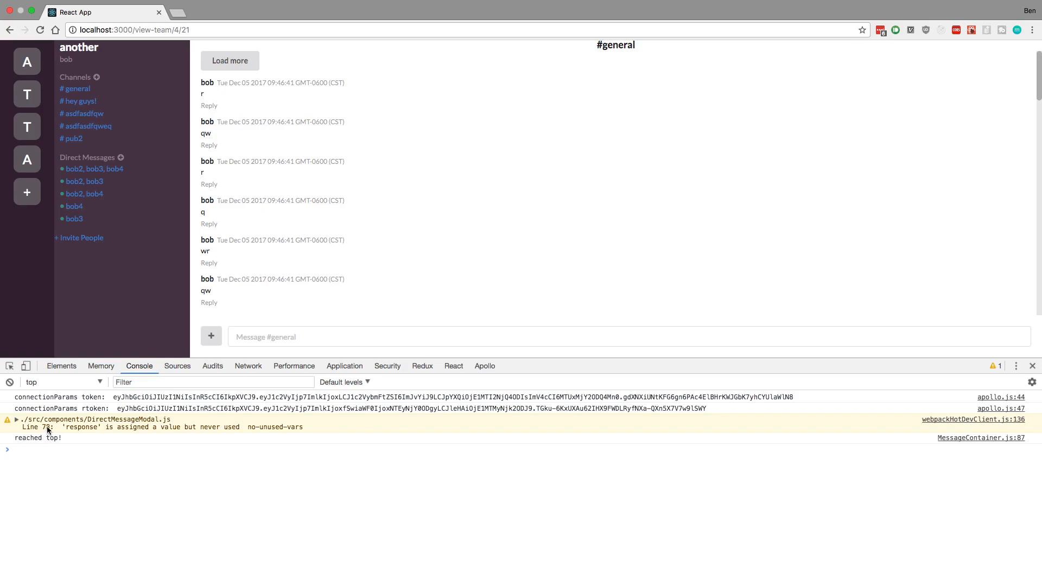
pyautogui.moveTo(234, 30)
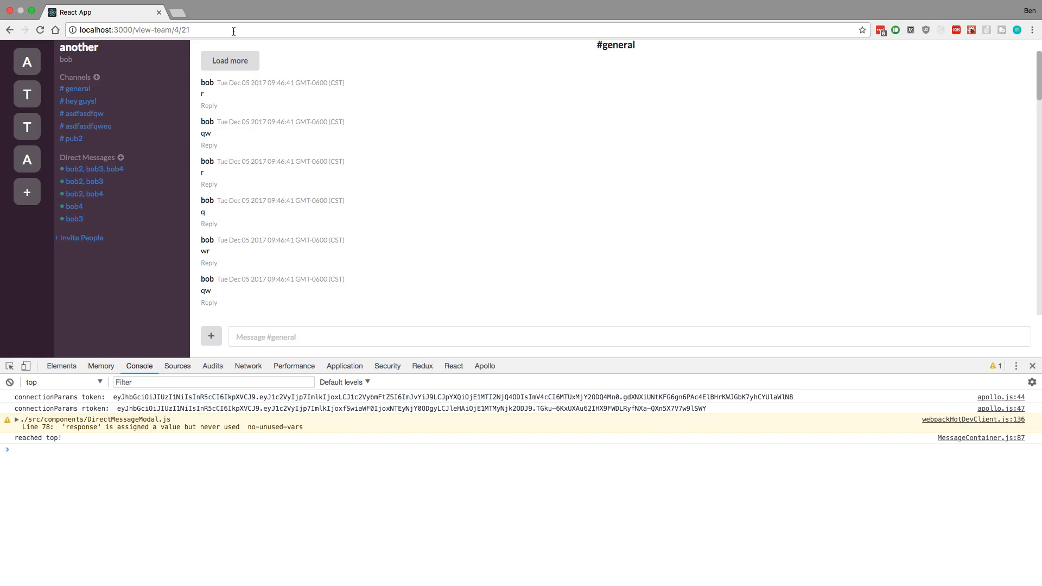
pyautogui.moveTo(253, 73)
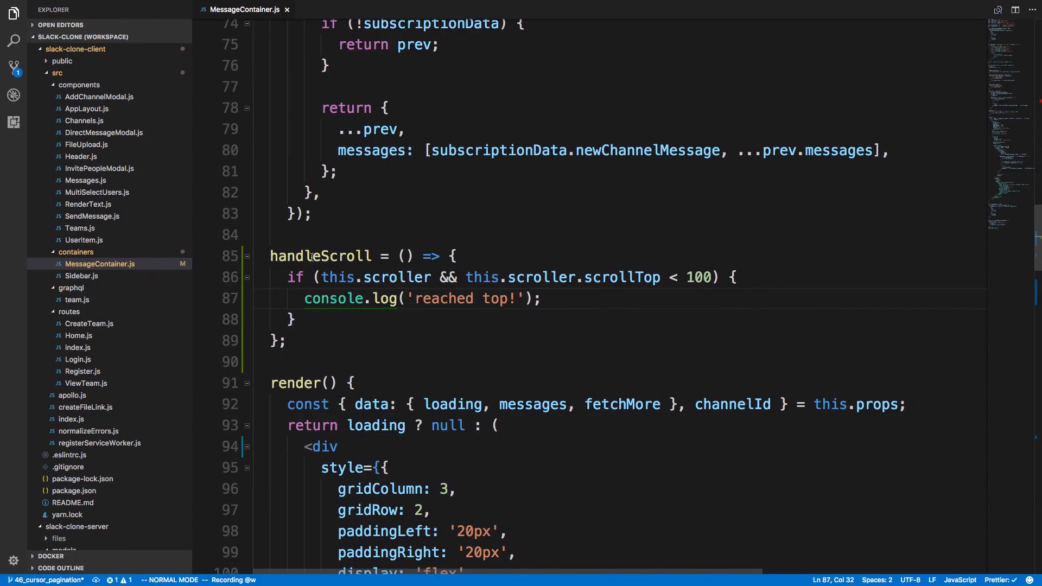
pyautogui.scroll(-3)
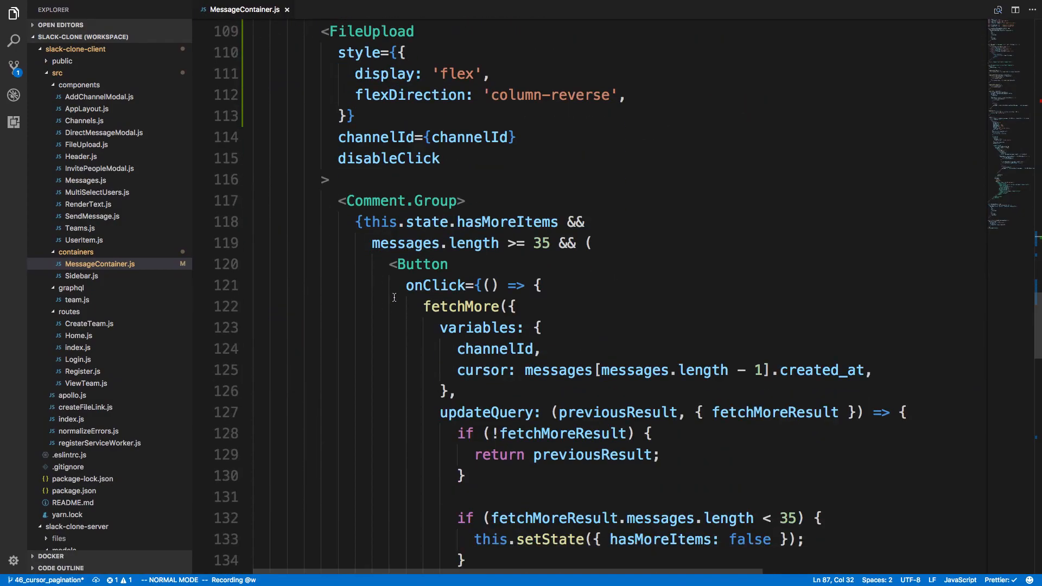
pyautogui.moveTo(365, 222)
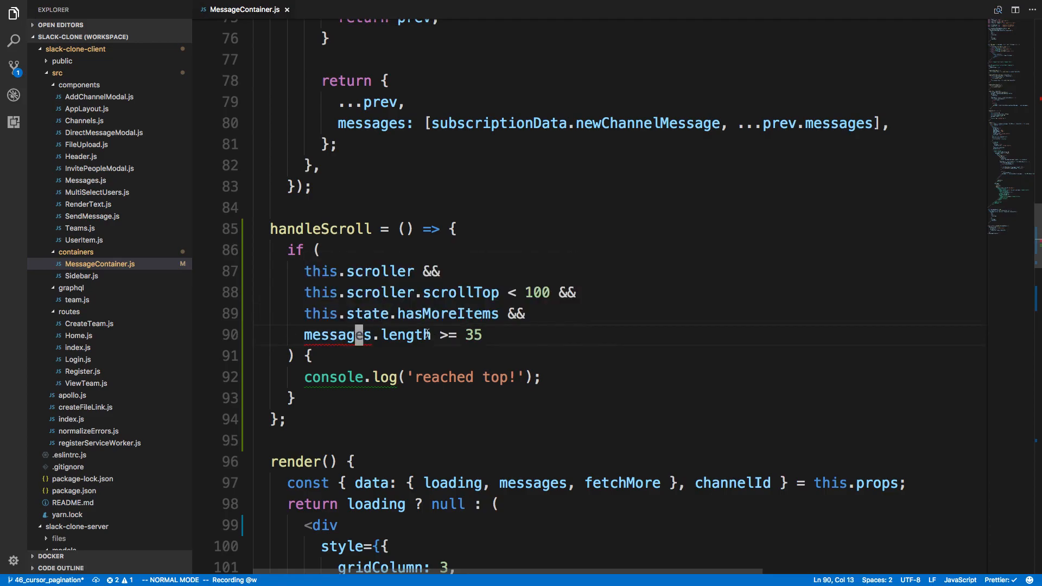
pyautogui.scroll(-3)
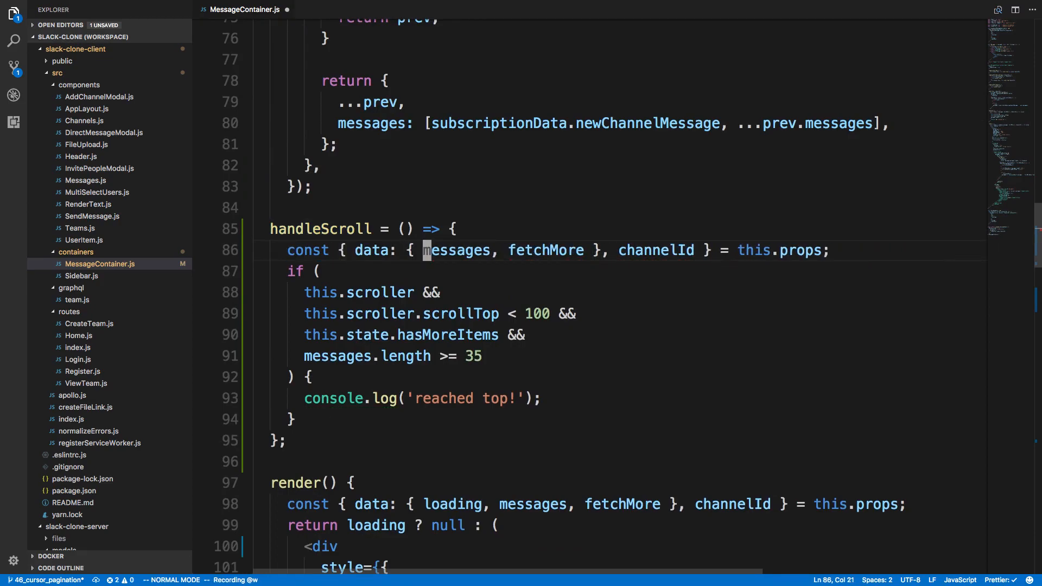
pyautogui.scroll(-3)
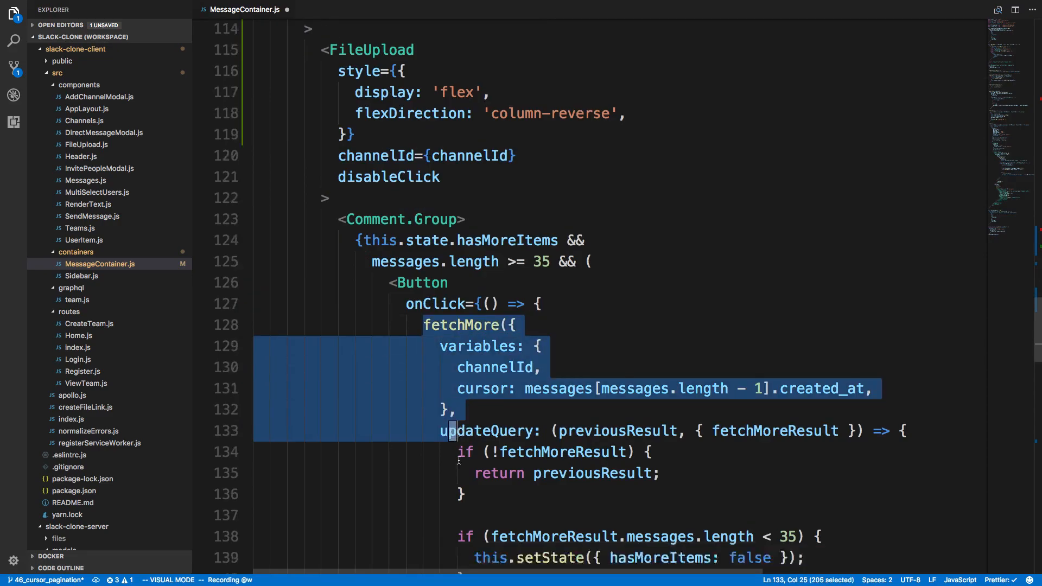
pyautogui.scroll(-3)
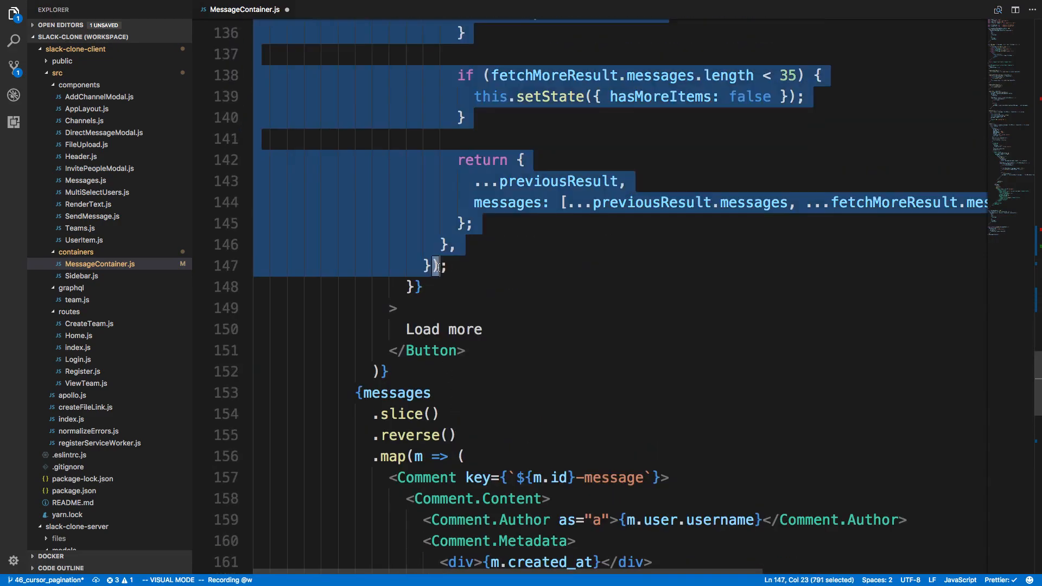
pyautogui.press('Escape')
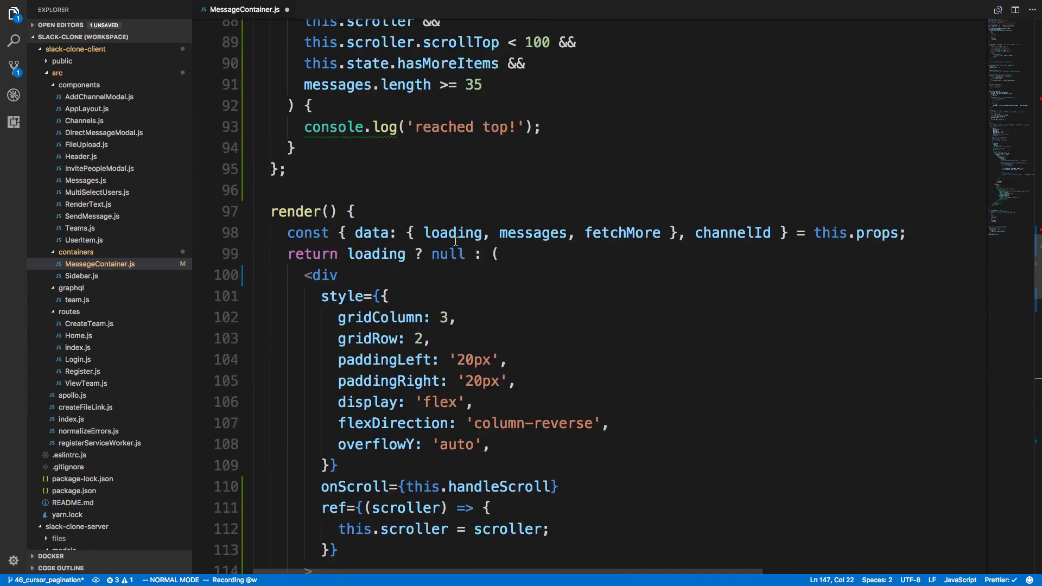
pyautogui.scroll(3)
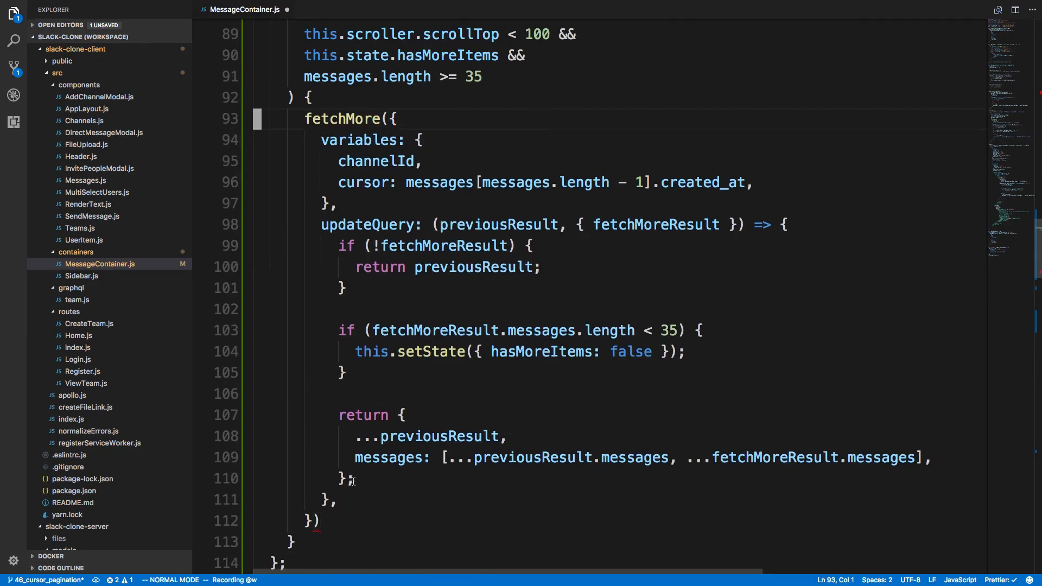
pyautogui.scroll(-3)
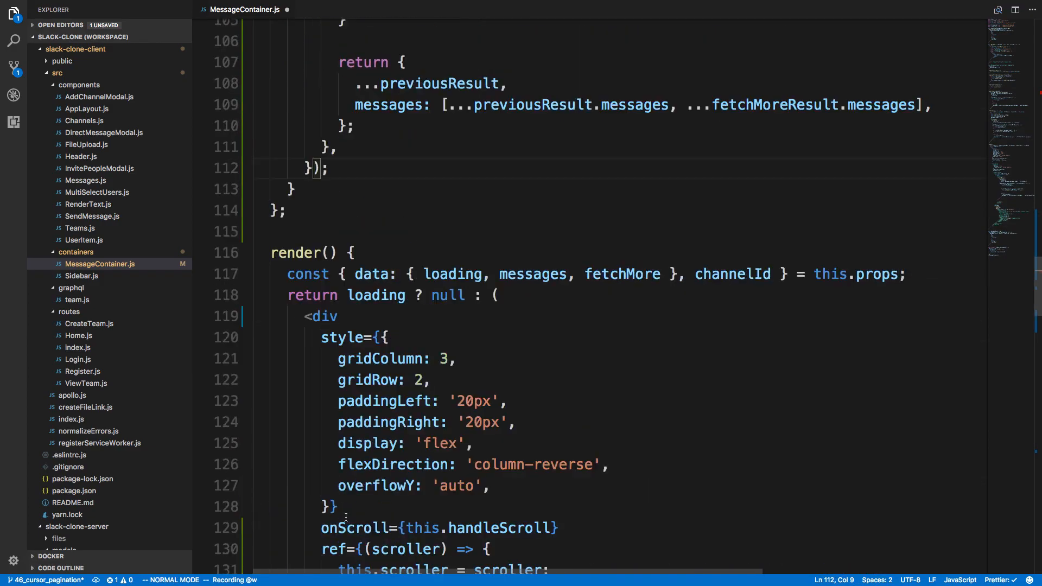
pyautogui.scroll(-3)
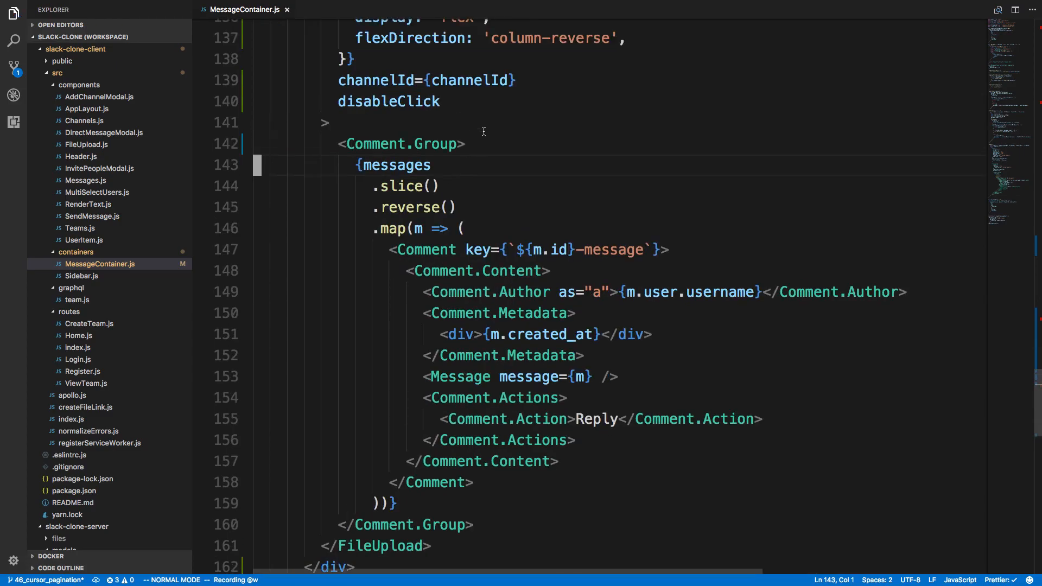
pyautogui.scroll(3)
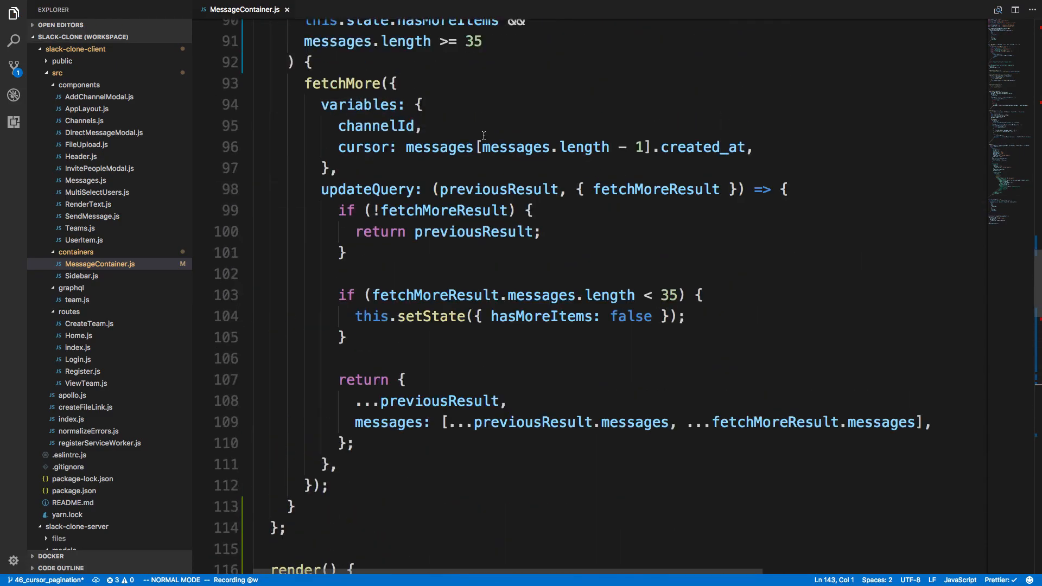
pyautogui.scroll(3)
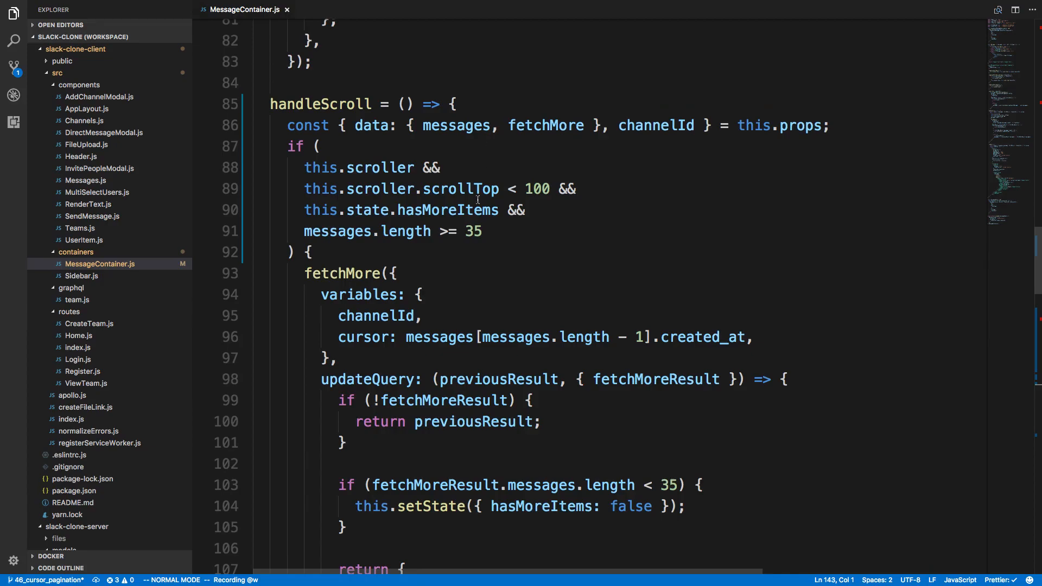
pyautogui.scroll(-3)
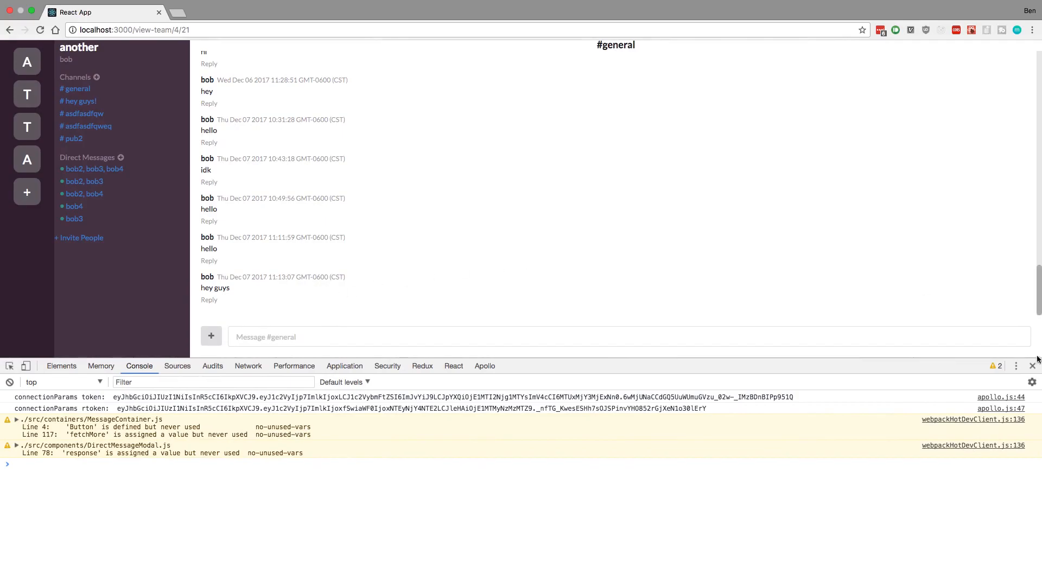
# - Close DevTools and scroll #general up until older Dec 5 messages load
pyautogui.click(1032, 365)
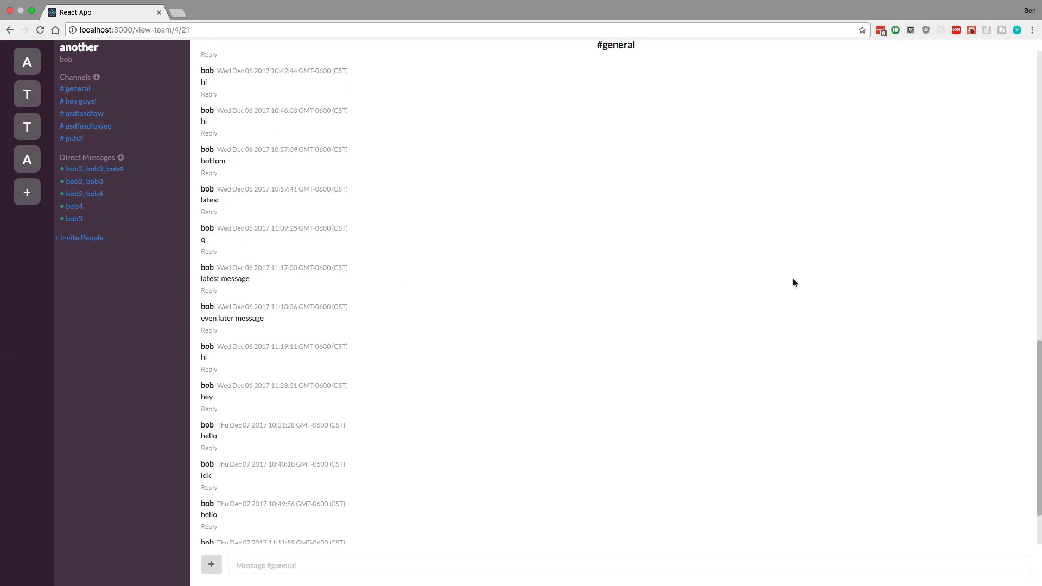
pyautogui.scroll(3)
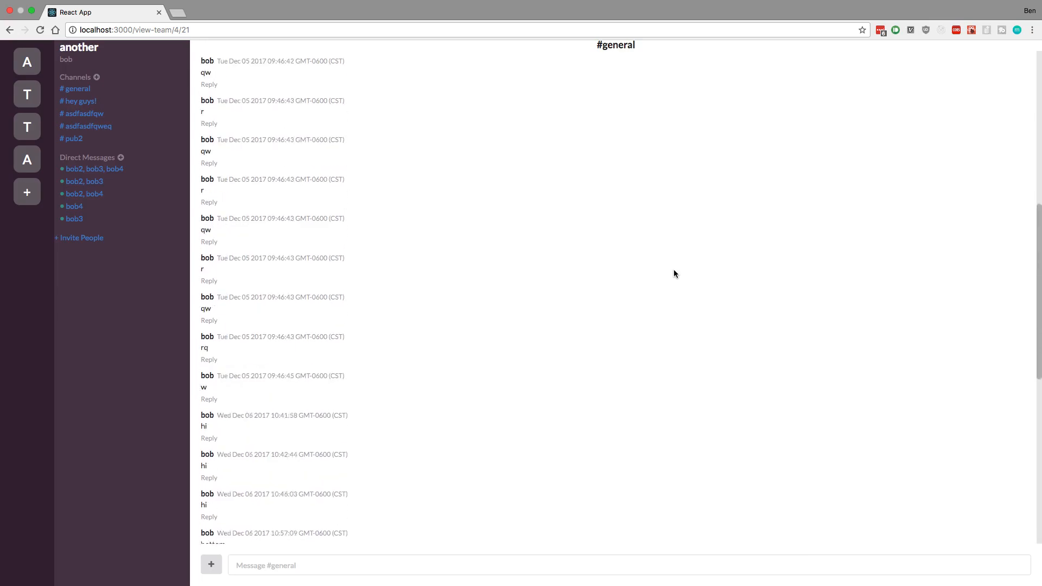
pyautogui.scroll(-3)
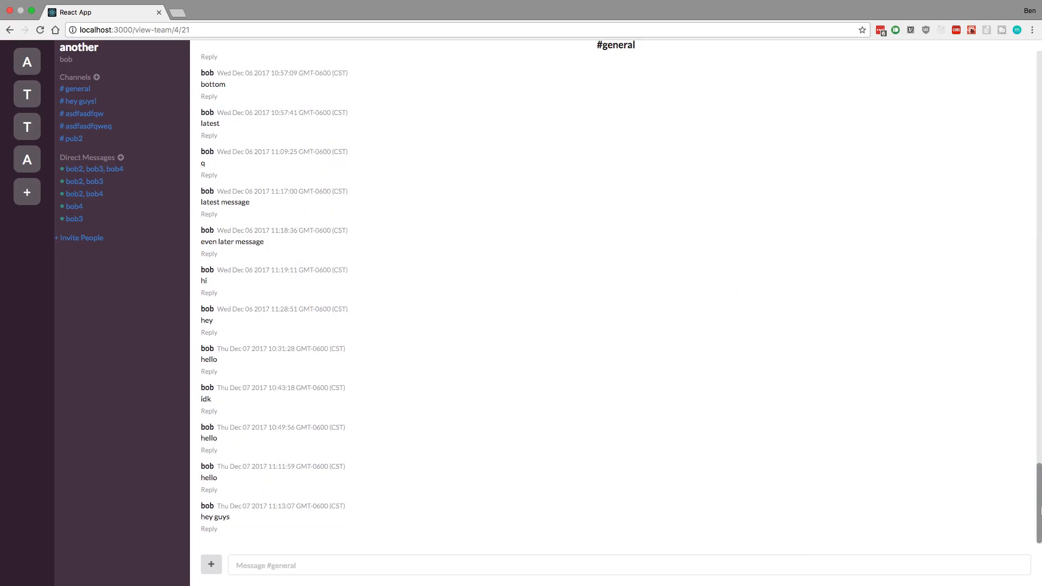
pyautogui.scroll(3)
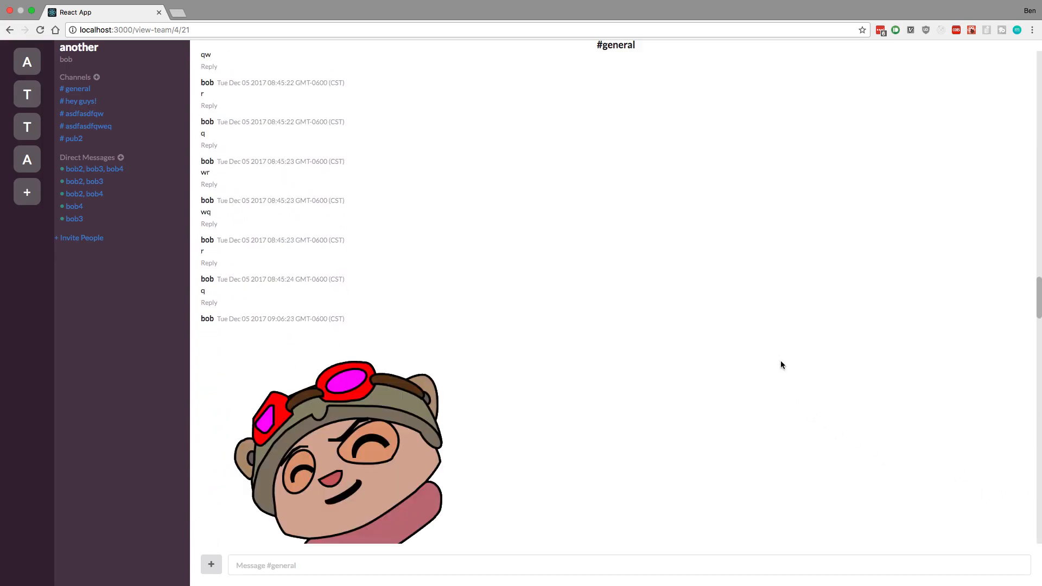
pyautogui.scroll(3)
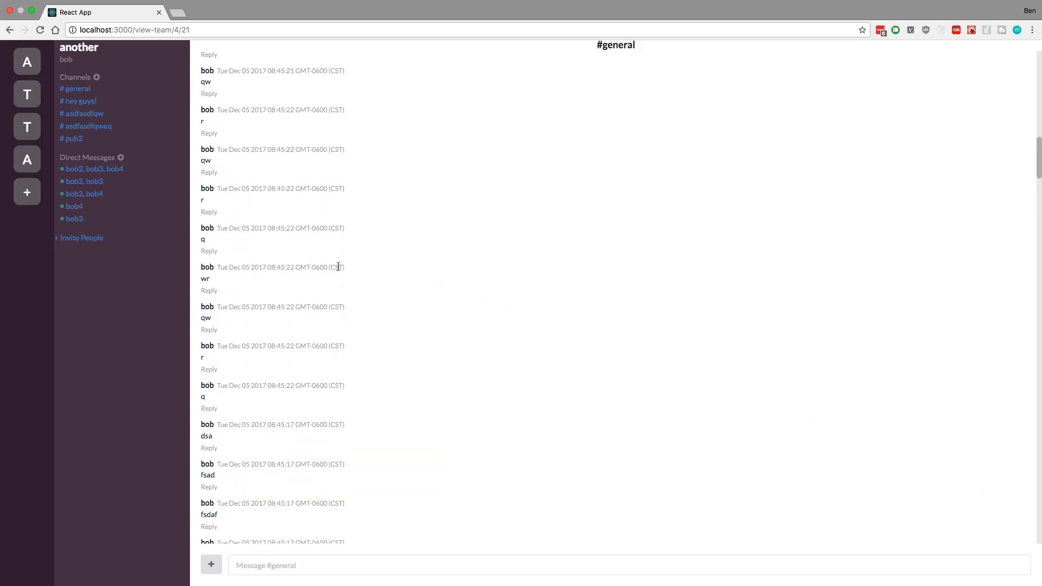
pyautogui.scroll(-3)
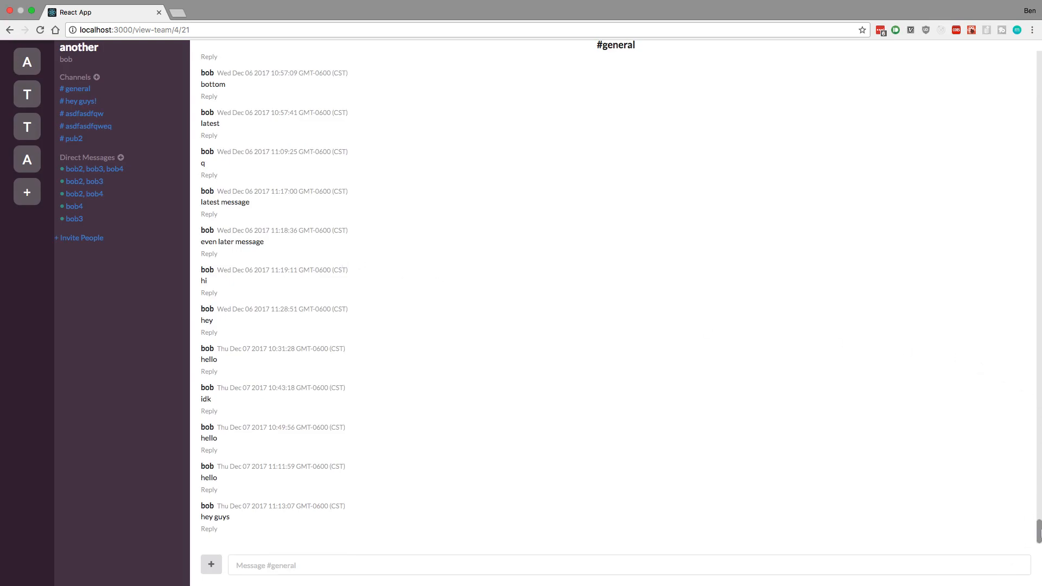
pyautogui.moveTo(424, 397)
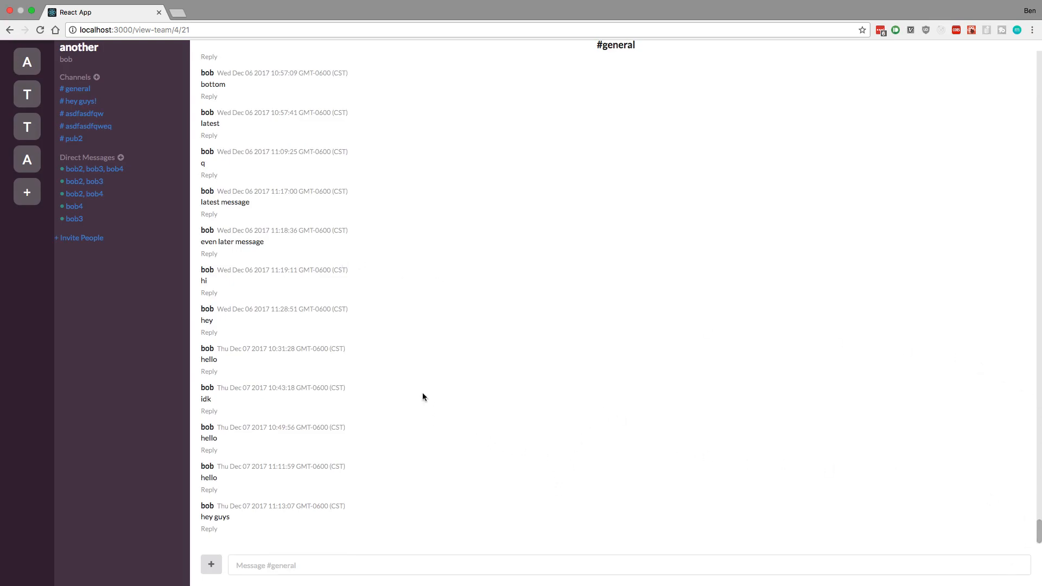
pyautogui.moveTo(423, 379)
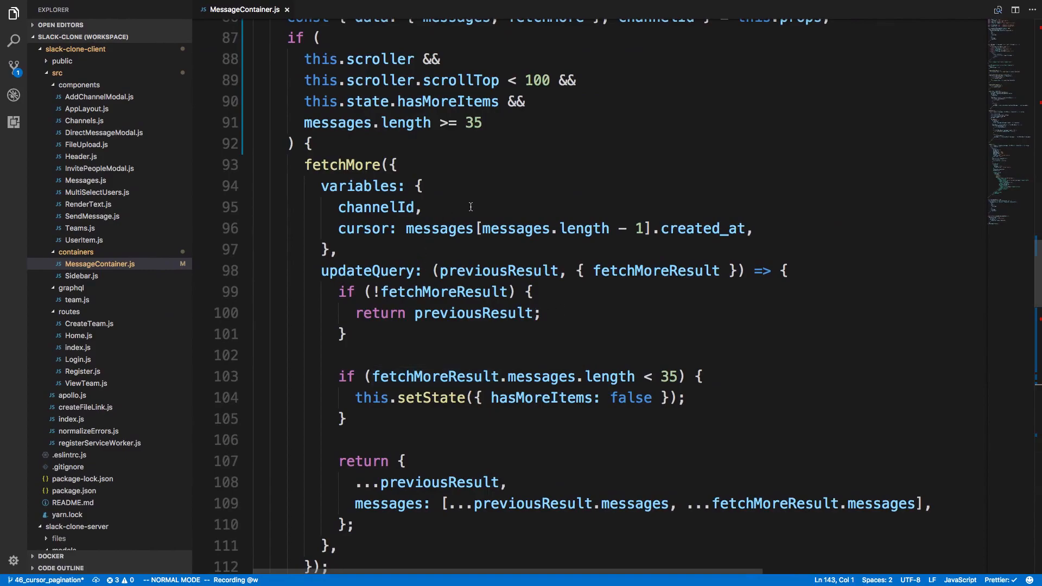
pyautogui.scroll(3)
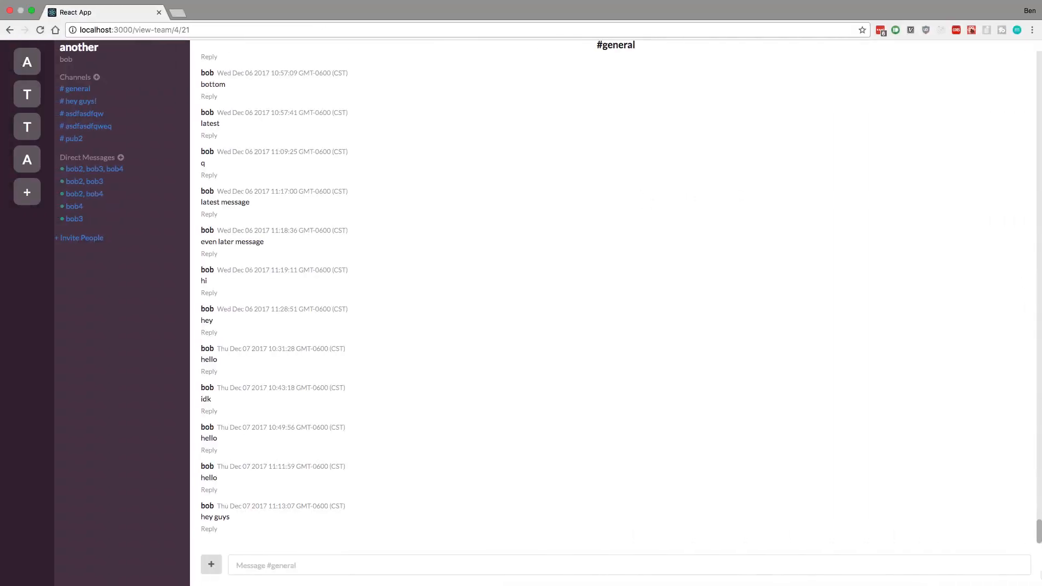
pyautogui.moveTo(743, 489)
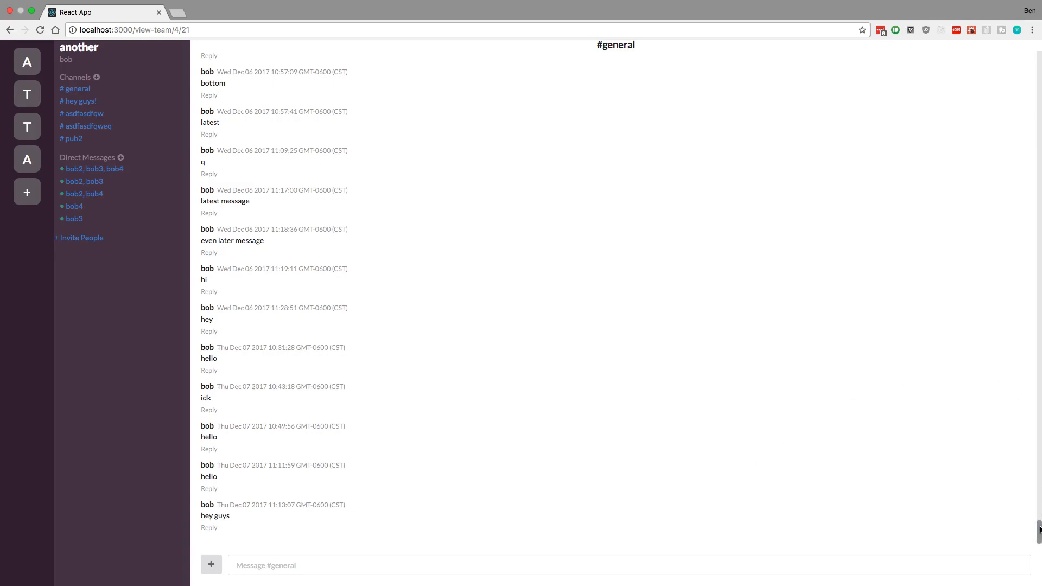
pyautogui.scroll(3)
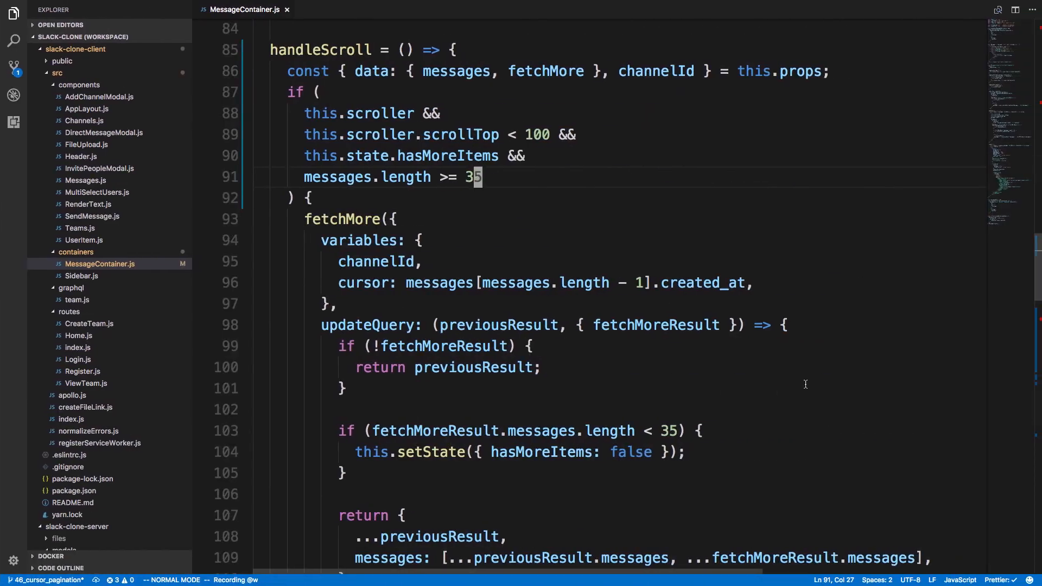
pyautogui.scroll(3)
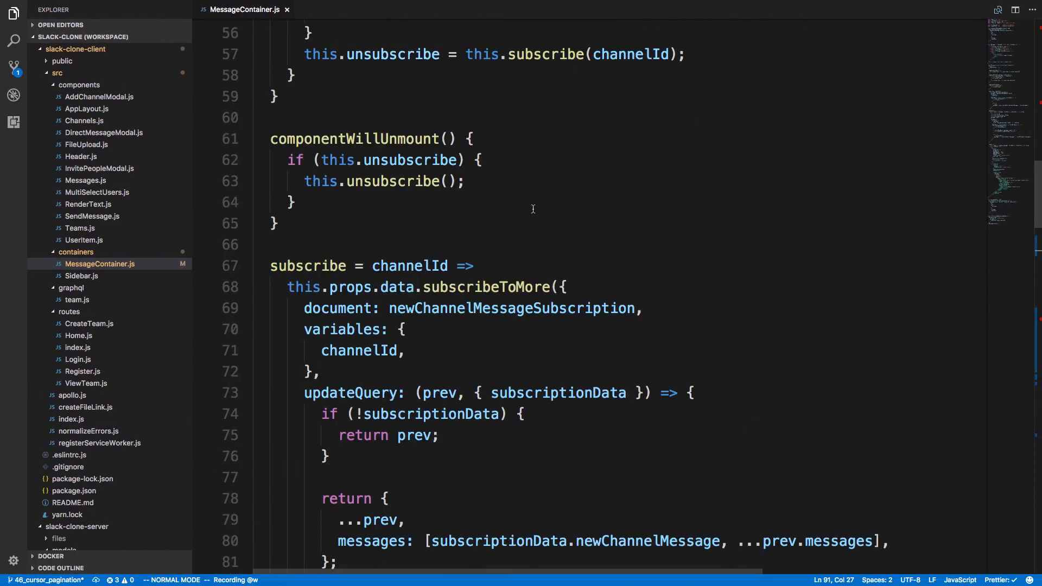
pyautogui.scroll(3)
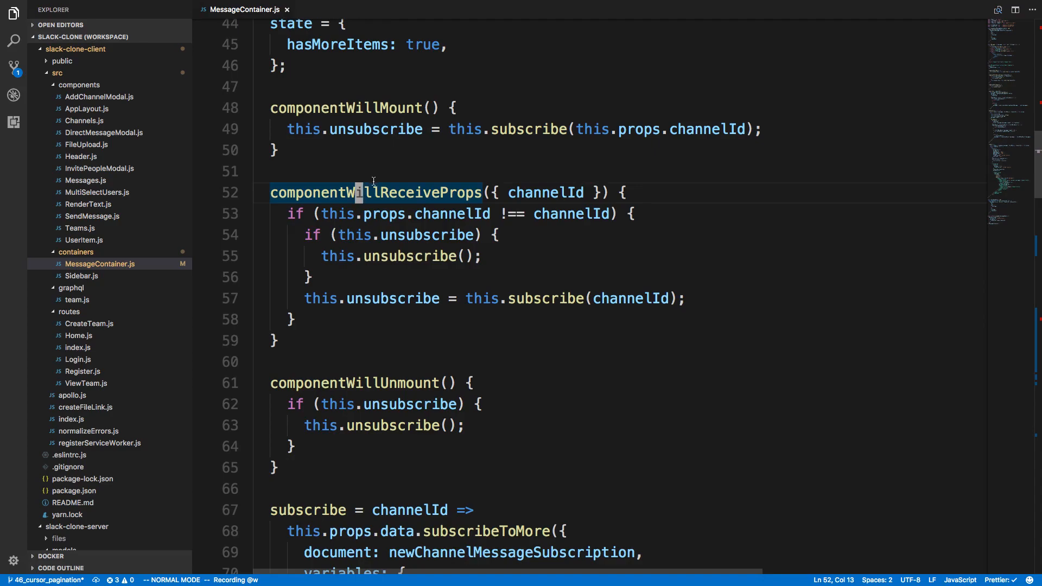
pyautogui.moveTo(521, 206)
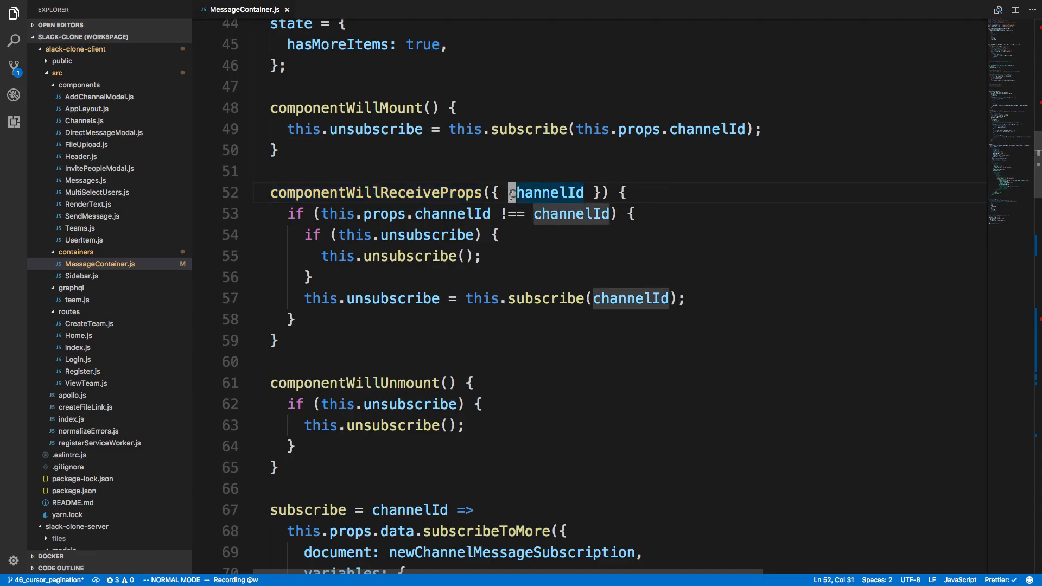
pyautogui.moveTo(444, 203)
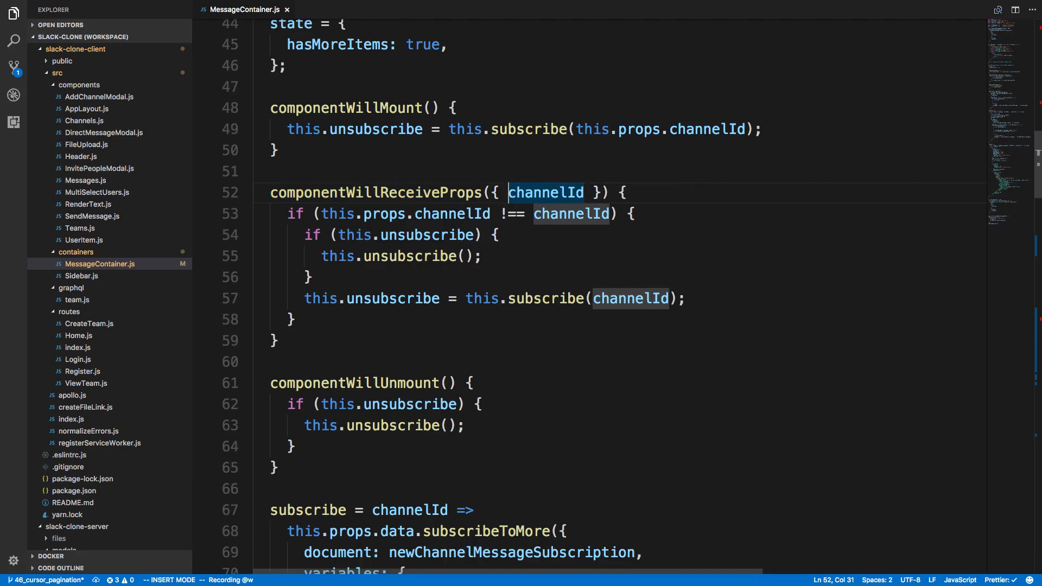
# - Destructure data: { messages } from the incoming props in componentWillReceiveProps
pyautogui.write('data: {messages },')
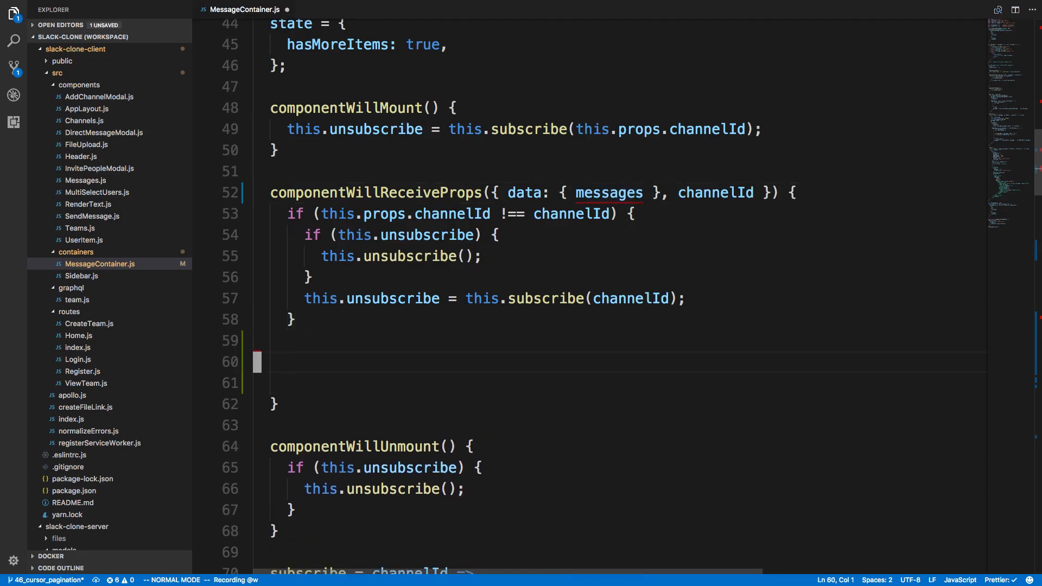
pyautogui.write('if (mess')
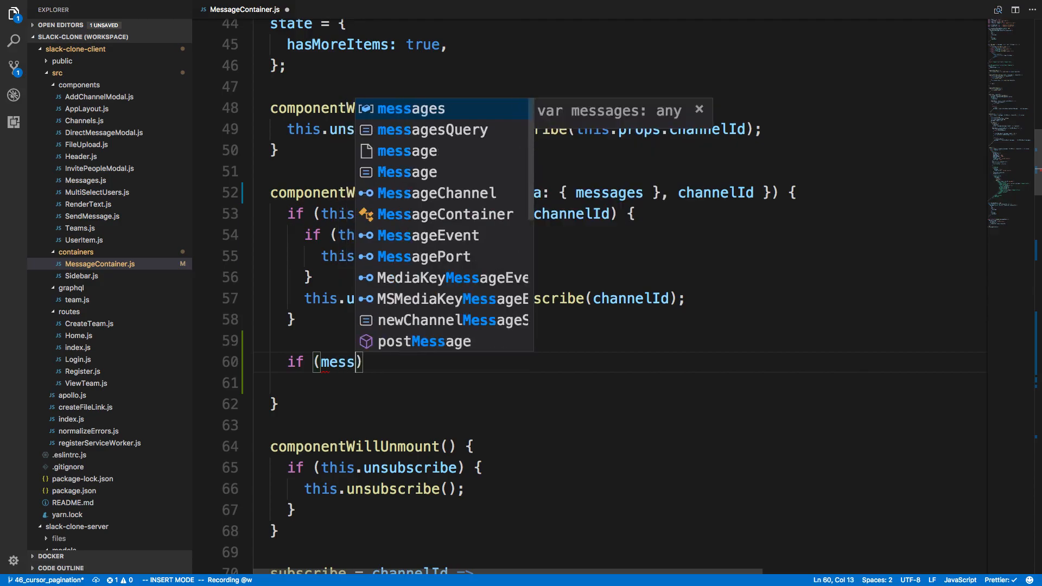
pyautogui.write('ages')
pyautogui.write('const {}')
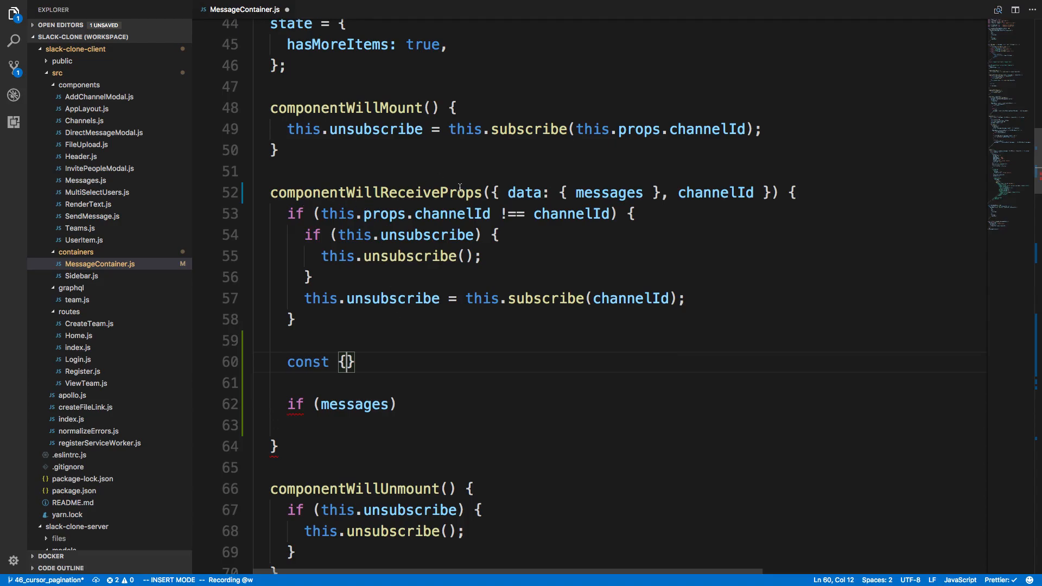
pyautogui.moveTo(403, 333)
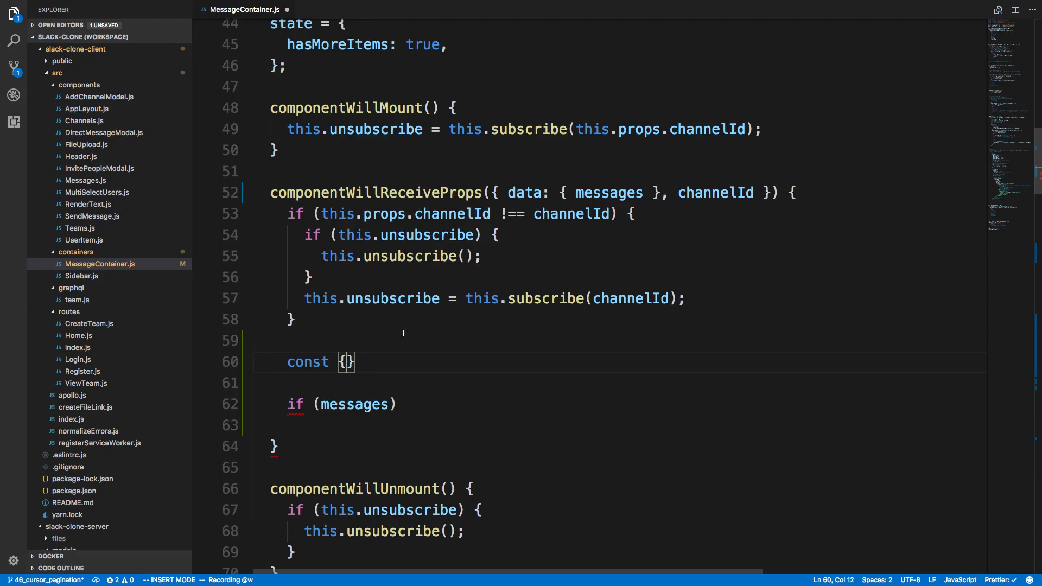
pyautogui.write('data:')
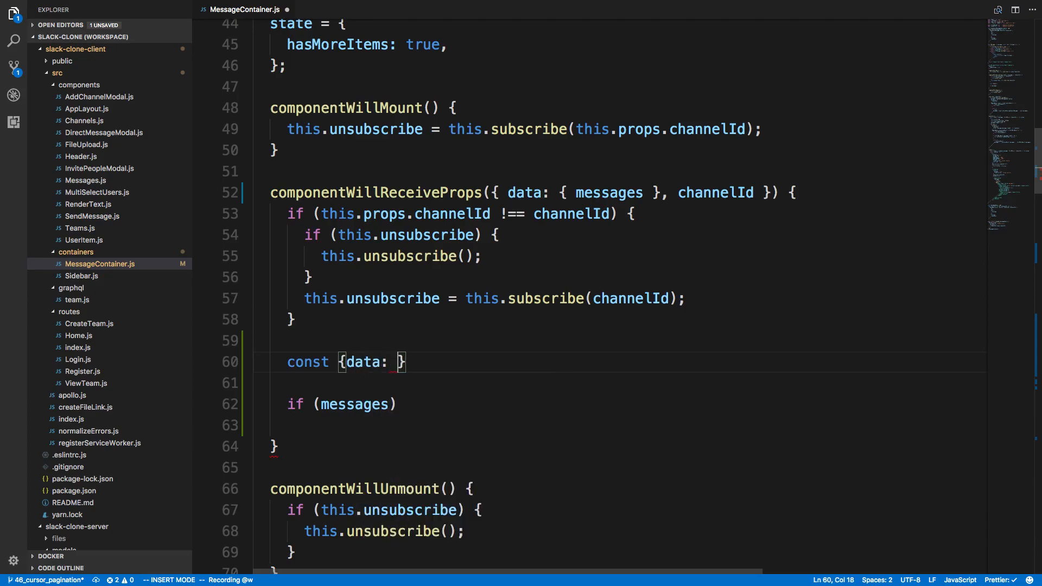
pyautogui.write('{')
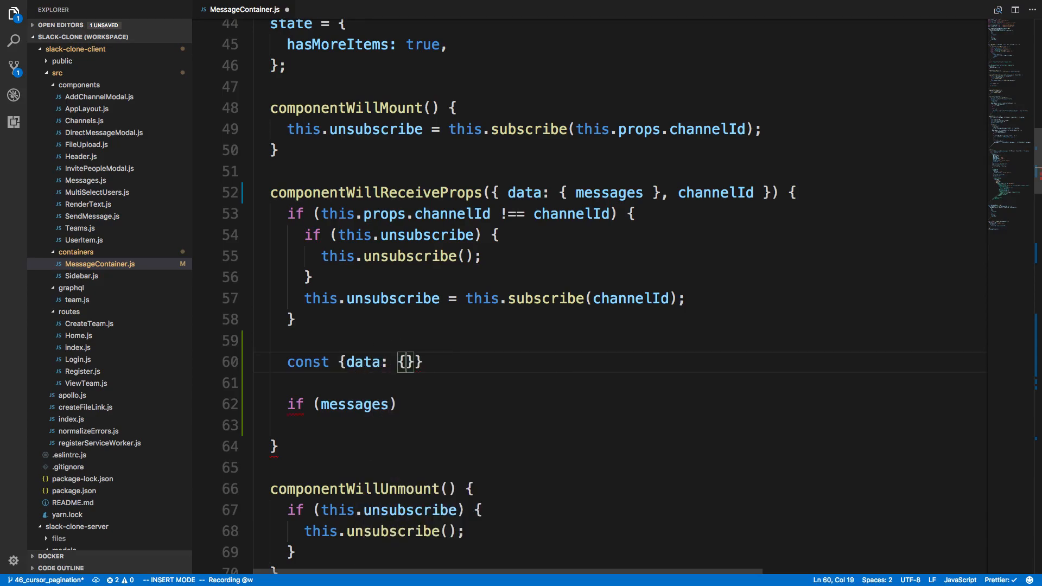
pyautogui.write('kj')
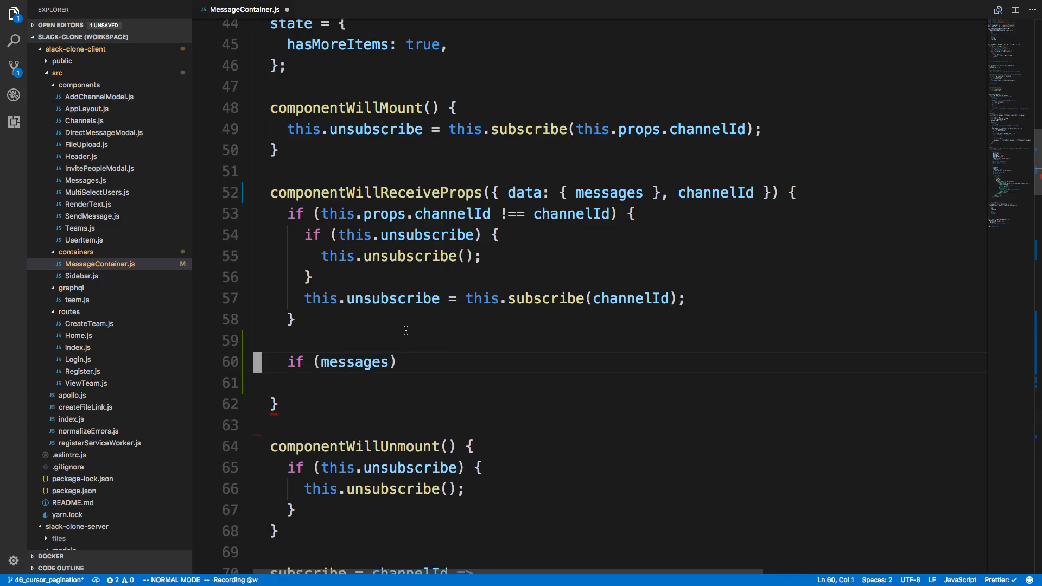
# - Start an if comparing this.props.data.messages.length !== messages.length
pyautogui.write('this')
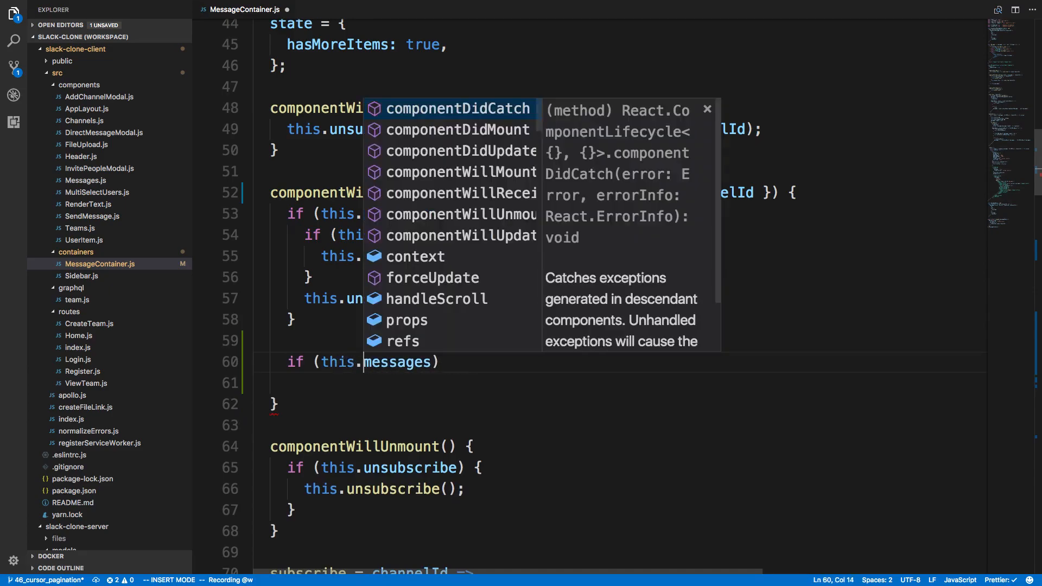
pyautogui.write('.props.data.messsages')
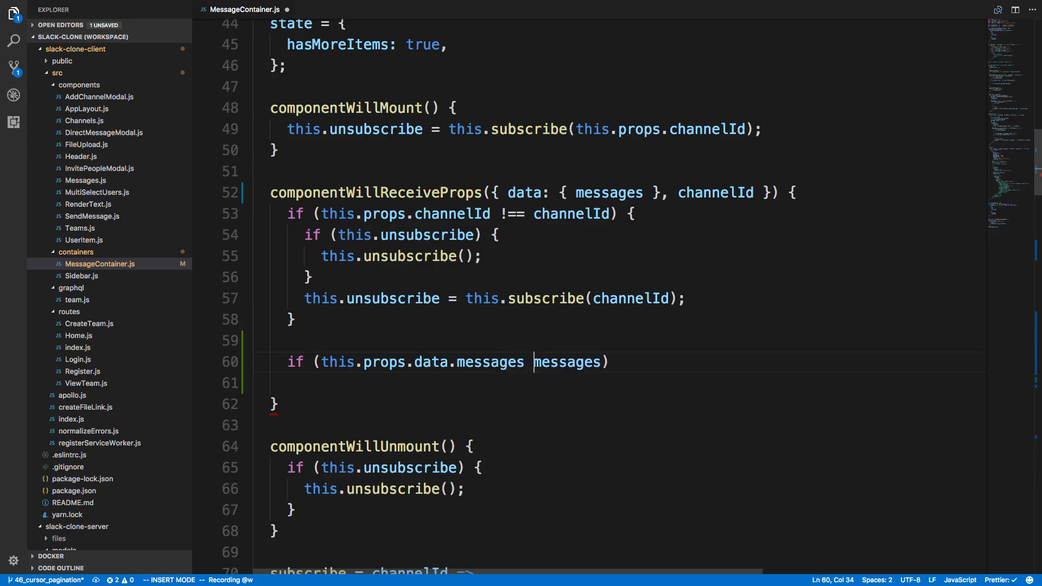
pyautogui.write('&&')
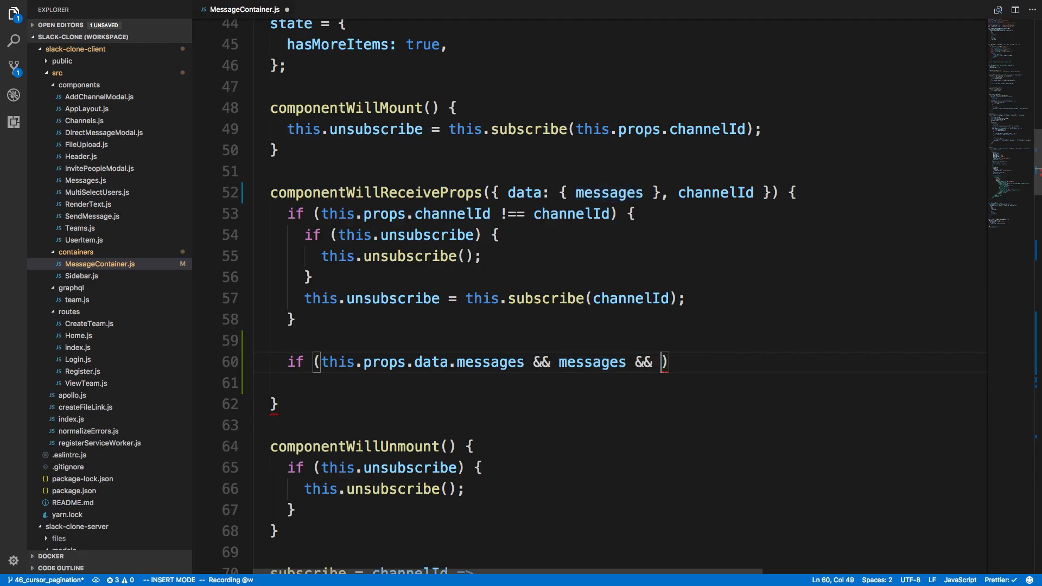
pyautogui.write('this.props.')
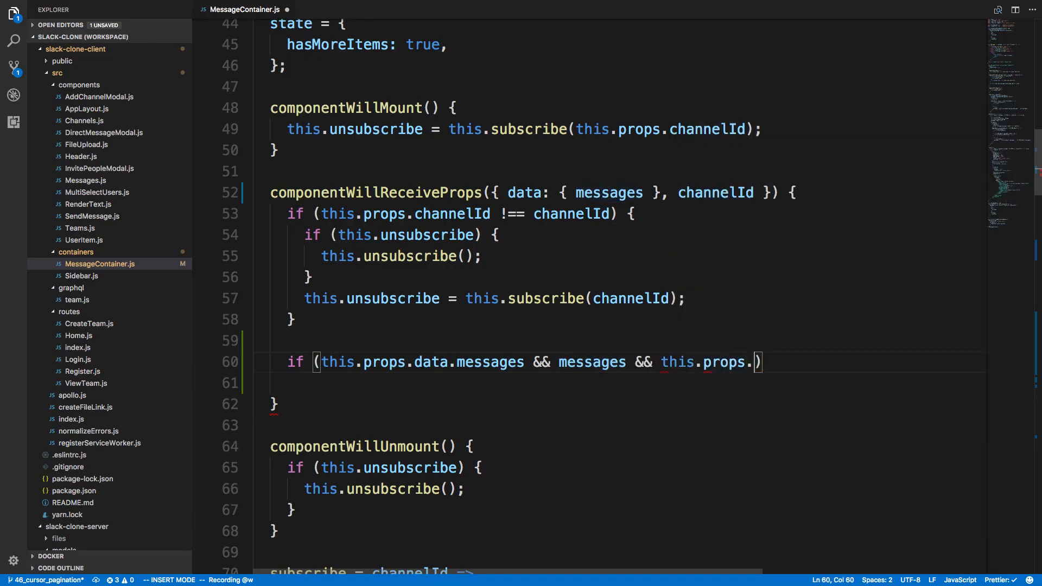
pyautogui.write('data.messages.')
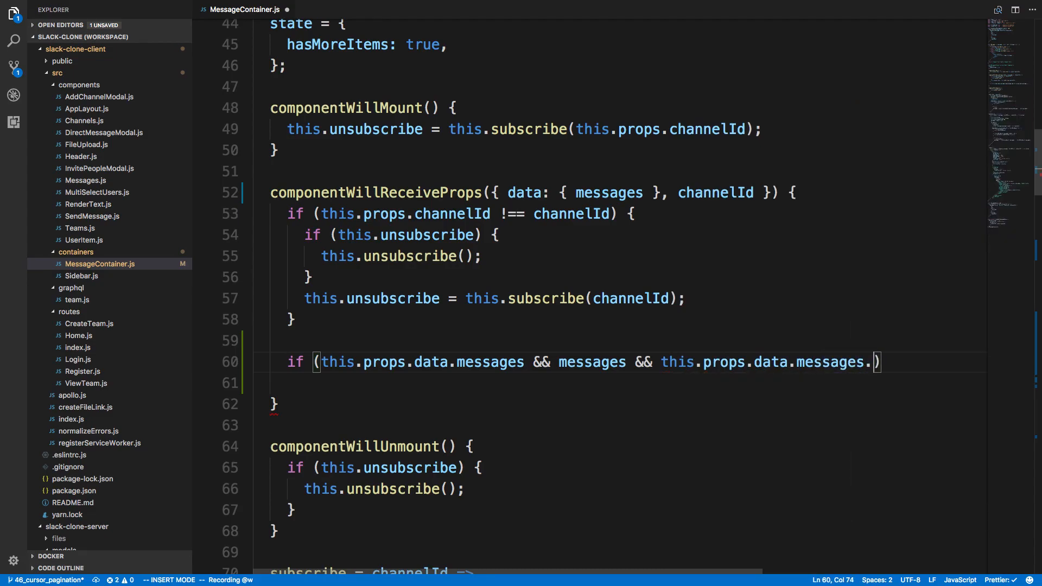
pyautogui.write('length !==')
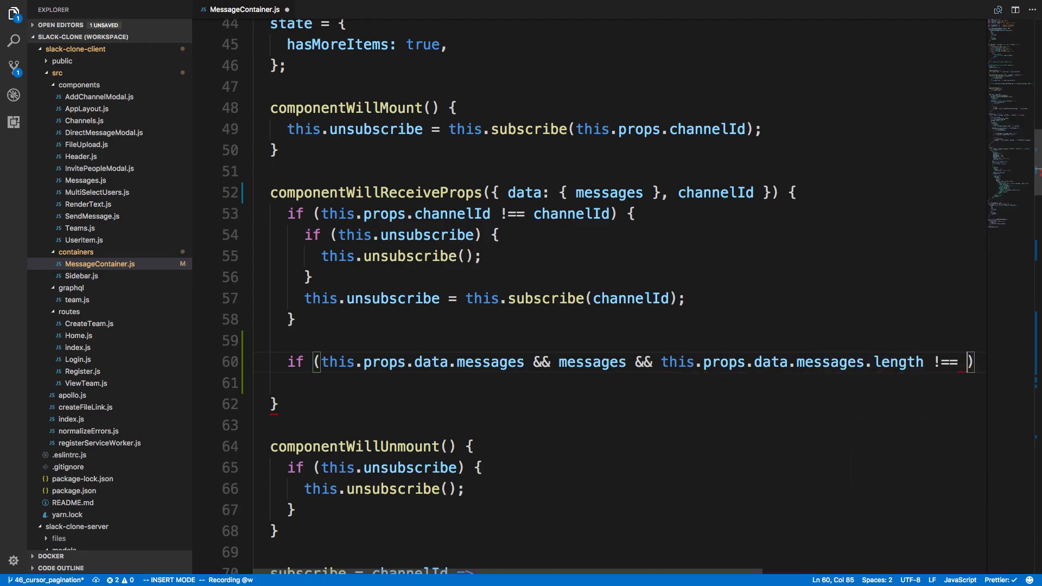
pyautogui.write('messages.length')
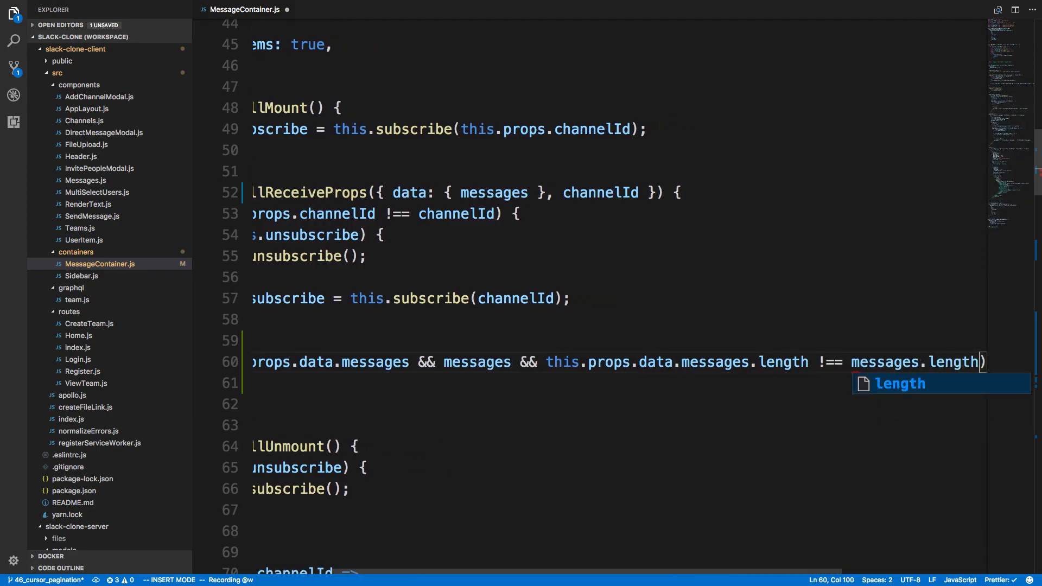
# - Prefix the condition with this.scroller && and add a '// 35 items' comment inside
pyautogui.press('Escape')
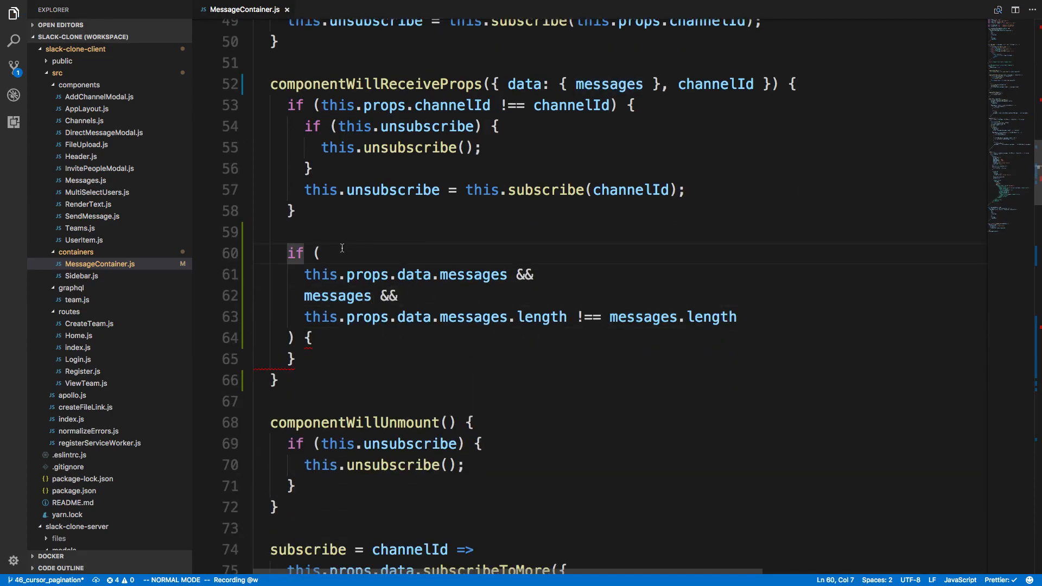
pyautogui.write('this.scor')
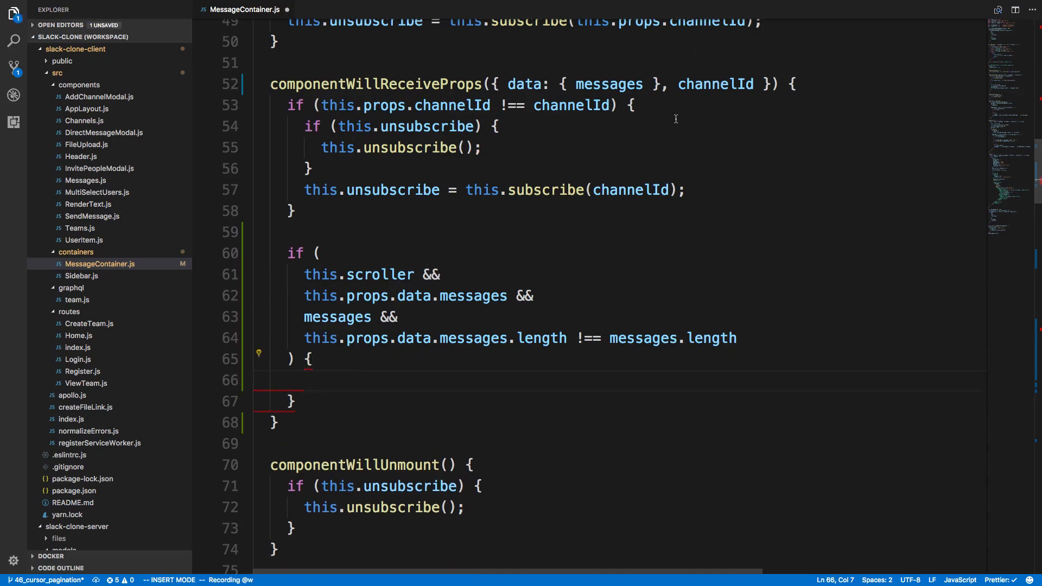
pyautogui.moveTo(429, 326)
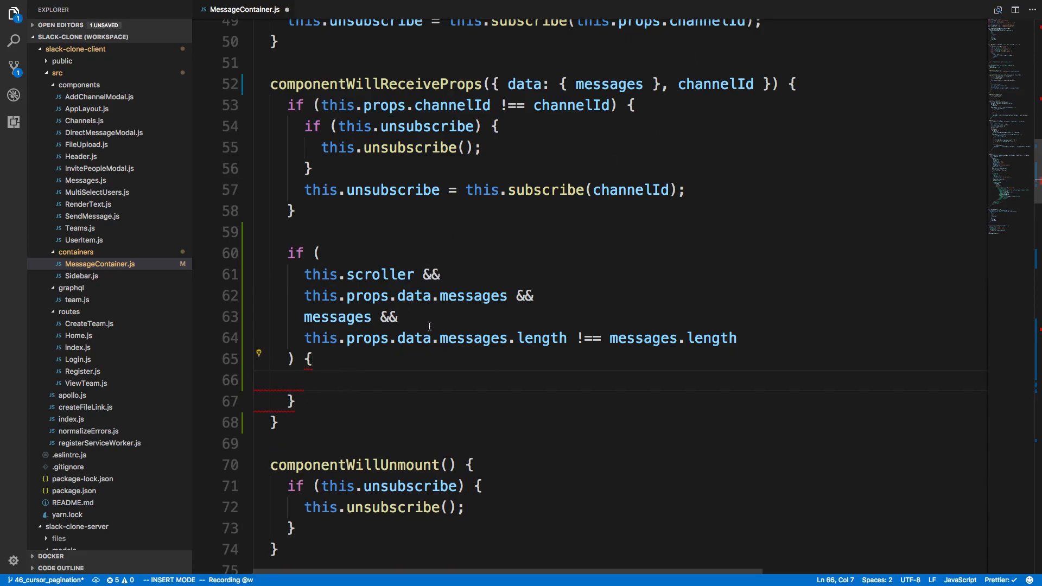
pyautogui.moveTo(454, 326)
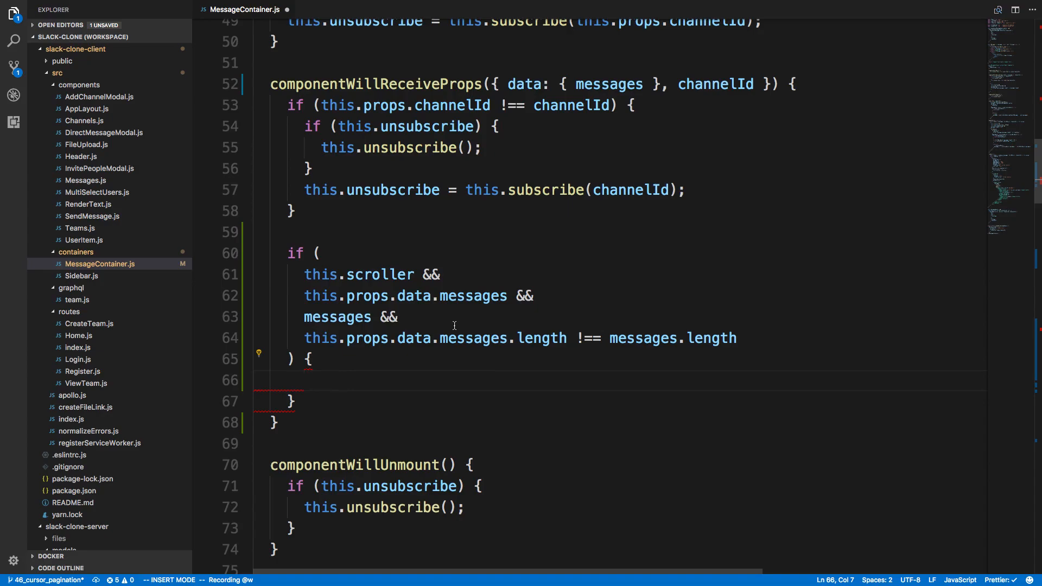
pyautogui.write('/')
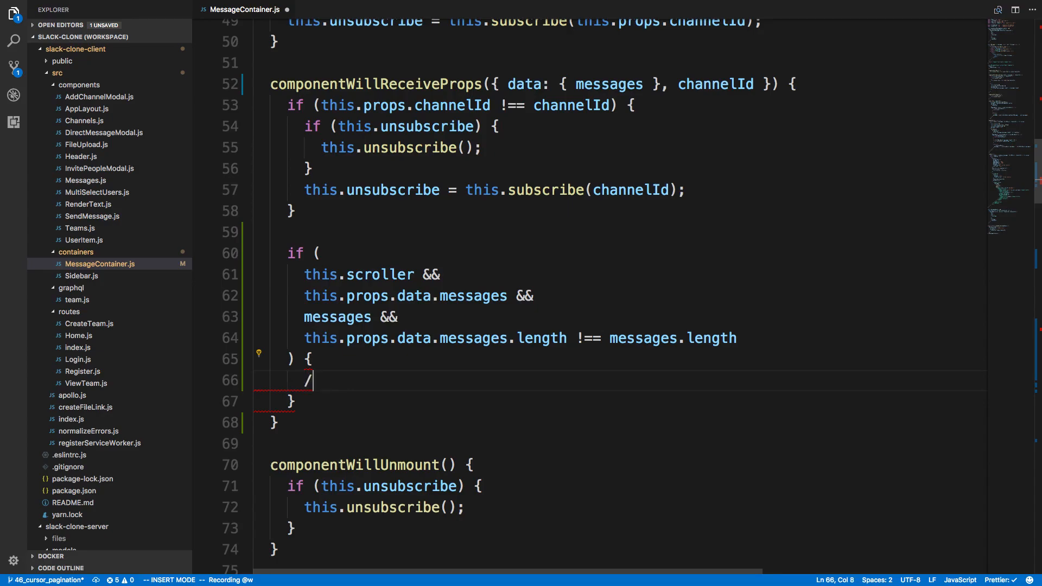
pyautogui.write('/ 35 items')
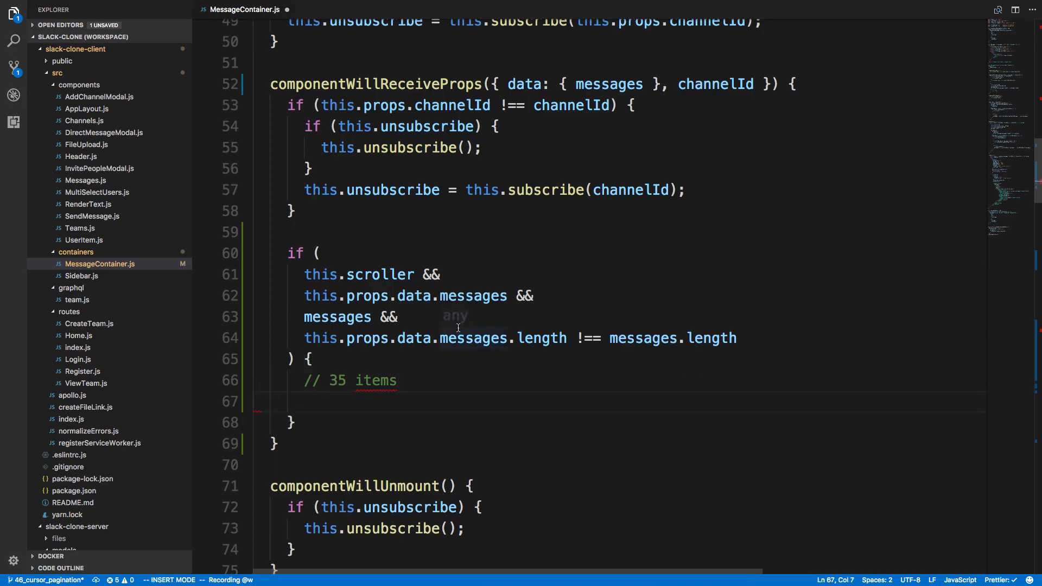
# - Add const currentHeight = this.scroller.scrollHeight; below the '// 35 items' comment
pyautogui.scroll(-3)
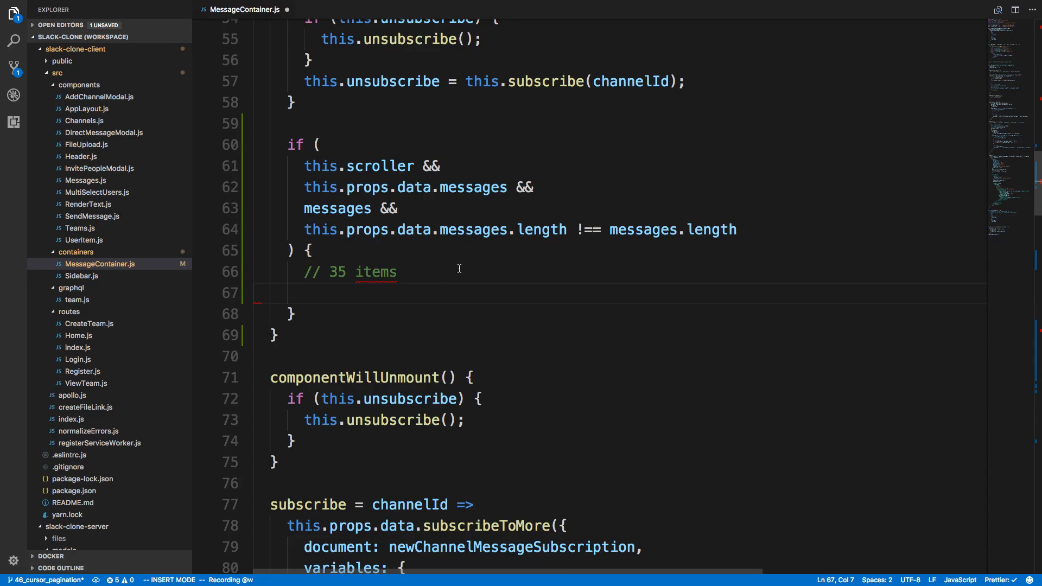
pyautogui.write('const c')
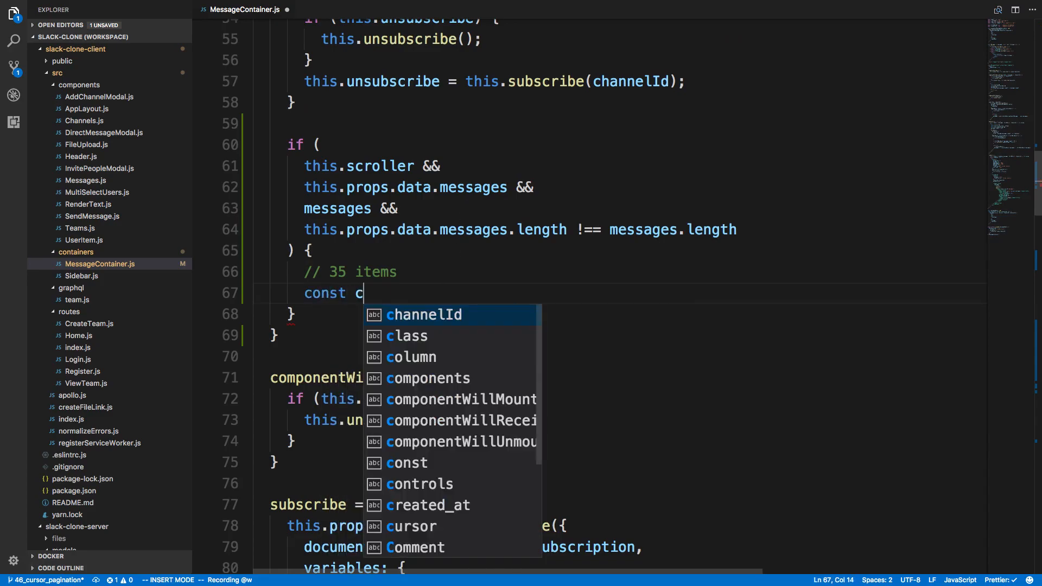
pyautogui.write('urrent')
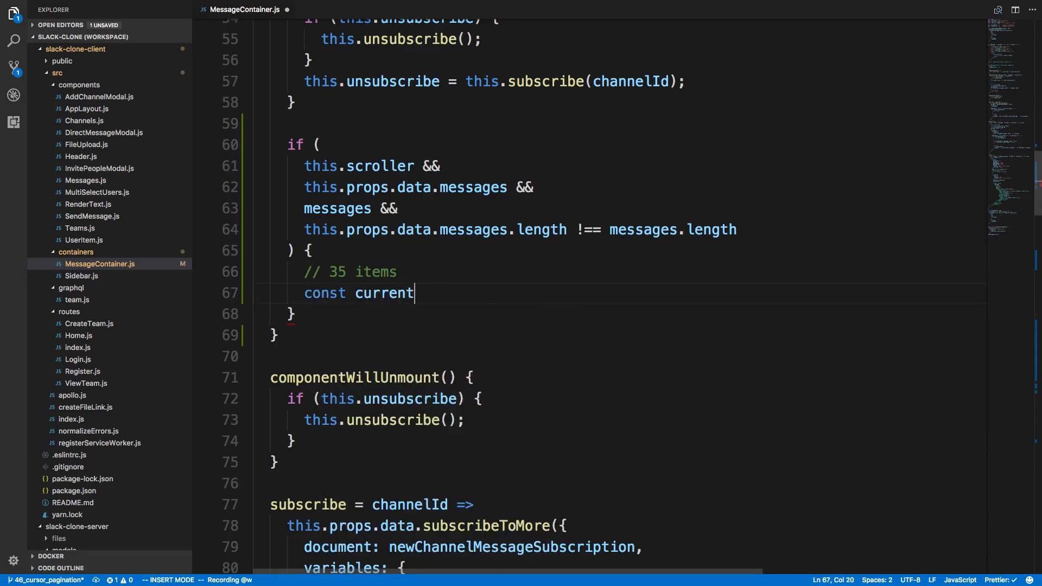
pyautogui.write('Height = s')
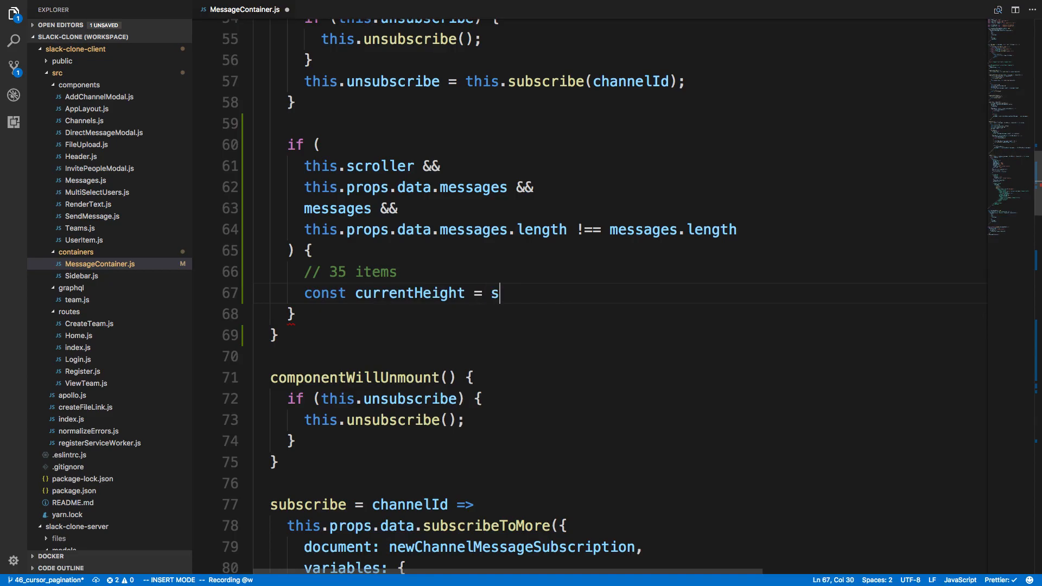
pyautogui.write('his.scroller')
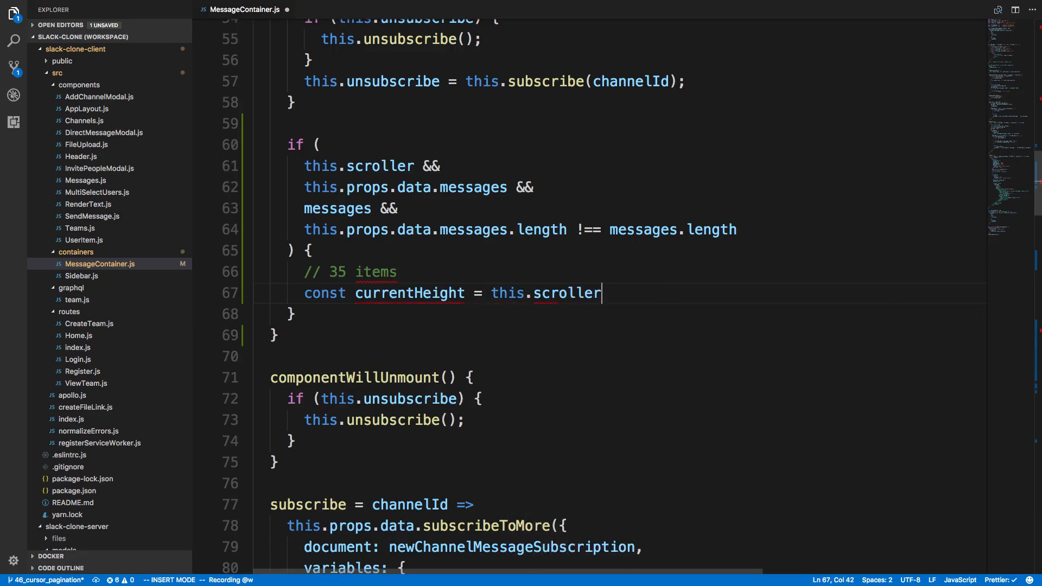
pyautogui.write('.')
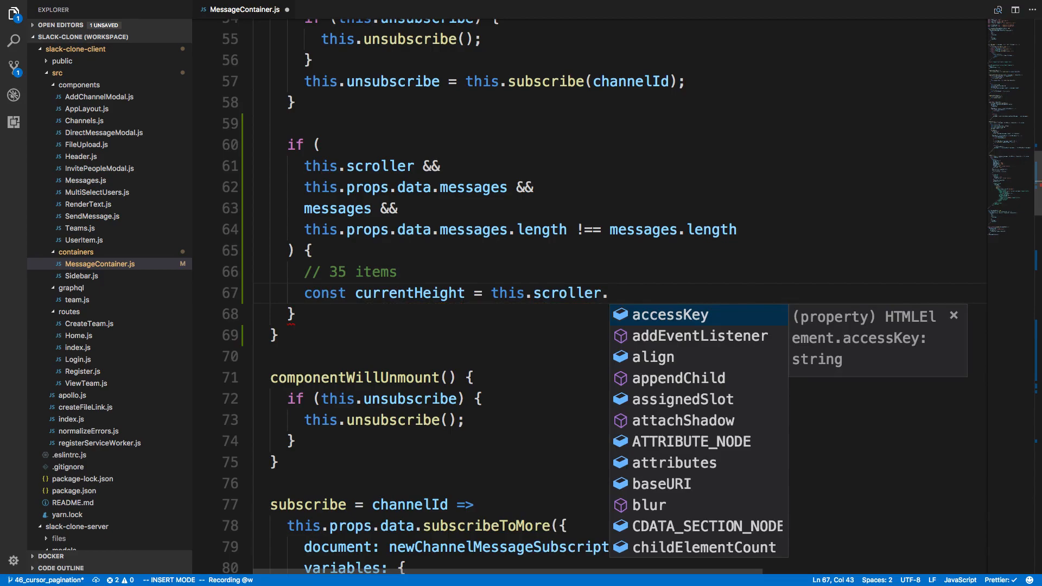
pyautogui.write('scrollHeight;')
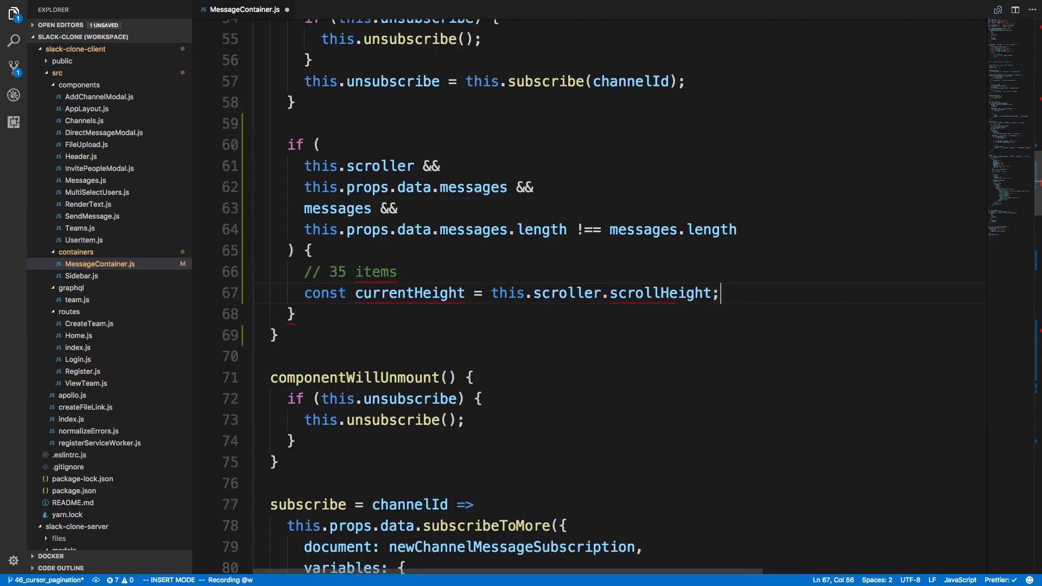
pyautogui.press('Escape')
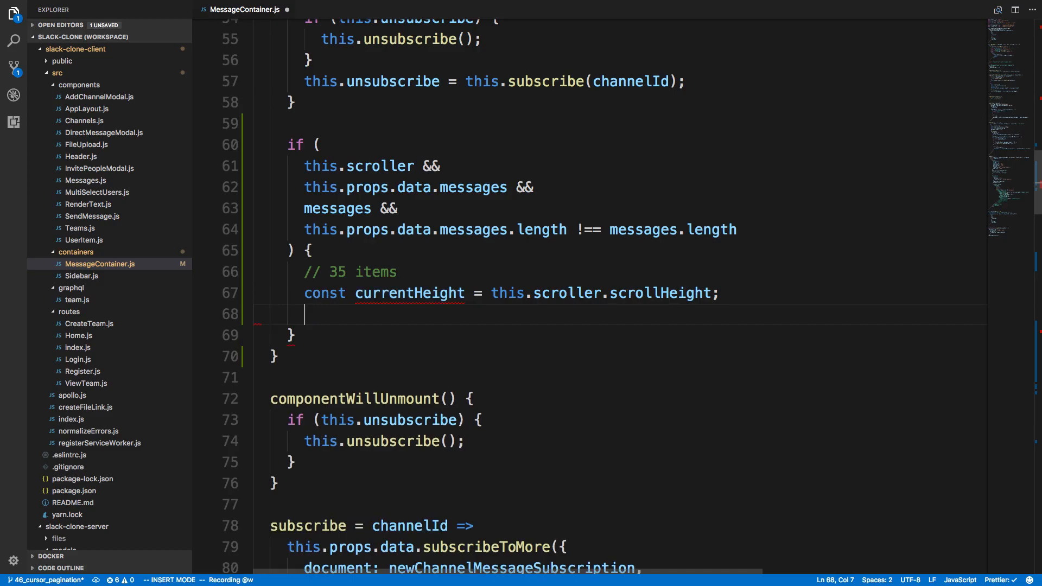
# - Start a 100 ms setTimeout with a comment about waiting for 70 items to render
pyautogui.write('setTimeout(() =>')
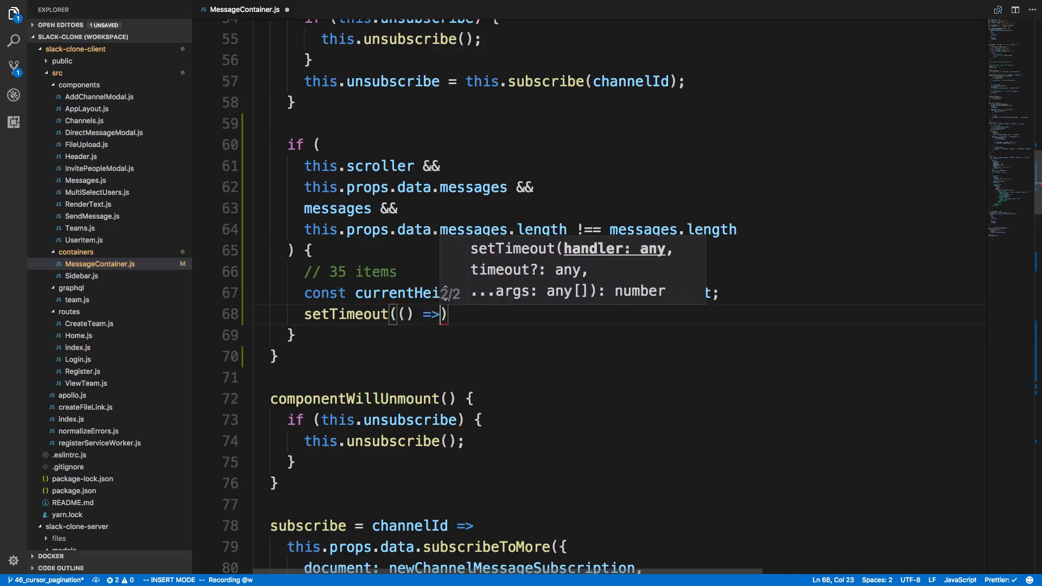
pyautogui.press('Escape')
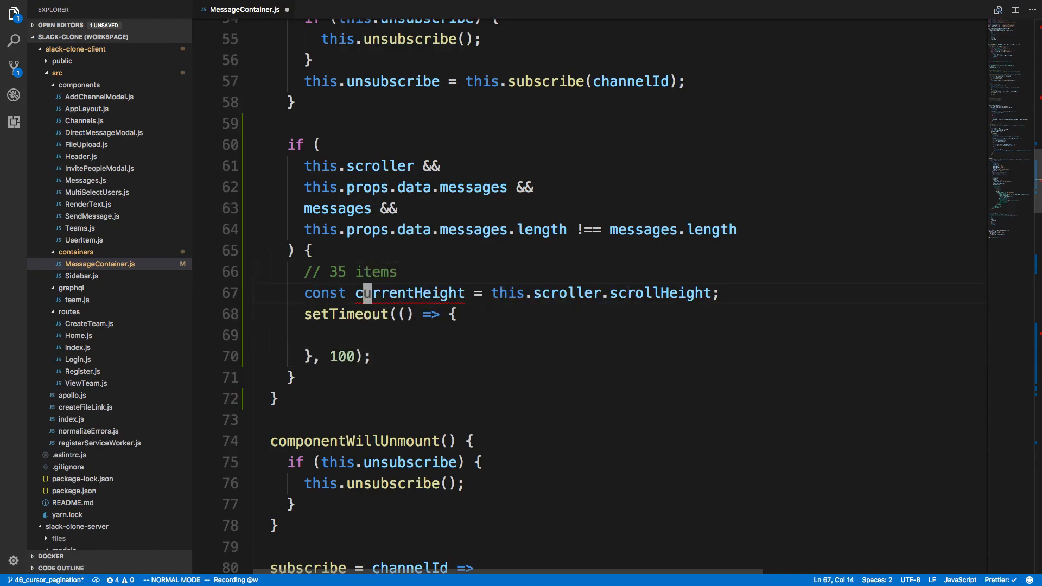
pyautogui.write('// wait for')
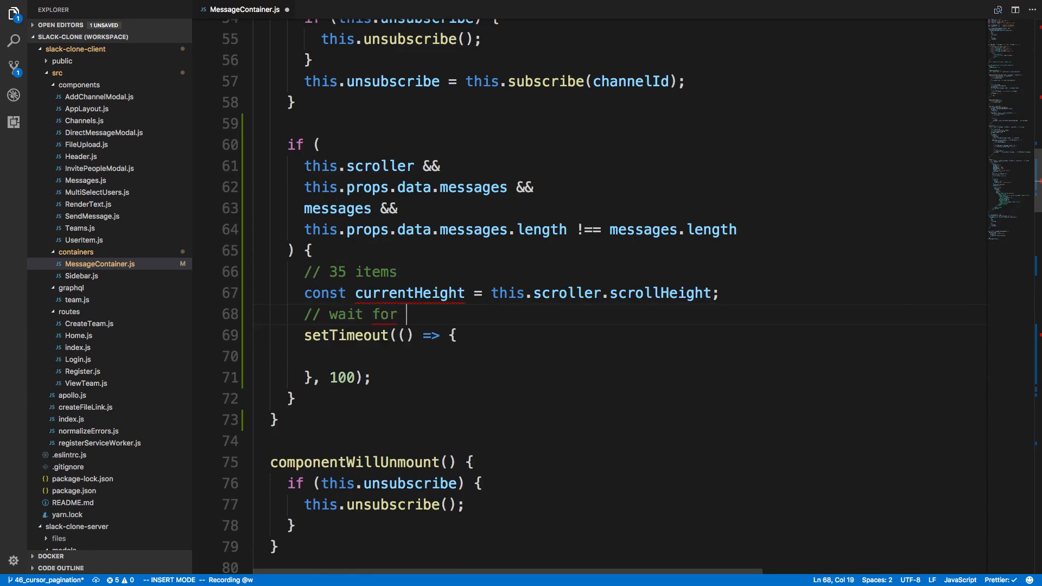
pyautogui.write('70 items to render')
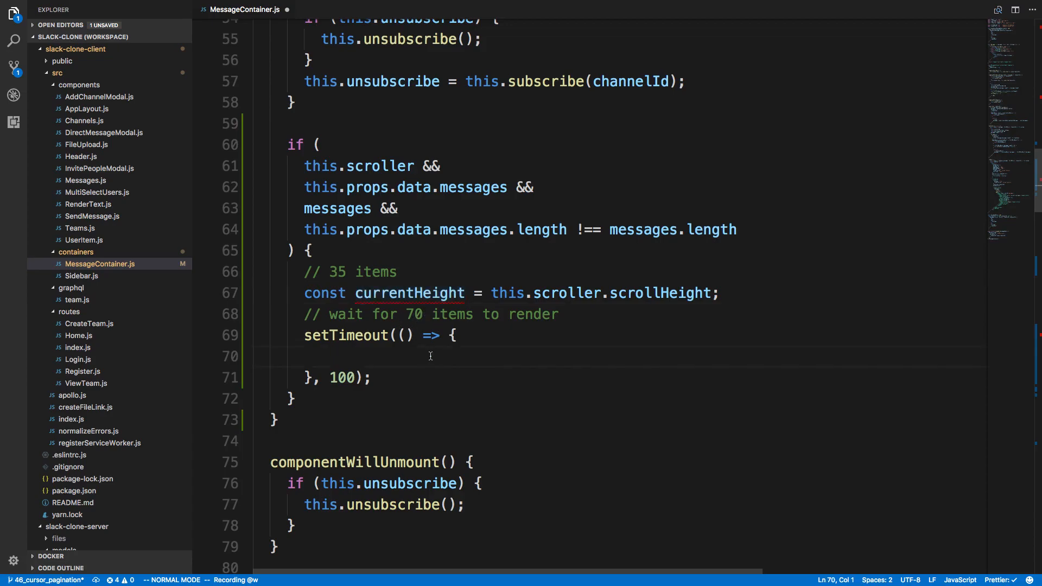
# - Inside the timeout, assign this.scroller.scrollTop = this.scroller.scrollHeight - currentHeight
pyautogui.write('this.sc')
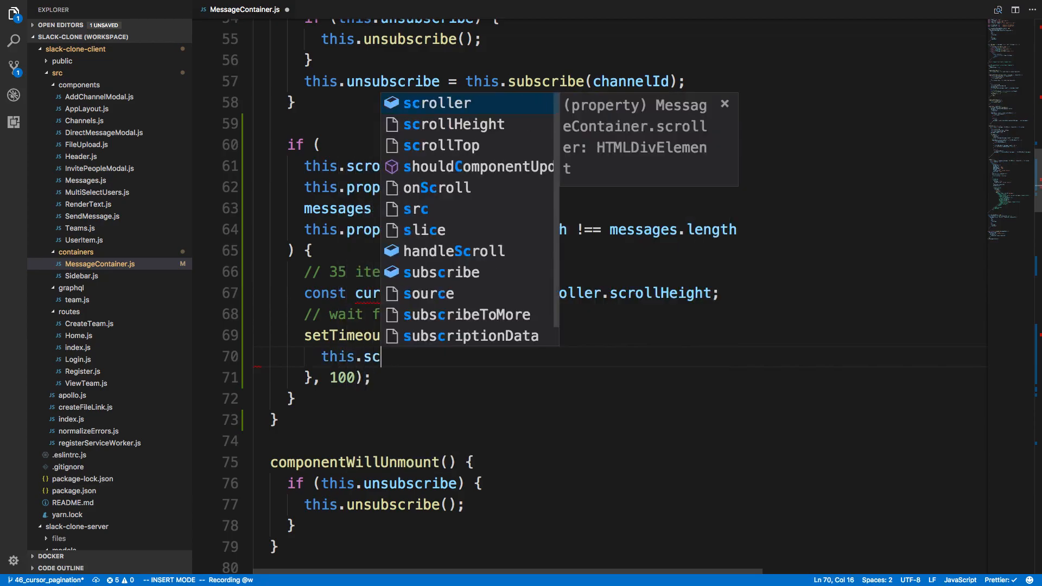
pyautogui.write('roller.')
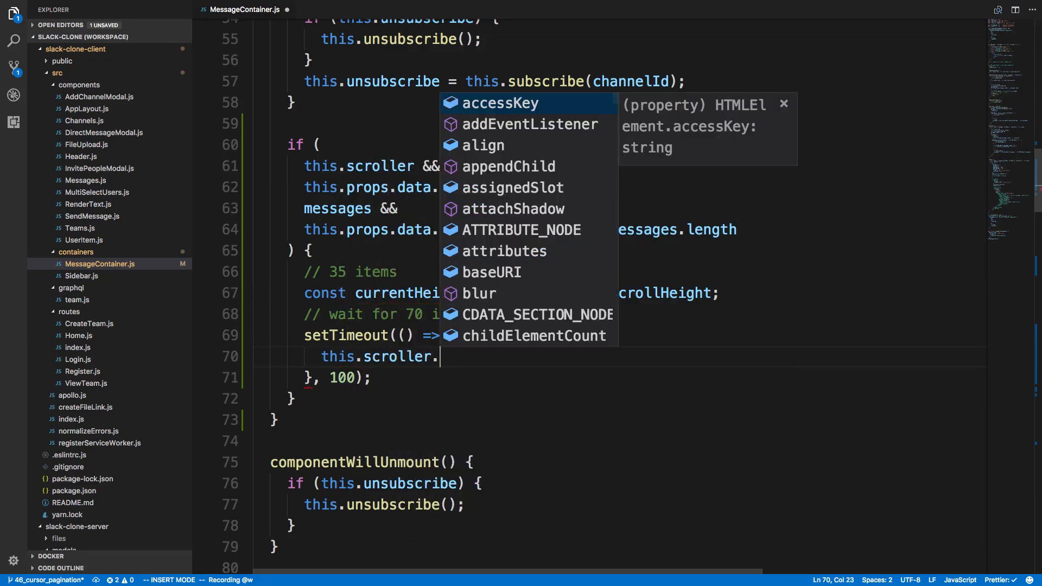
pyautogui.write('scrollTop')
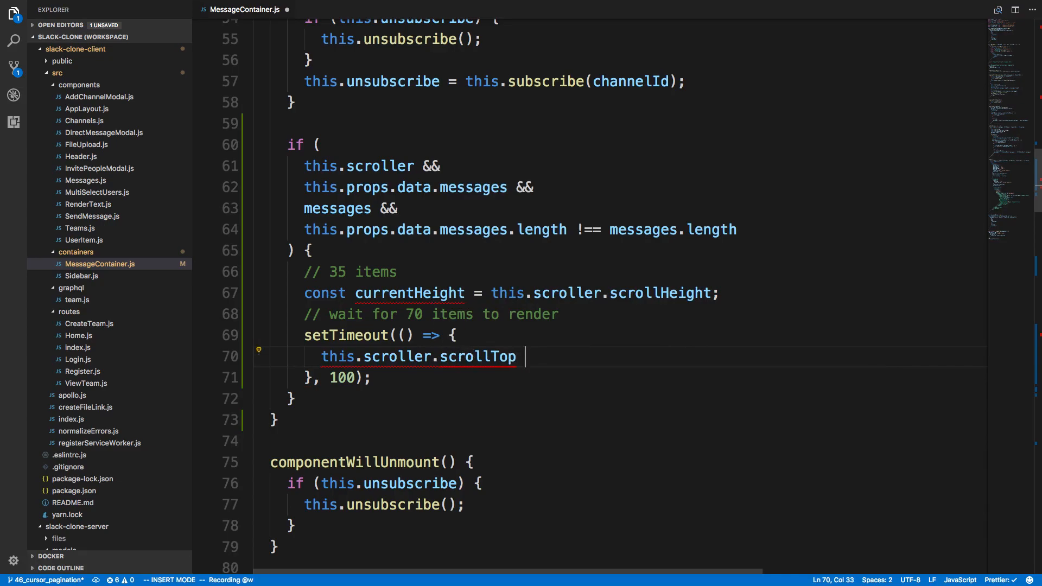
pyautogui.write('=')
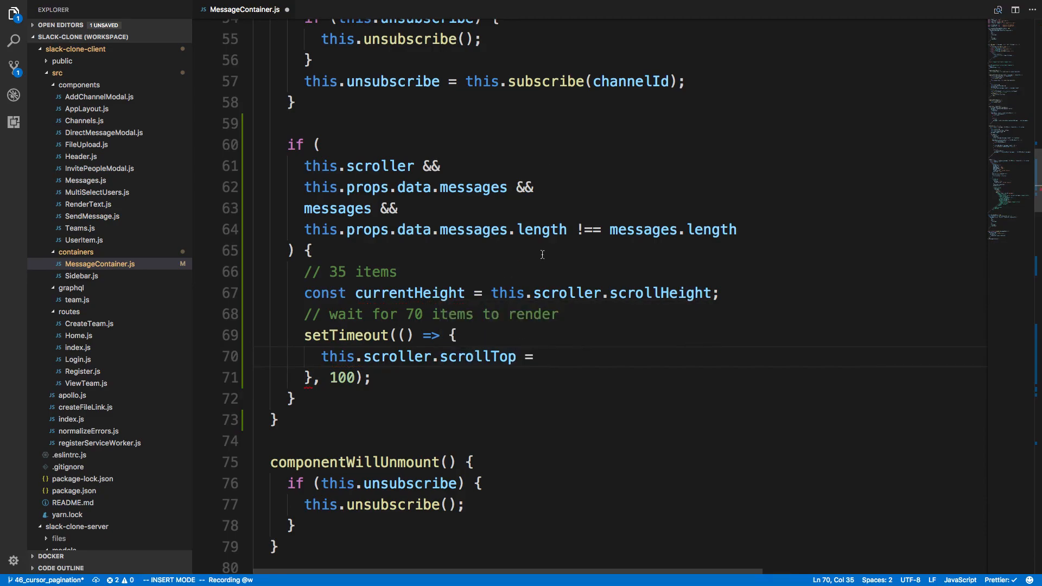
pyautogui.moveTo(570, 364)
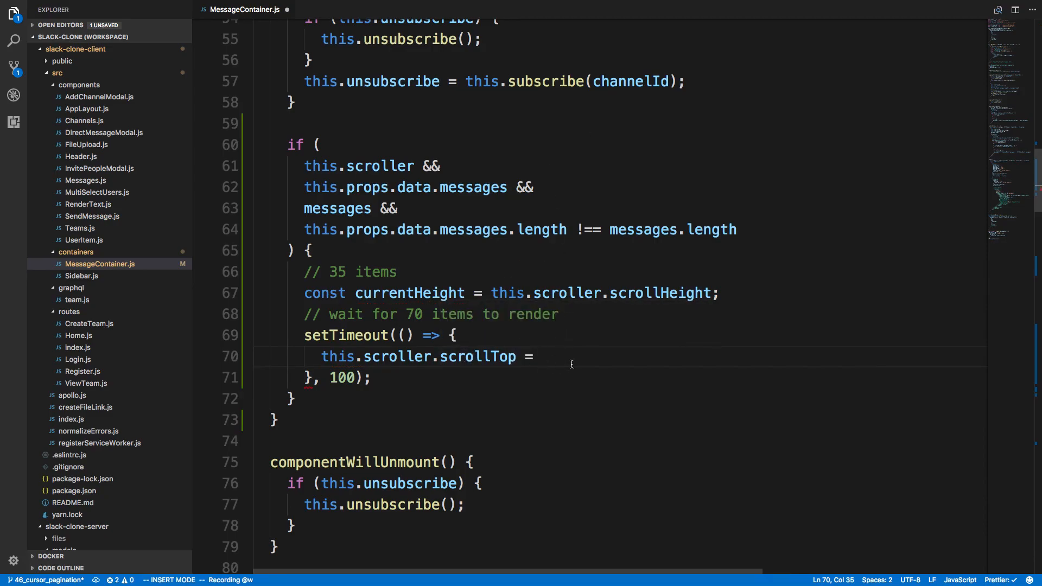
pyautogui.write('this')
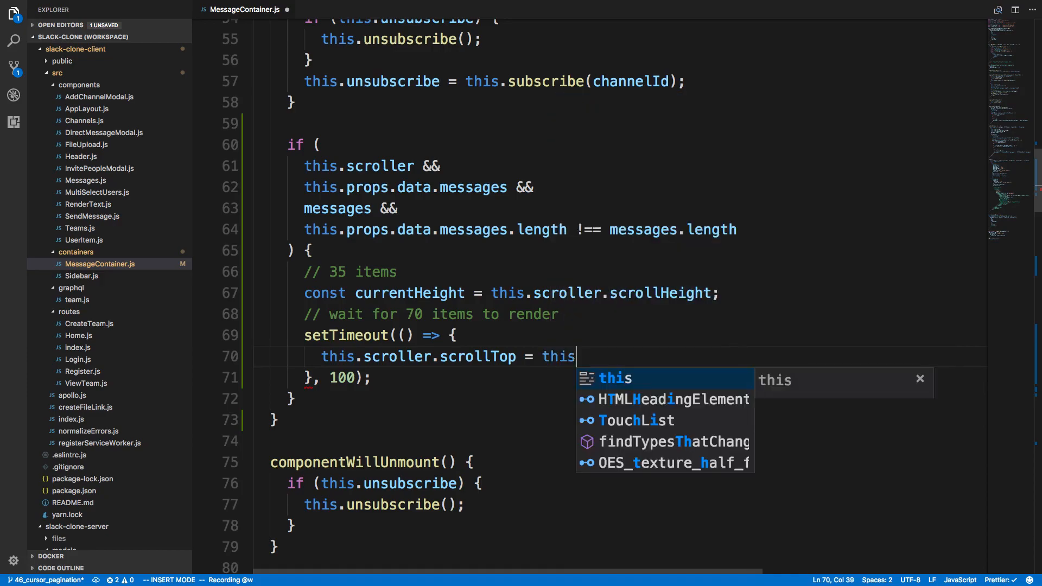
pyautogui.write('.scroller.scrollHeight')
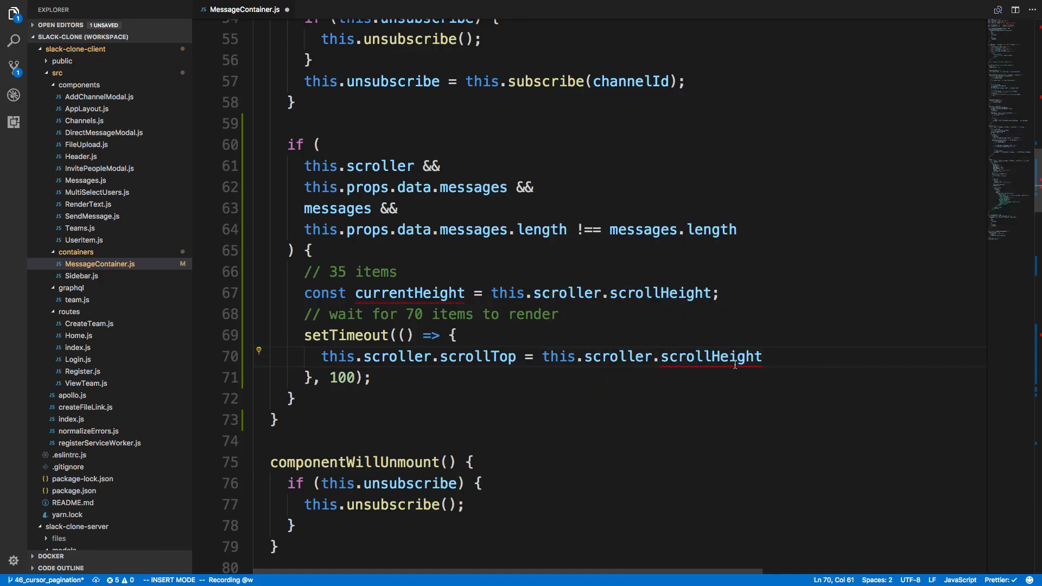
pyautogui.moveTo(688, 348)
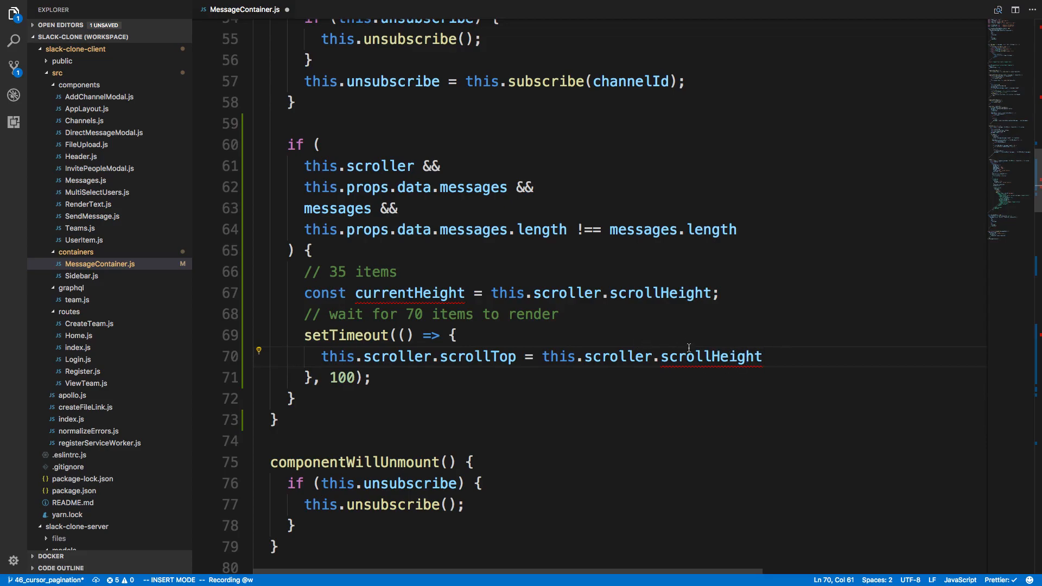
pyautogui.write('- currentHeight;')
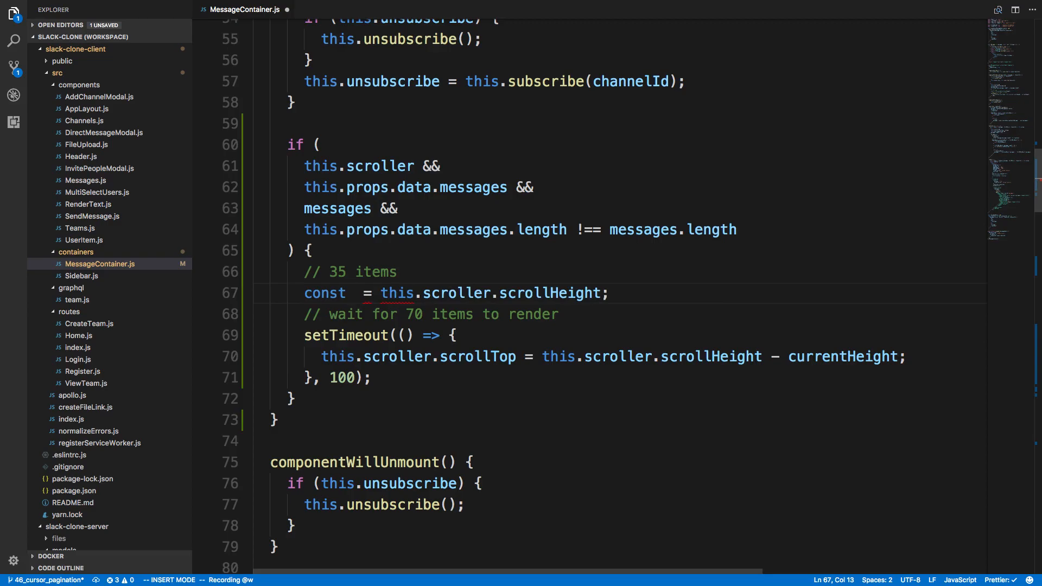
# - Rename the currentHeight variable to heightBeforeRender
pyautogui.write('heightBeforeRender')
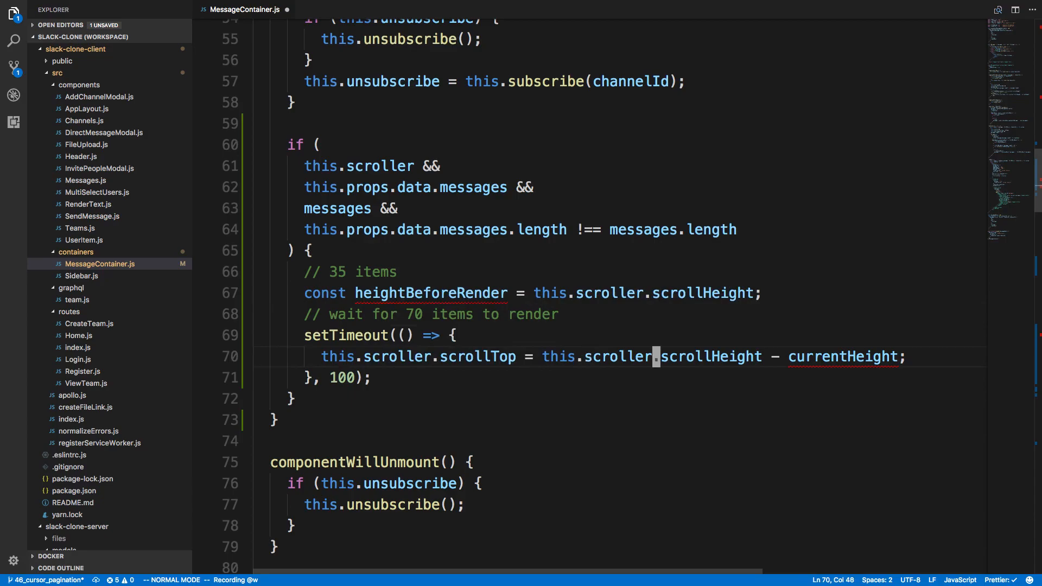
pyautogui.write('heightBeforeRender')
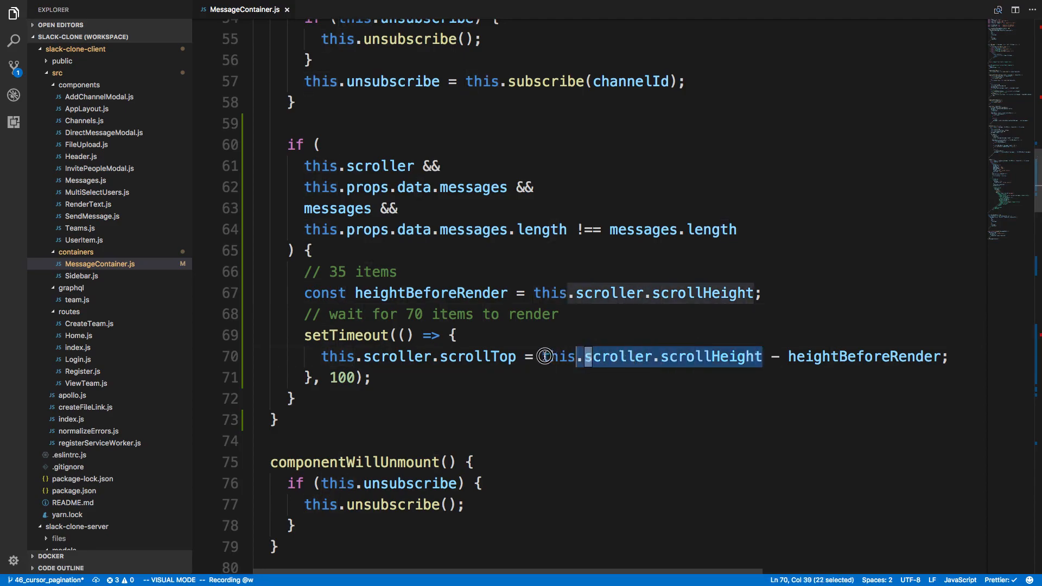
pyautogui.press('Escape')
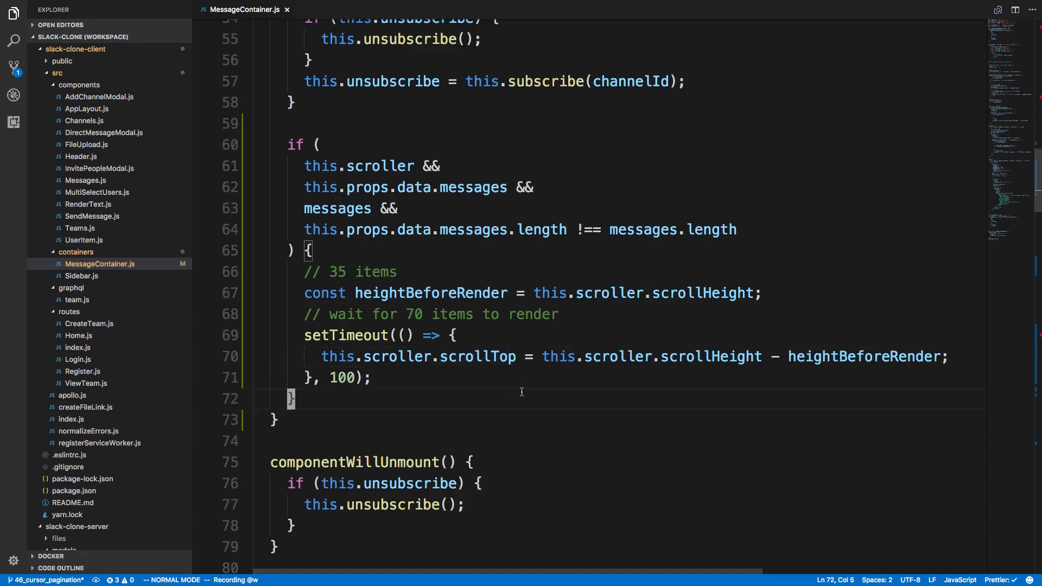
pyautogui.click(320, 378)
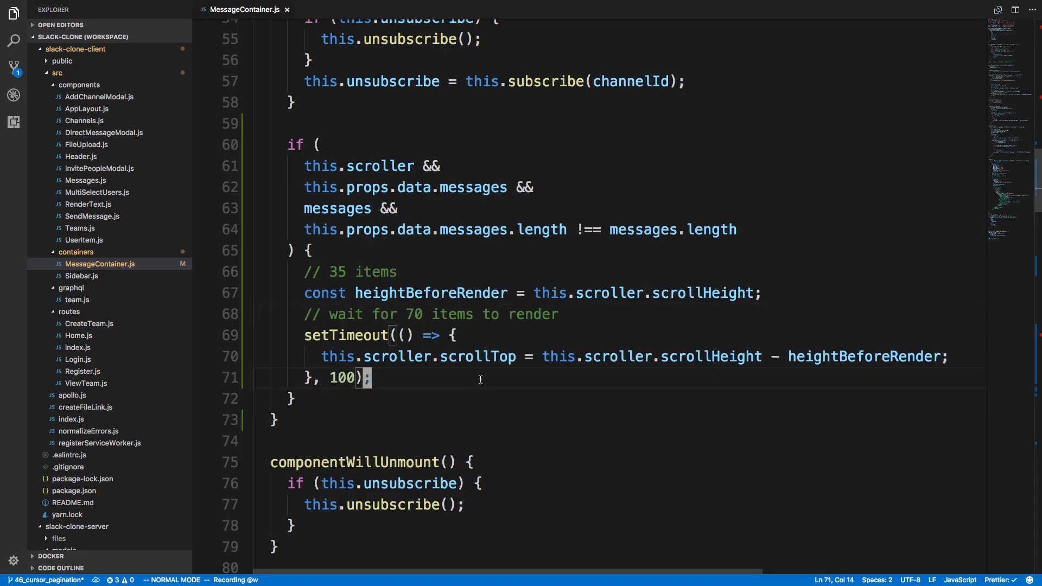
# - Test older-message loading in the chat, then raise the setTimeout delay to 120
pyautogui.press('alt+tab')
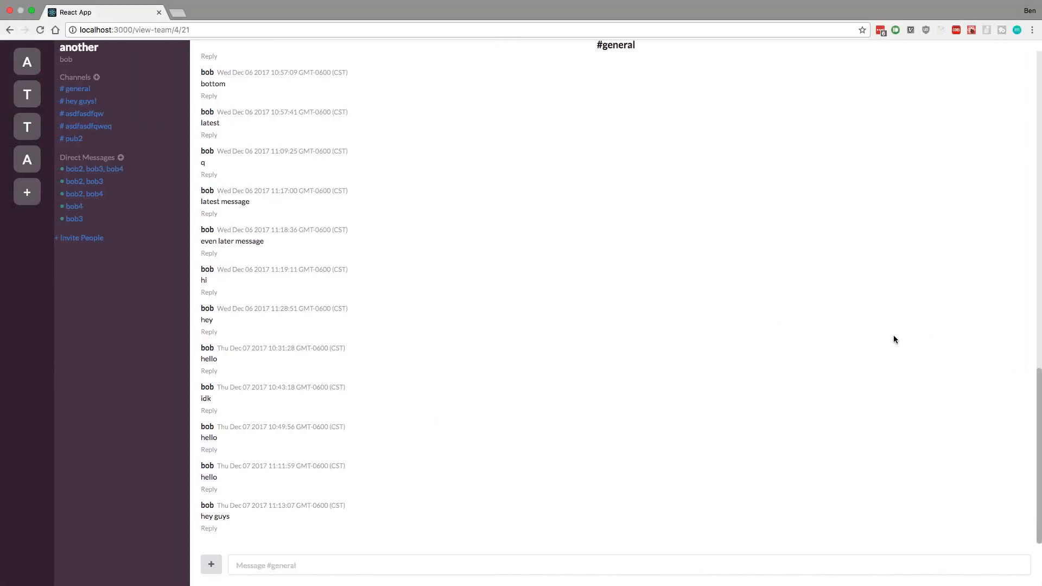
pyautogui.moveTo(834, 323)
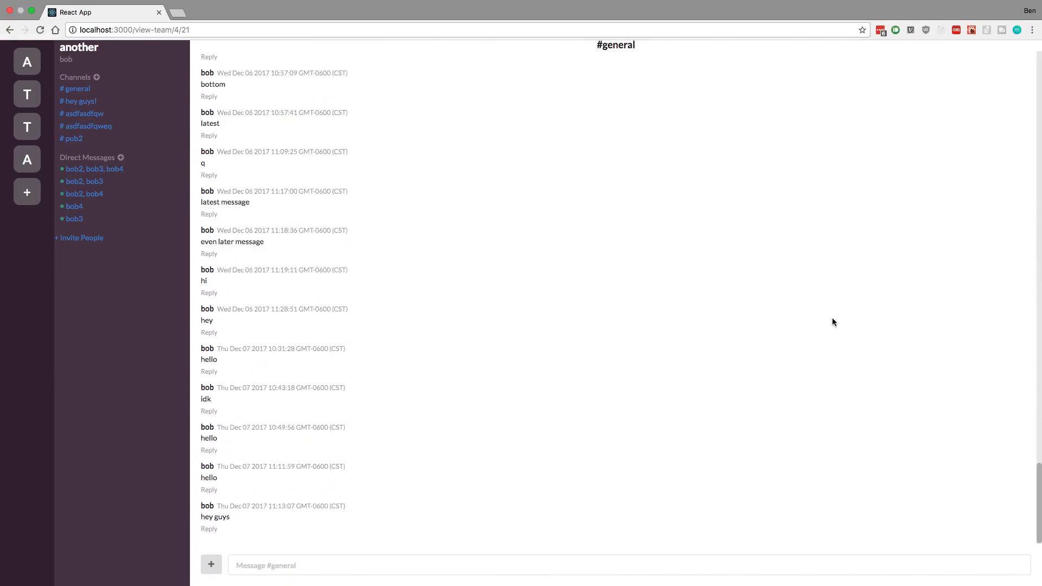
pyautogui.scroll(3)
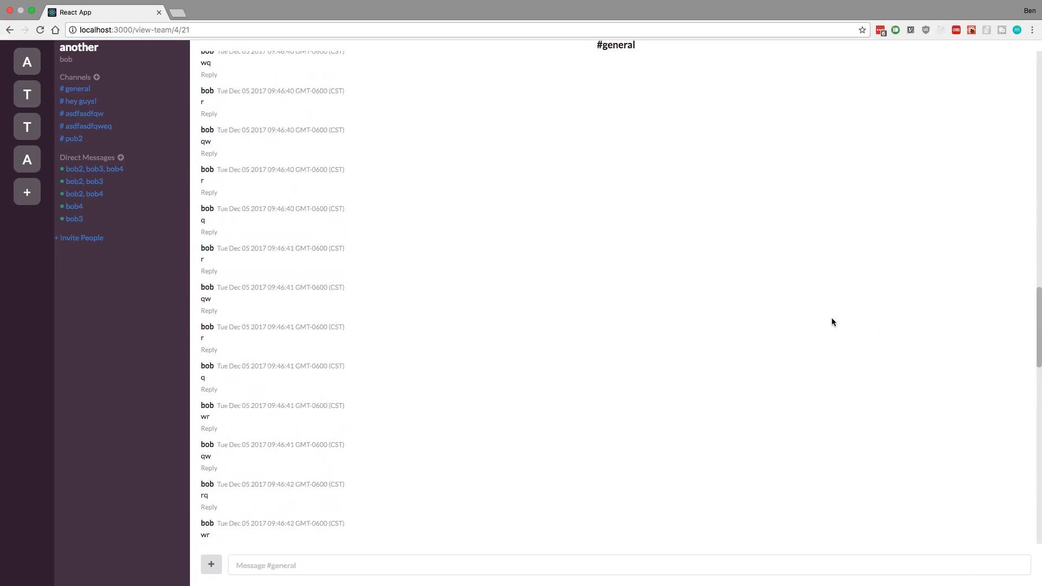
pyautogui.scroll(3)
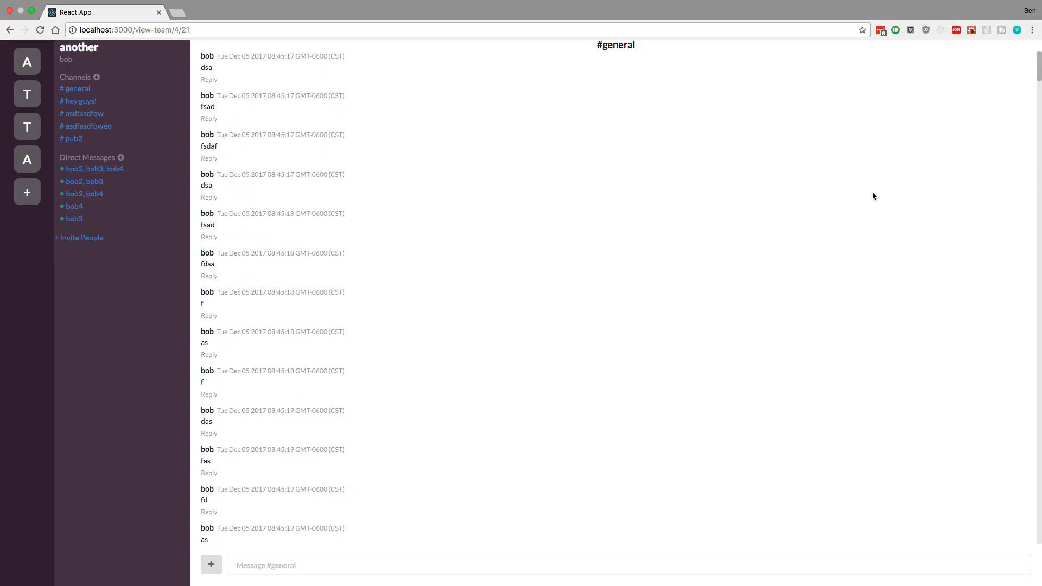
pyautogui.scroll(-3)
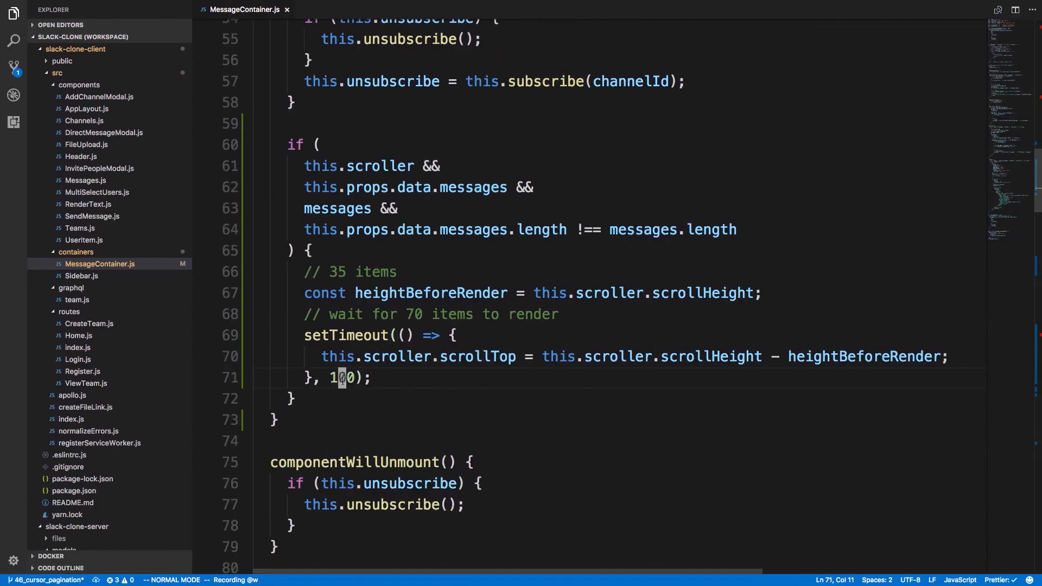
pyautogui.write('2')
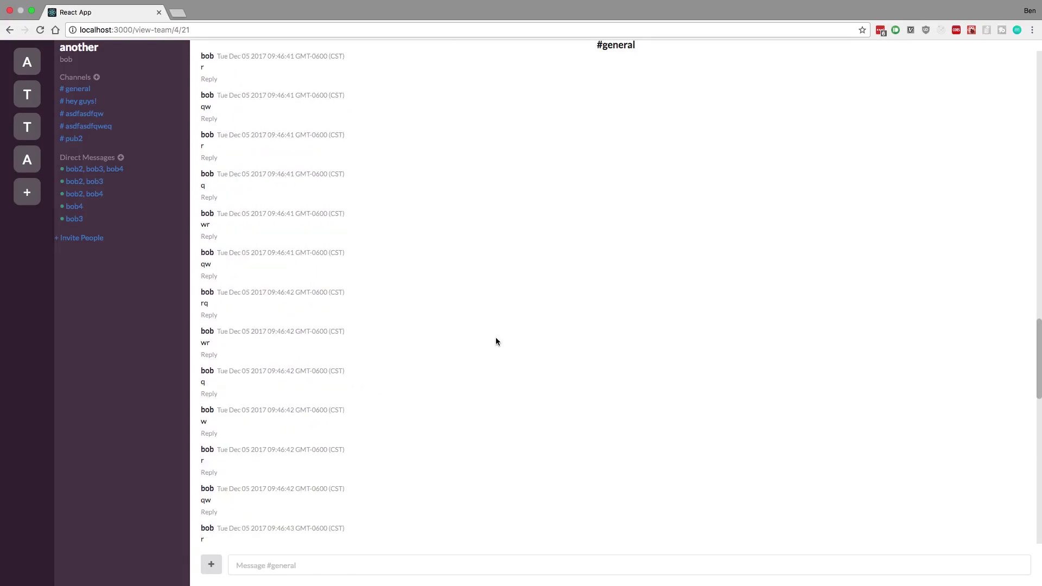
# - Browse the #general history, return to the bottom, and send 'whats up'
pyautogui.scroll(3)
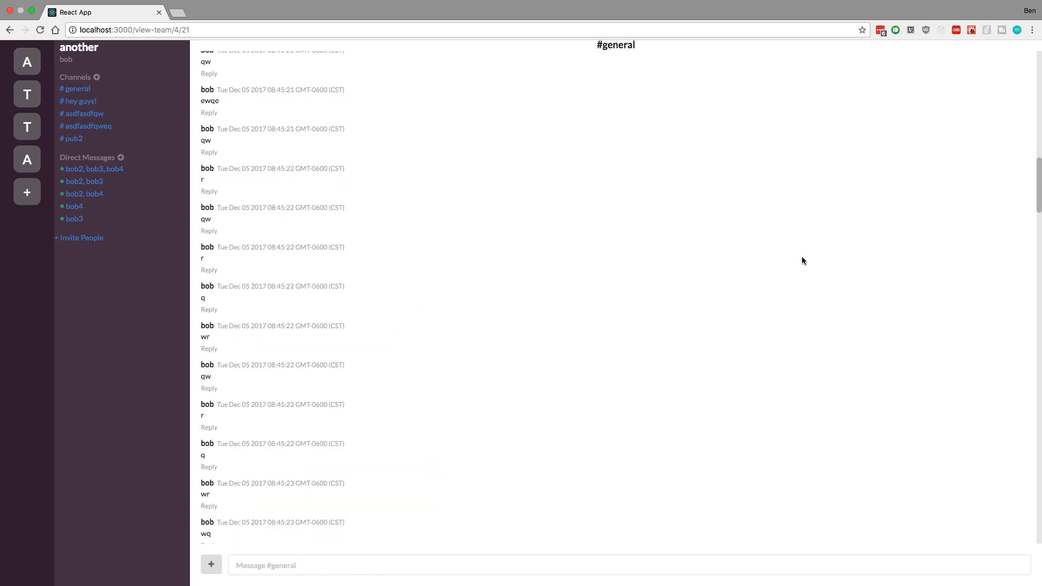
pyautogui.scroll(3)
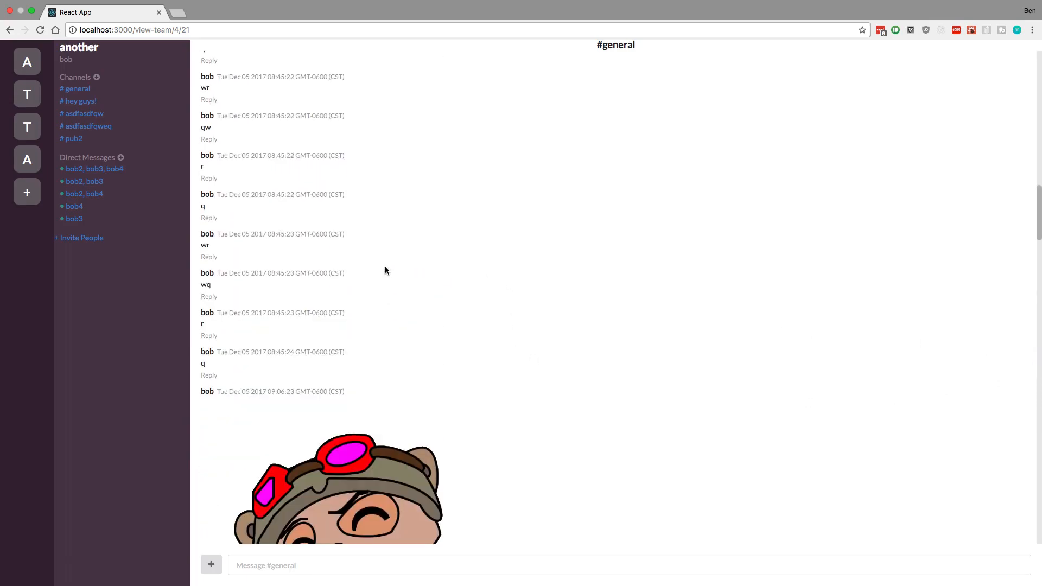
pyautogui.scroll(3)
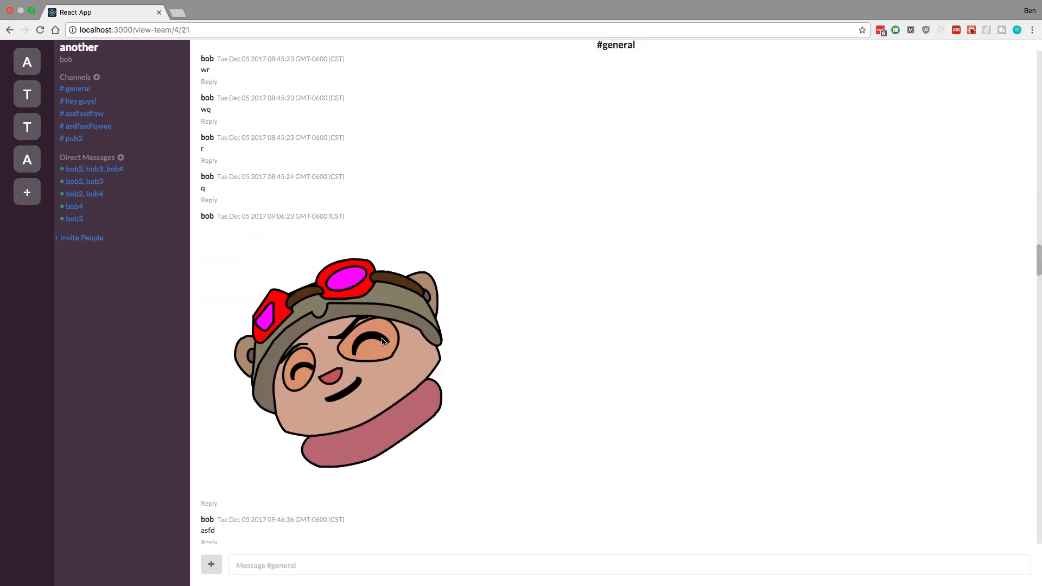
pyautogui.scroll(-3)
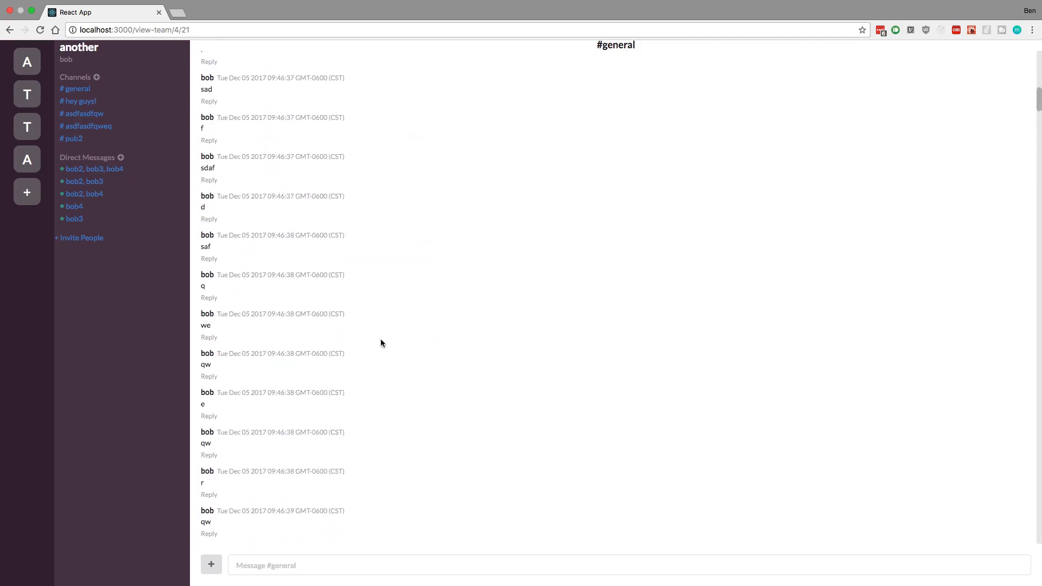
pyautogui.scroll(3)
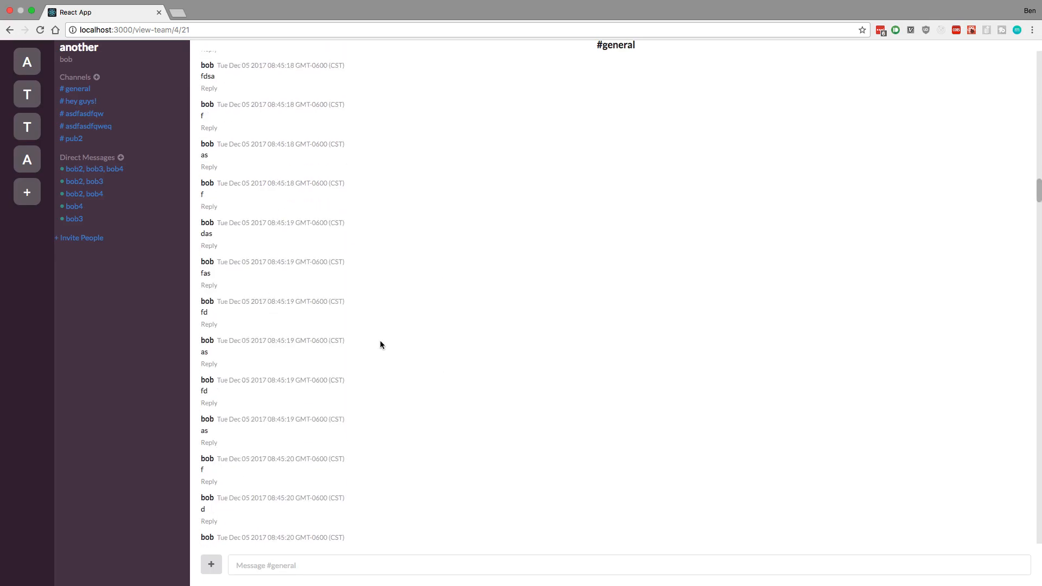
pyautogui.scroll(-3)
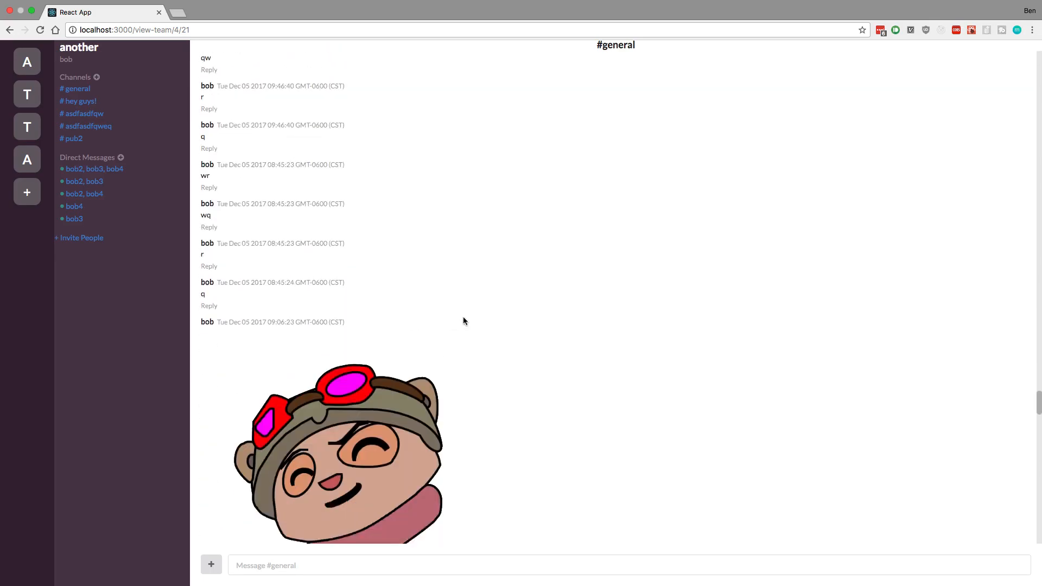
pyautogui.scroll(-3)
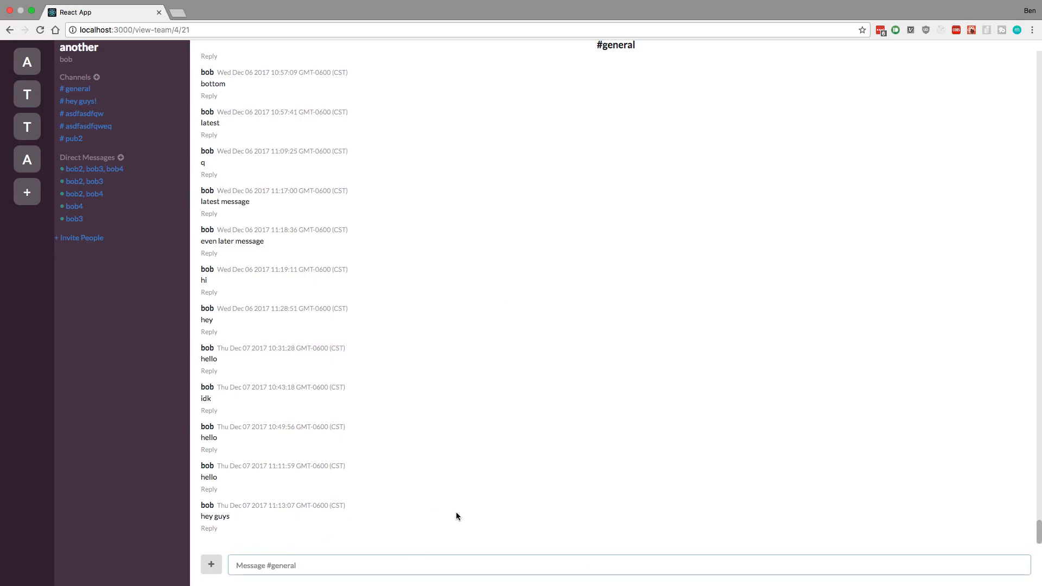
pyautogui.moveTo(462, 521)
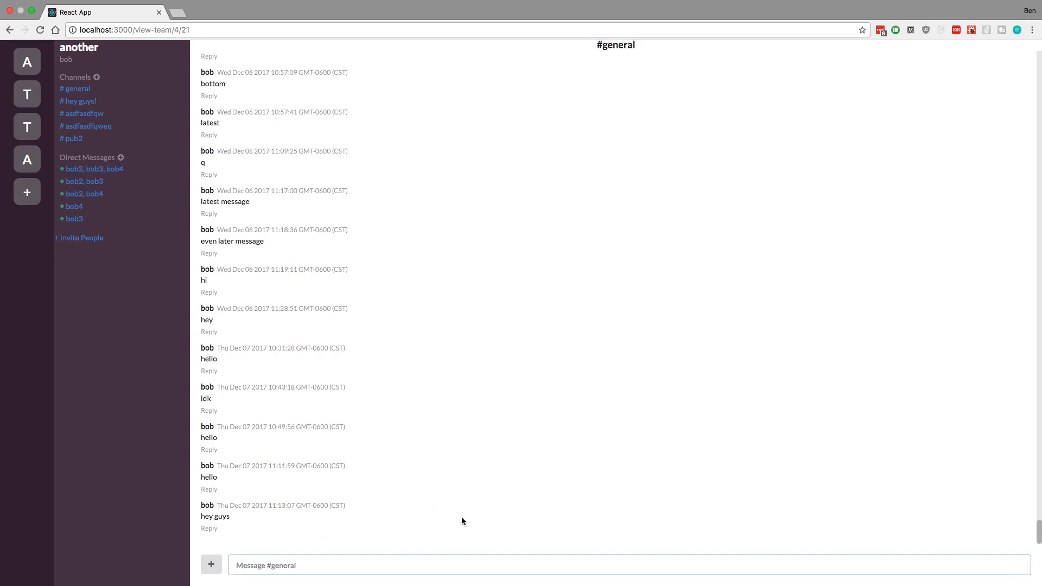
pyautogui.write('whats up')
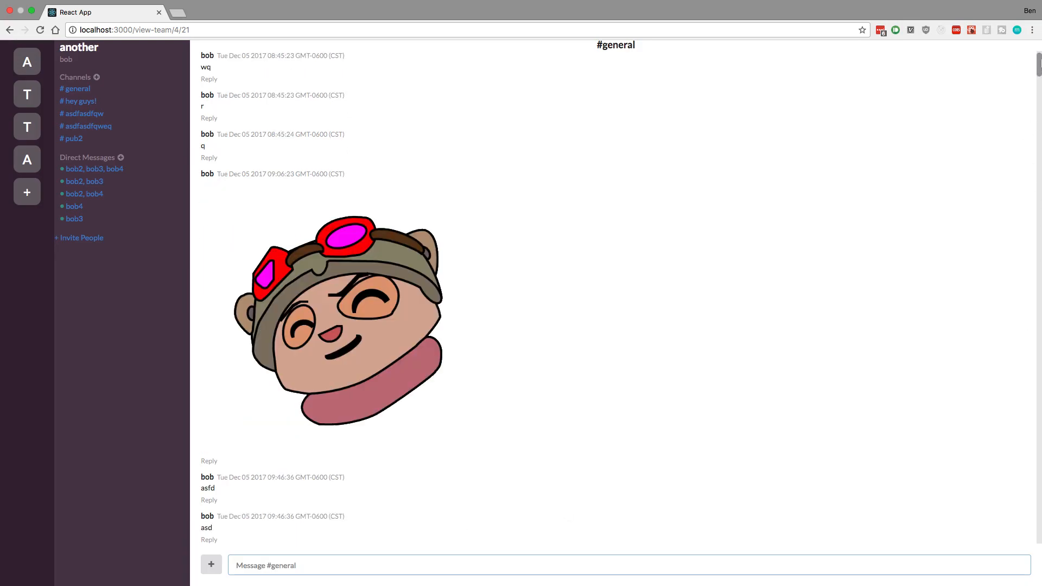
pyautogui.scroll(-3)
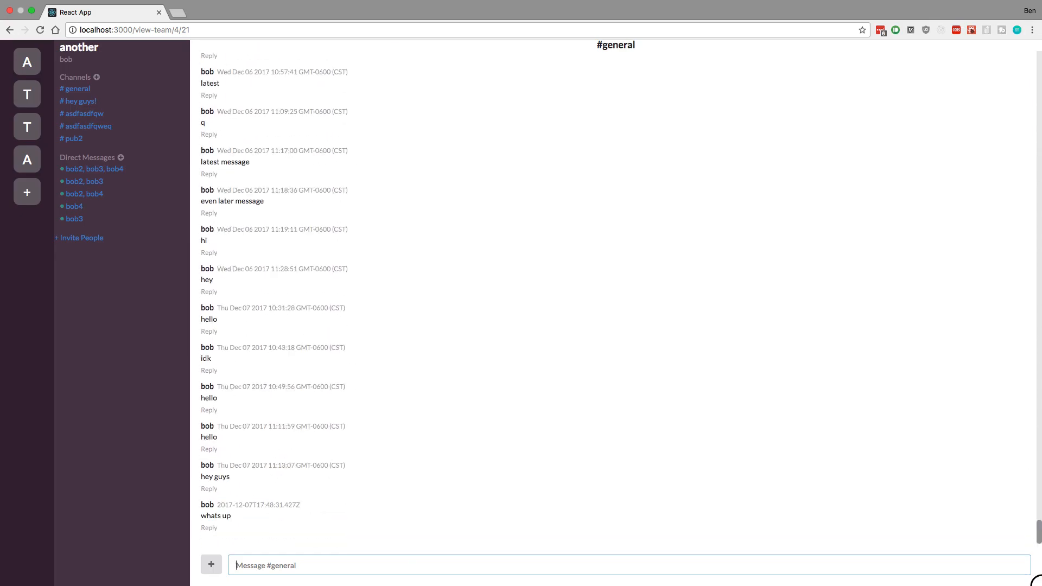
pyautogui.moveTo(242, 515)
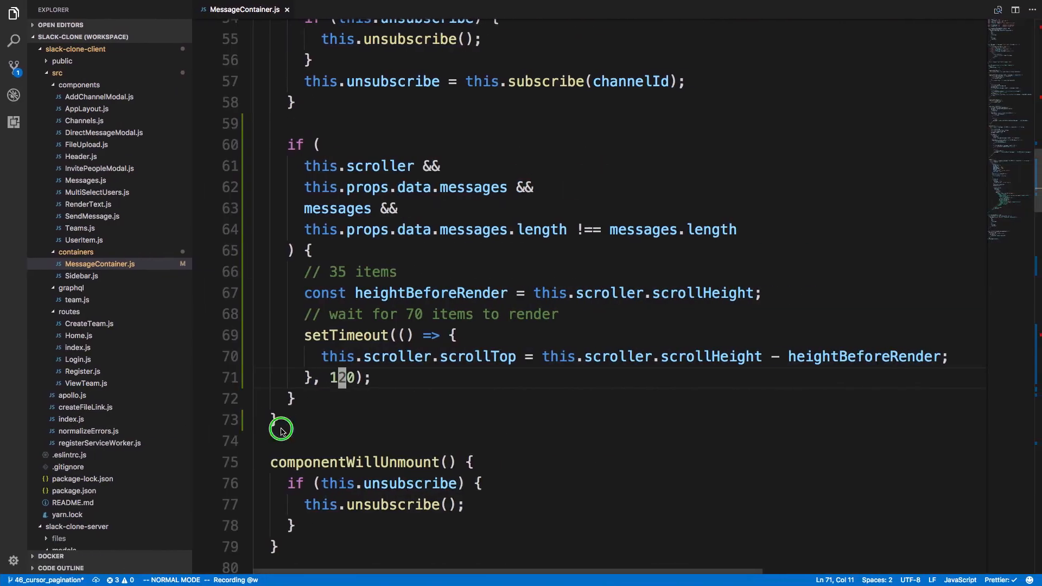
pyautogui.scroll(3)
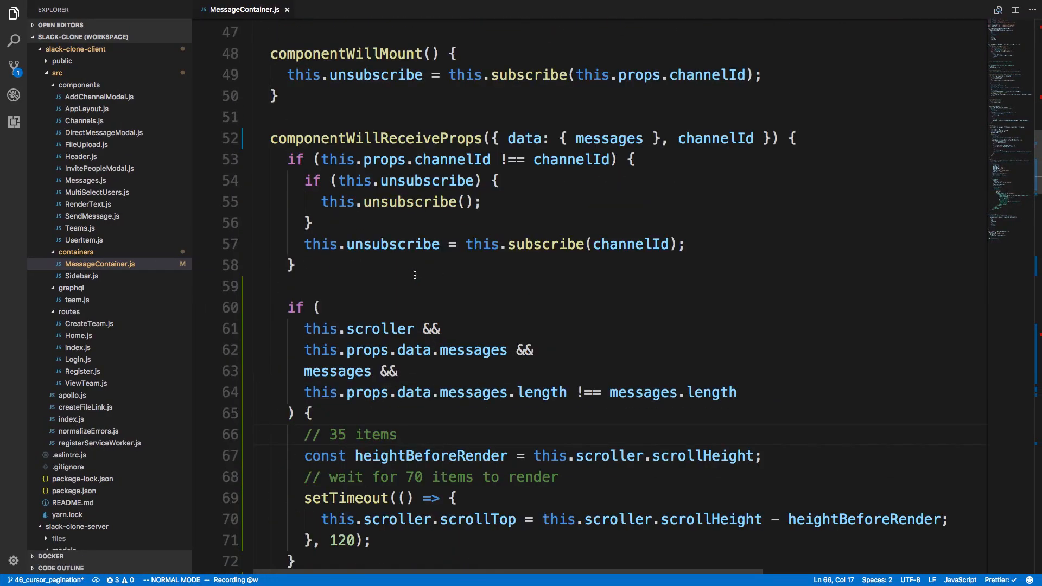
pyautogui.scroll(-3)
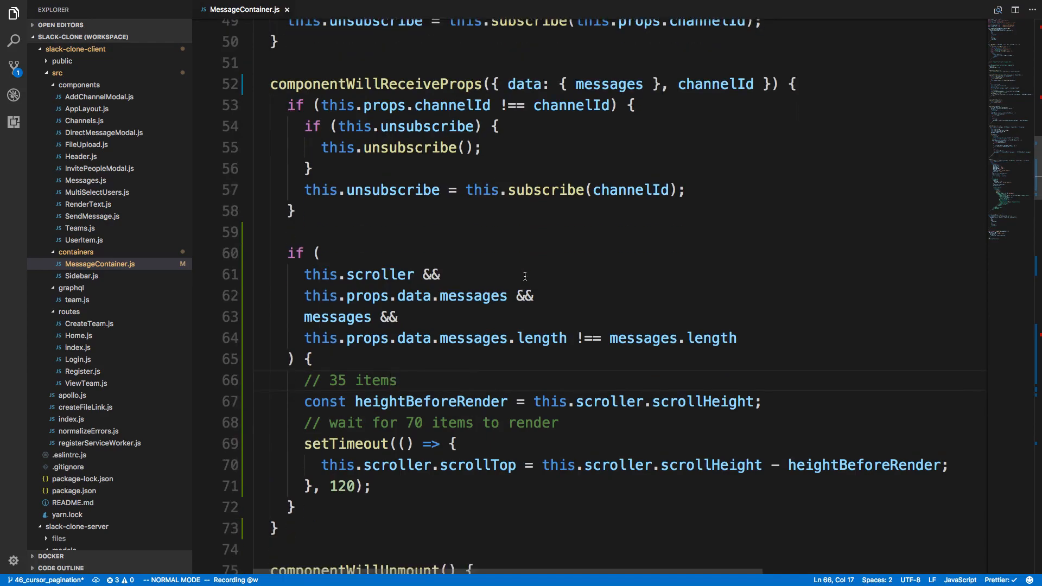
pyautogui.moveTo(551, 338)
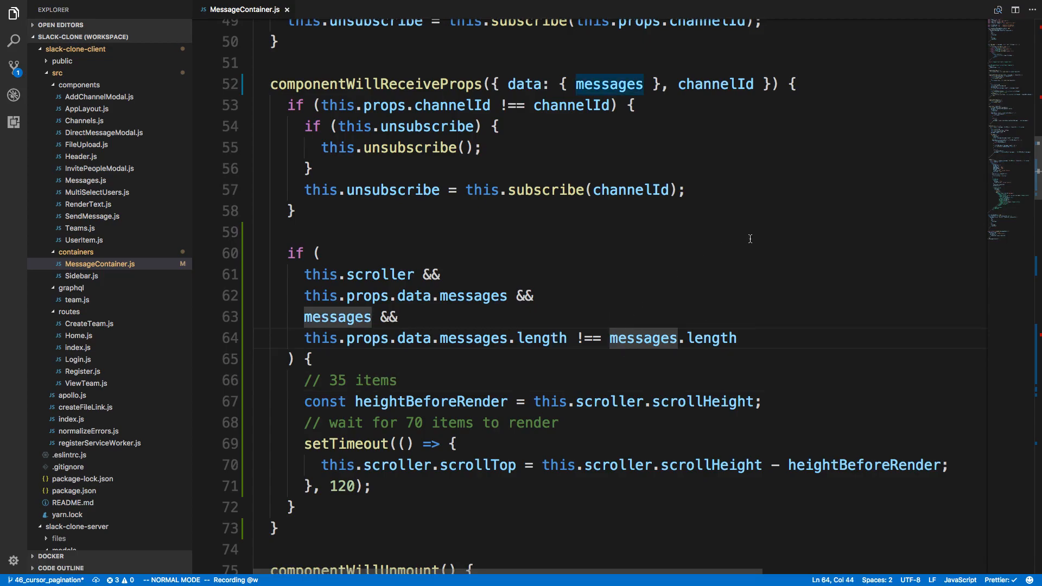
pyautogui.moveTo(499, 358)
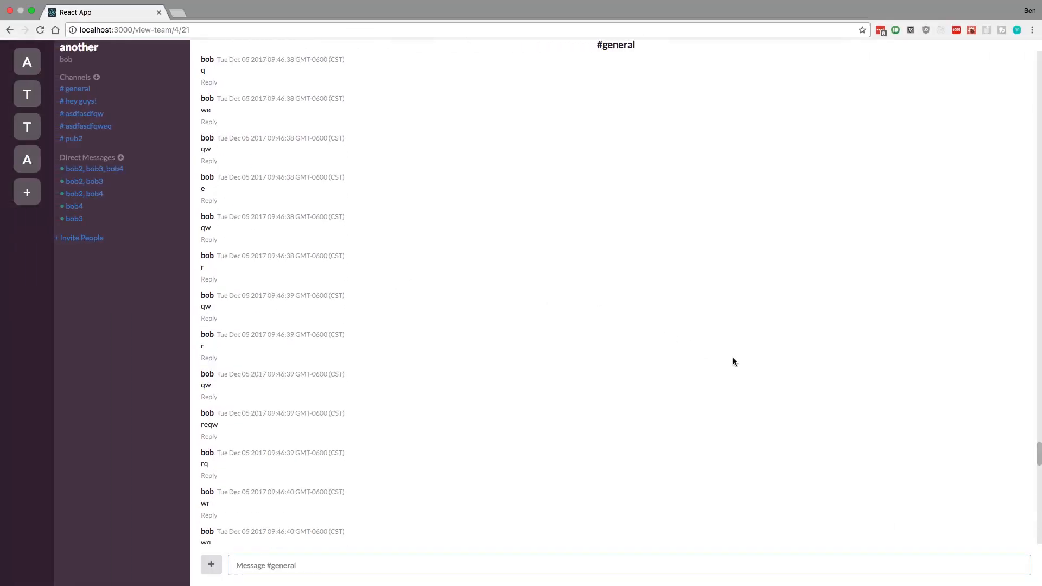
pyautogui.scroll(3)
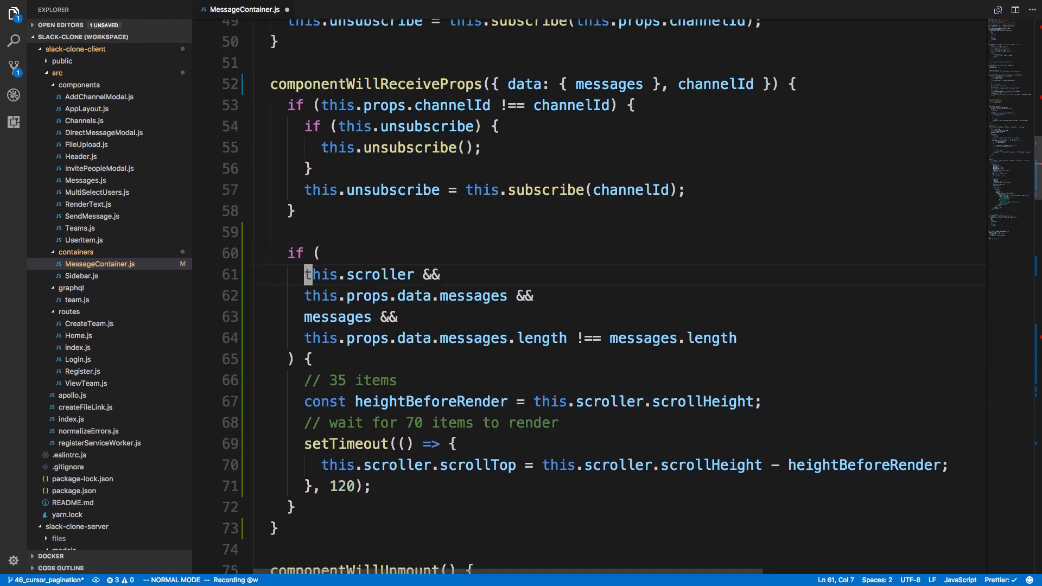
# - Add 'this.scroller.scrollTop < 100 &&' to the if condition on line 62
pyautogui.write('this.scroller.')
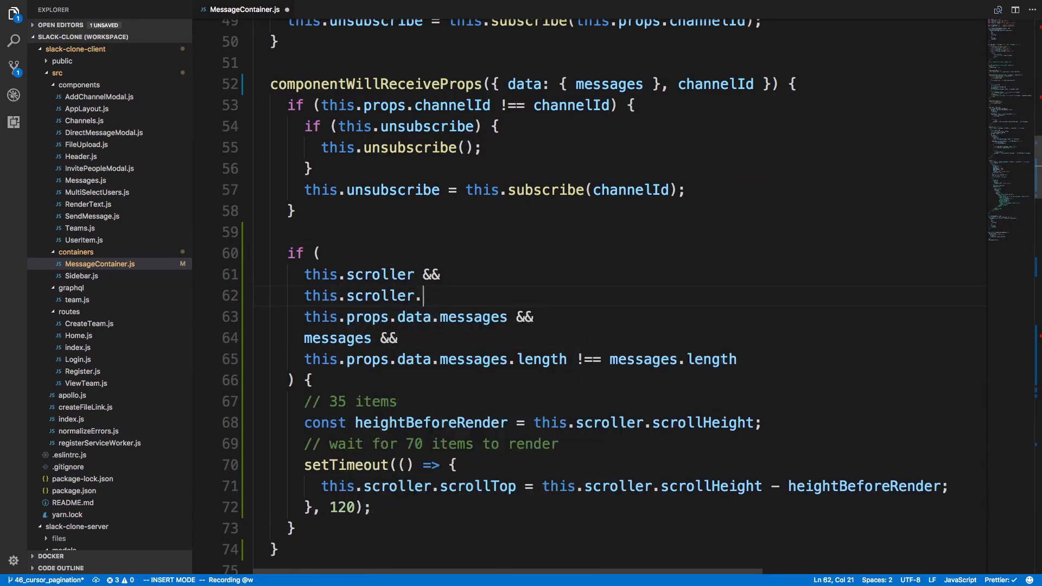
pyautogui.write('scrollTop <')
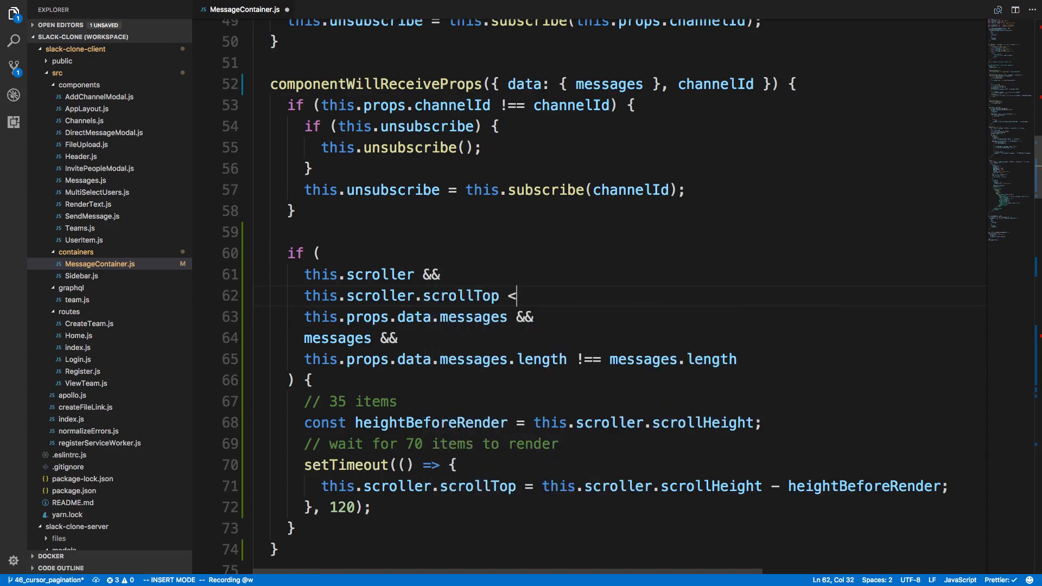
pyautogui.write('100 &&')
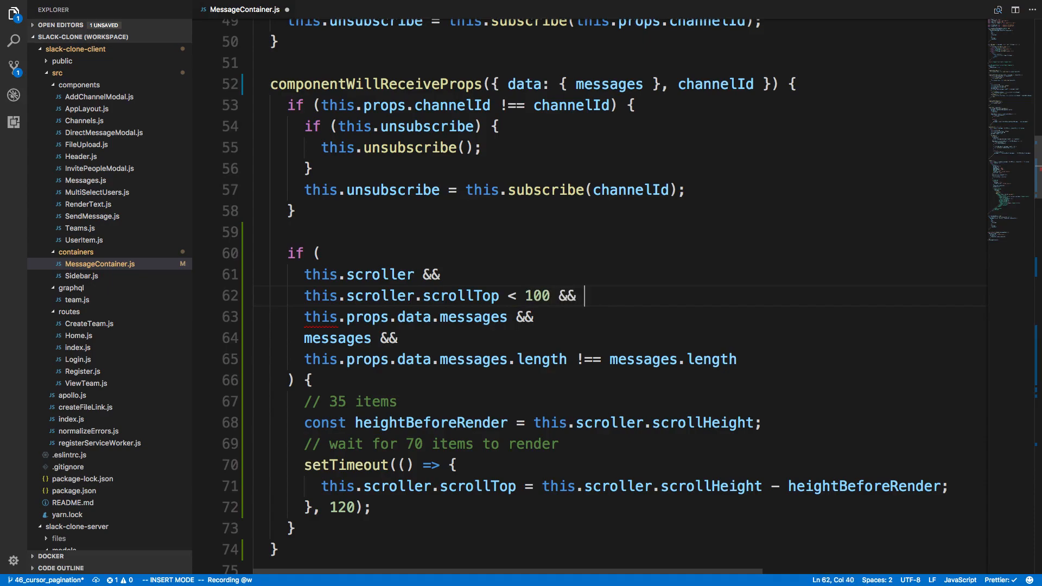
pyautogui.press('Escape')
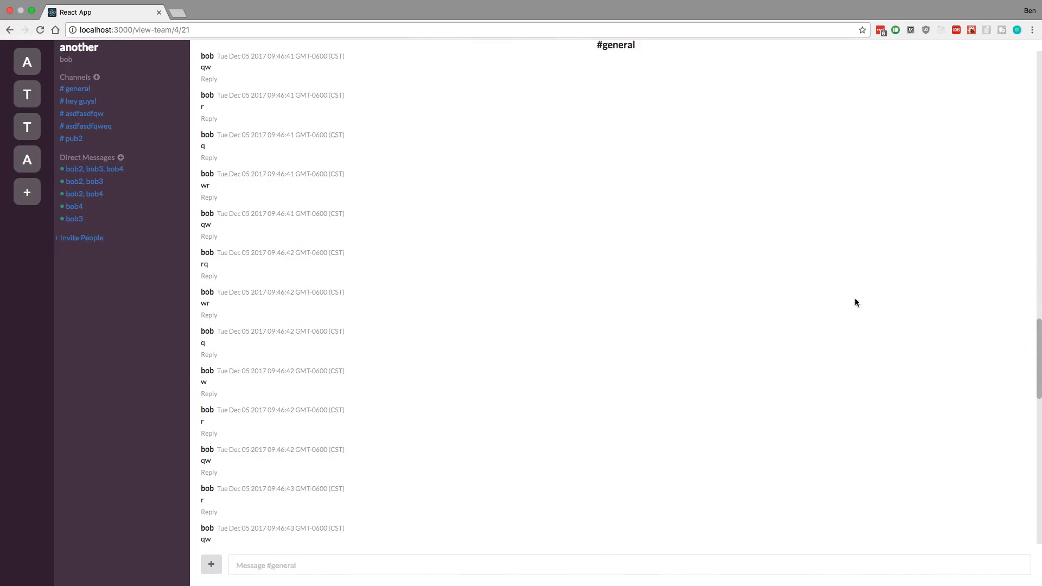
# - Type 'hey guys whats up' in the #general message box and send it
pyautogui.scroll(3)
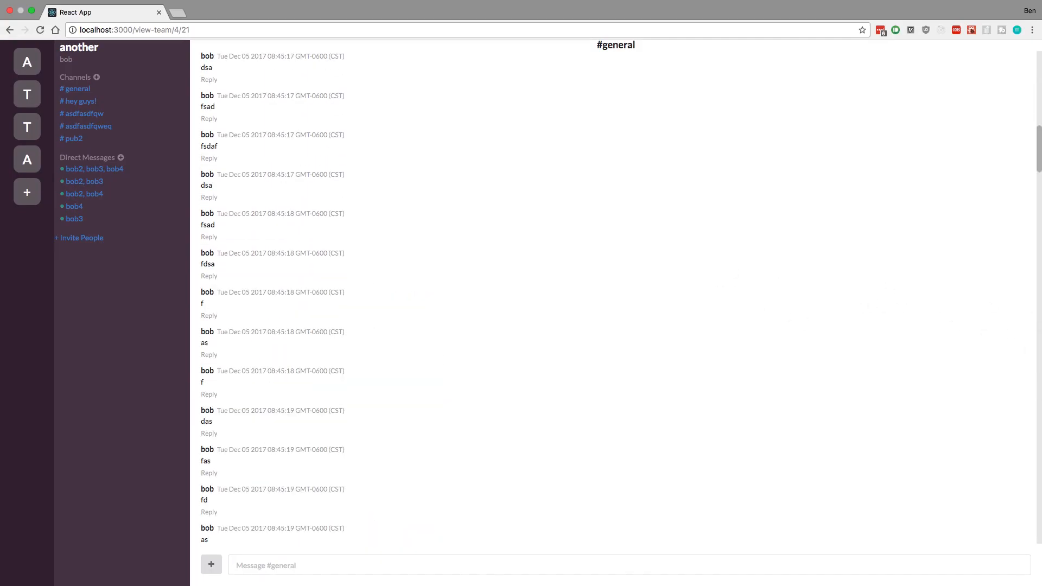
pyautogui.write('hey guys')
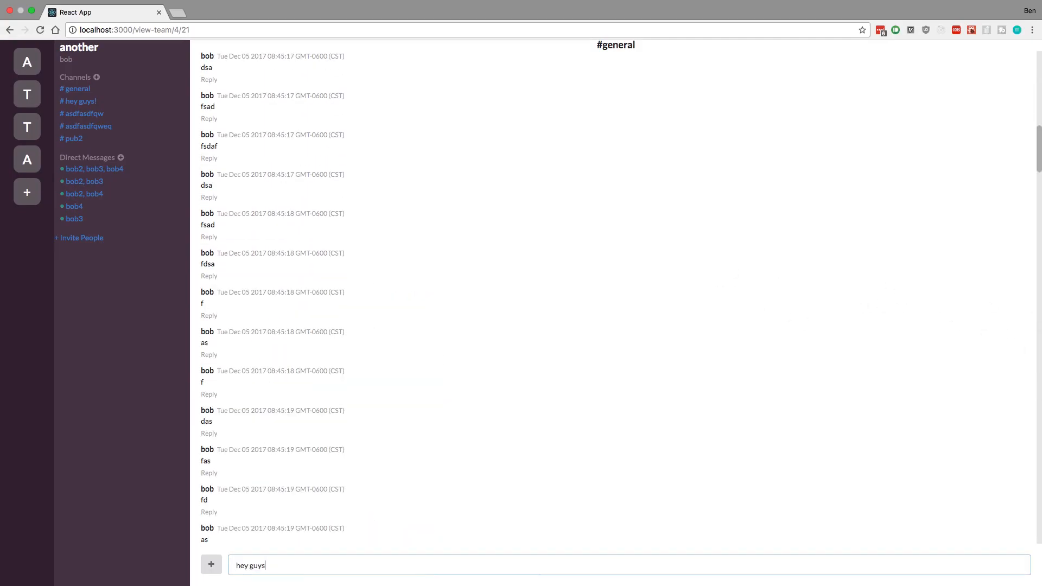
pyautogui.write('whats up')
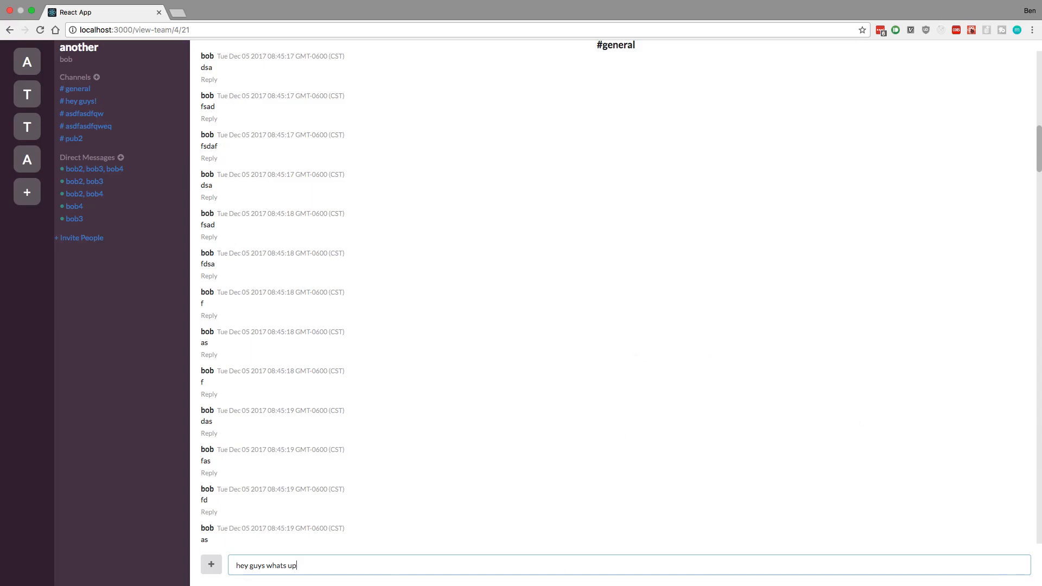
pyautogui.press('Return')
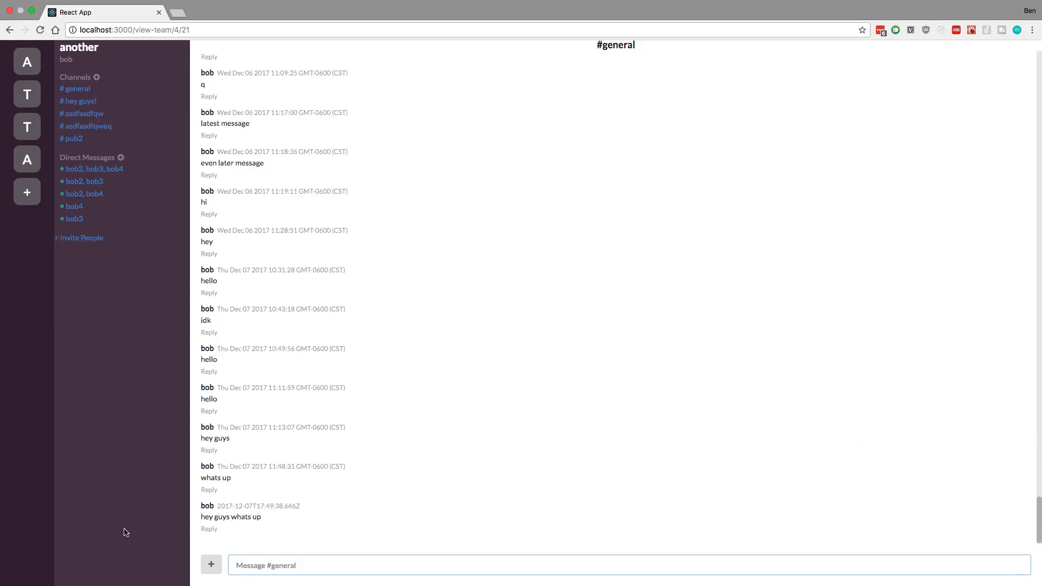
pyautogui.moveTo(455, 413)
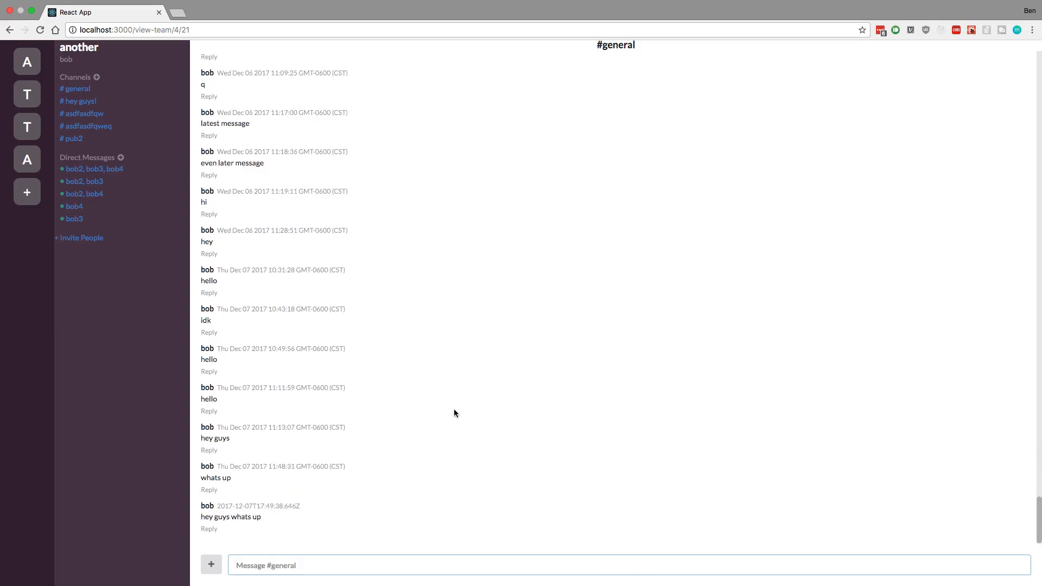